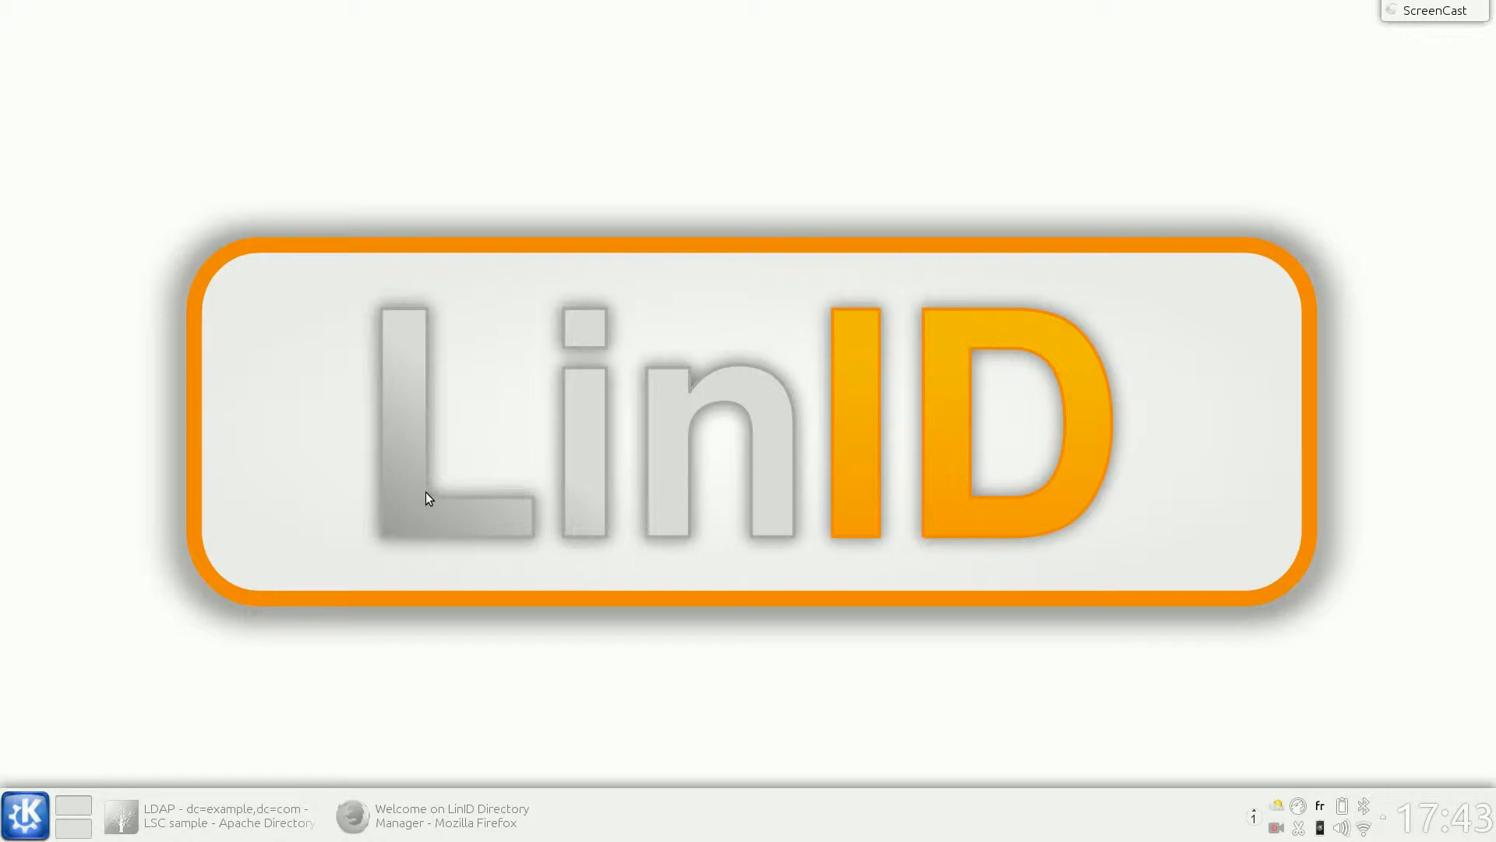
mouse_move(313, 769)
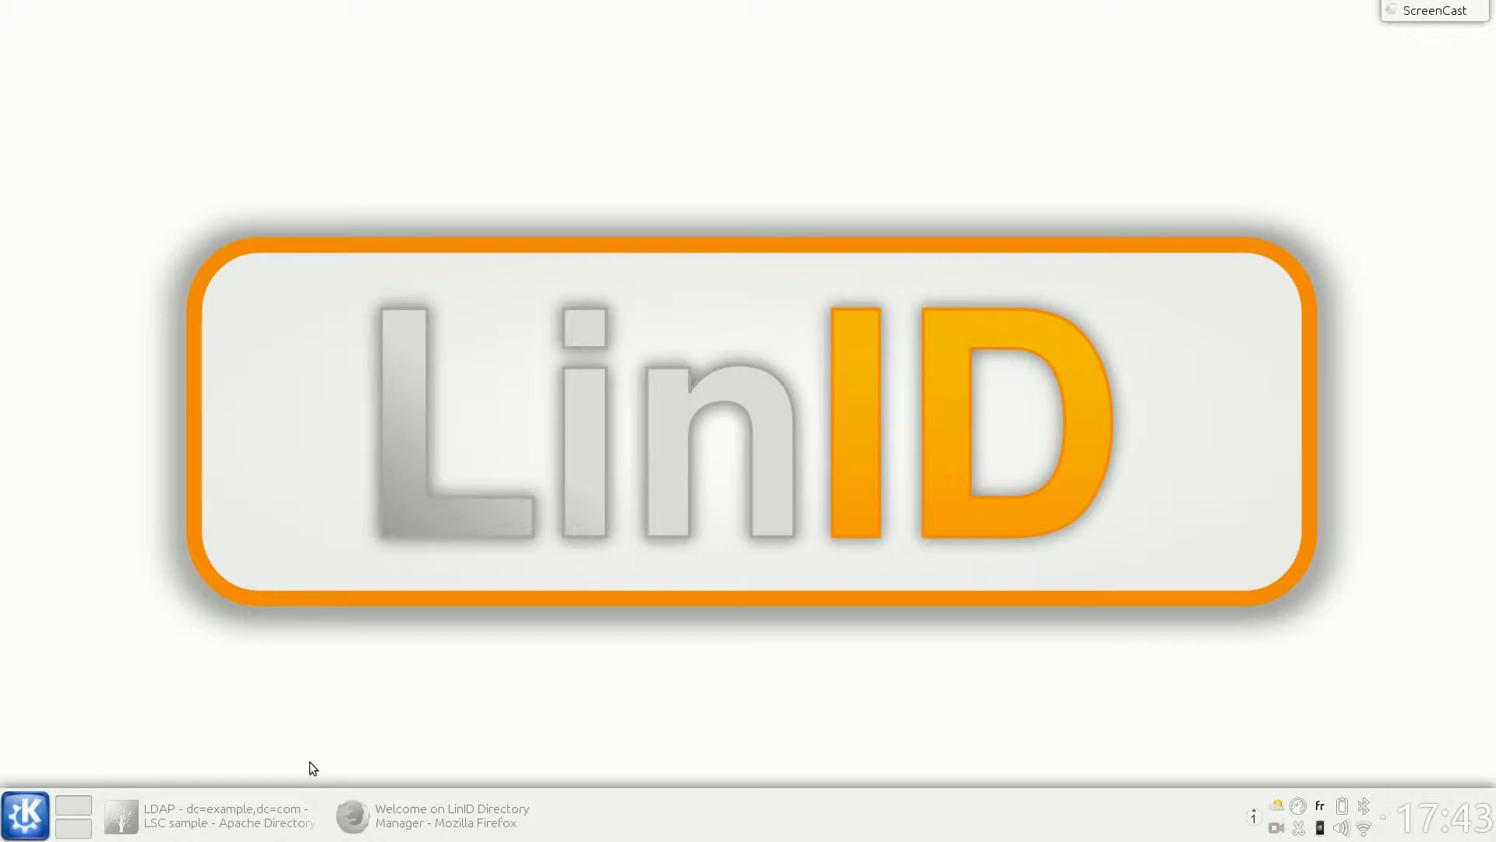
- Browse dc=example,dc=com › ou=users to a user entry in Directory Studio, then return to the LinID web app
click(224, 816)
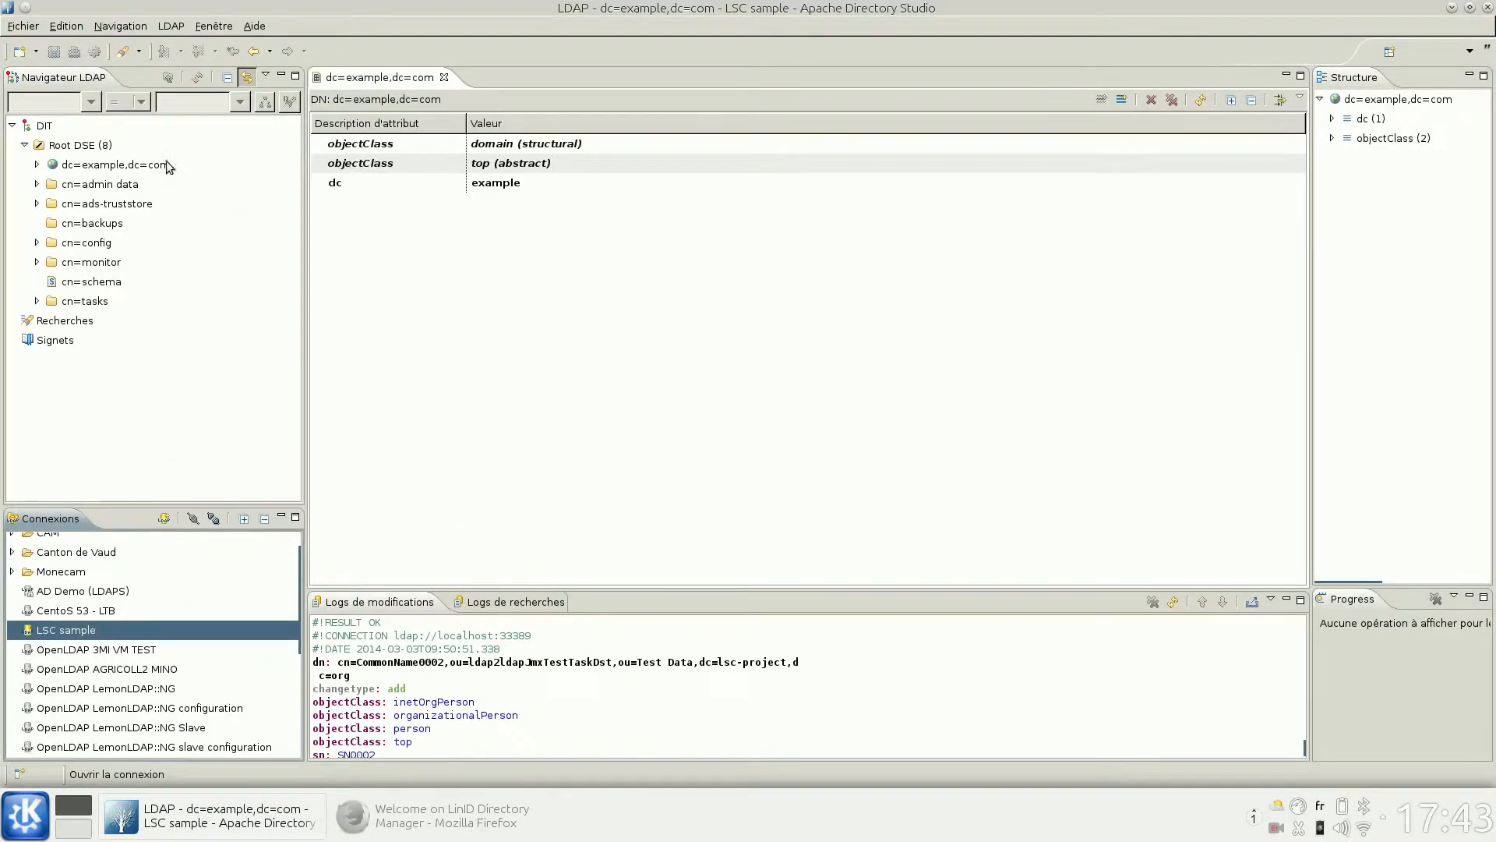
click(36, 164)
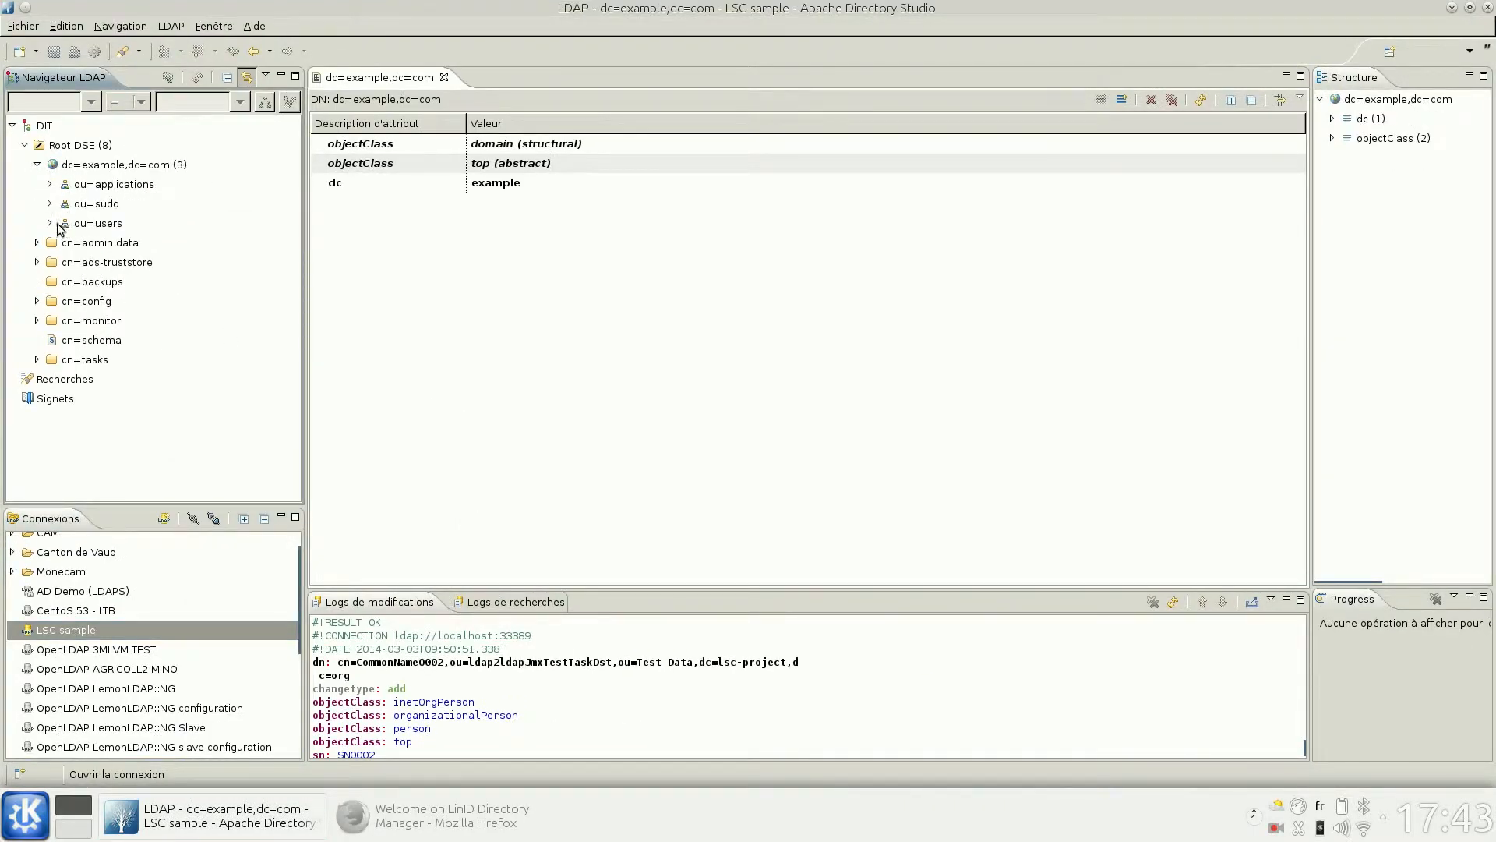
click(49, 223)
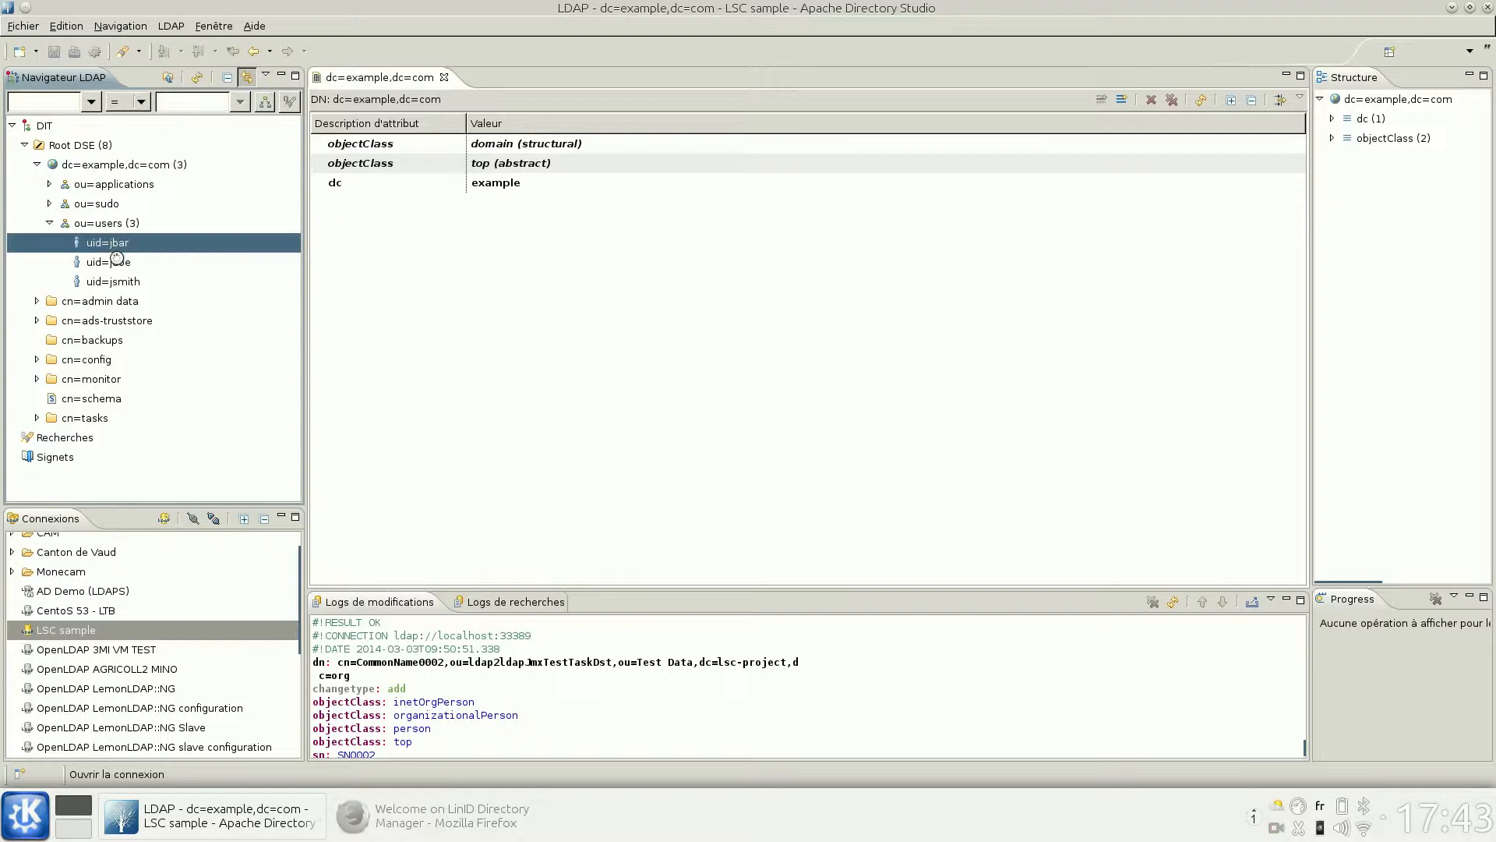
click(113, 281)
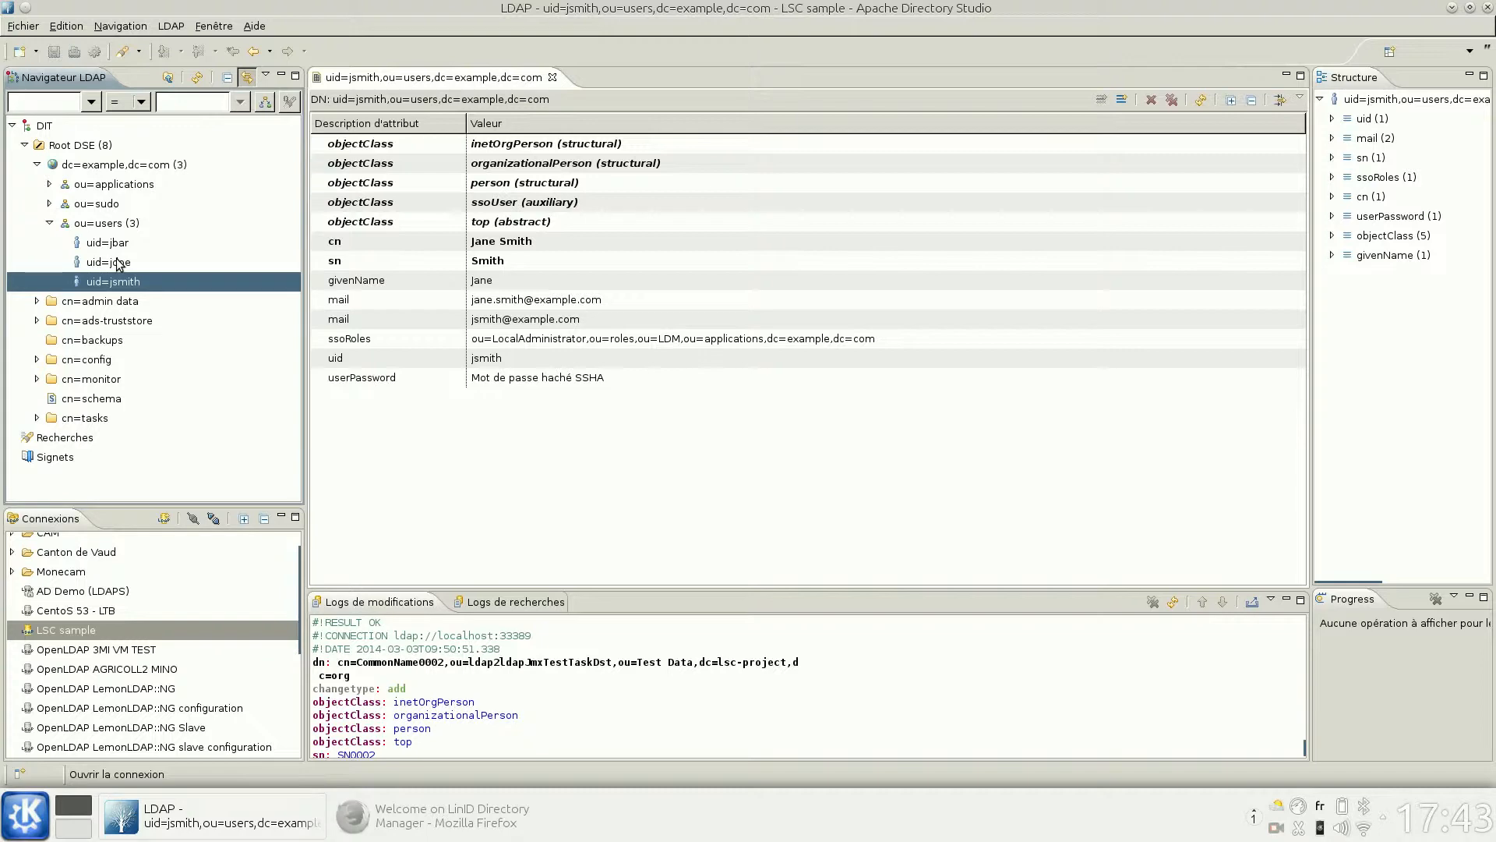
click(107, 262)
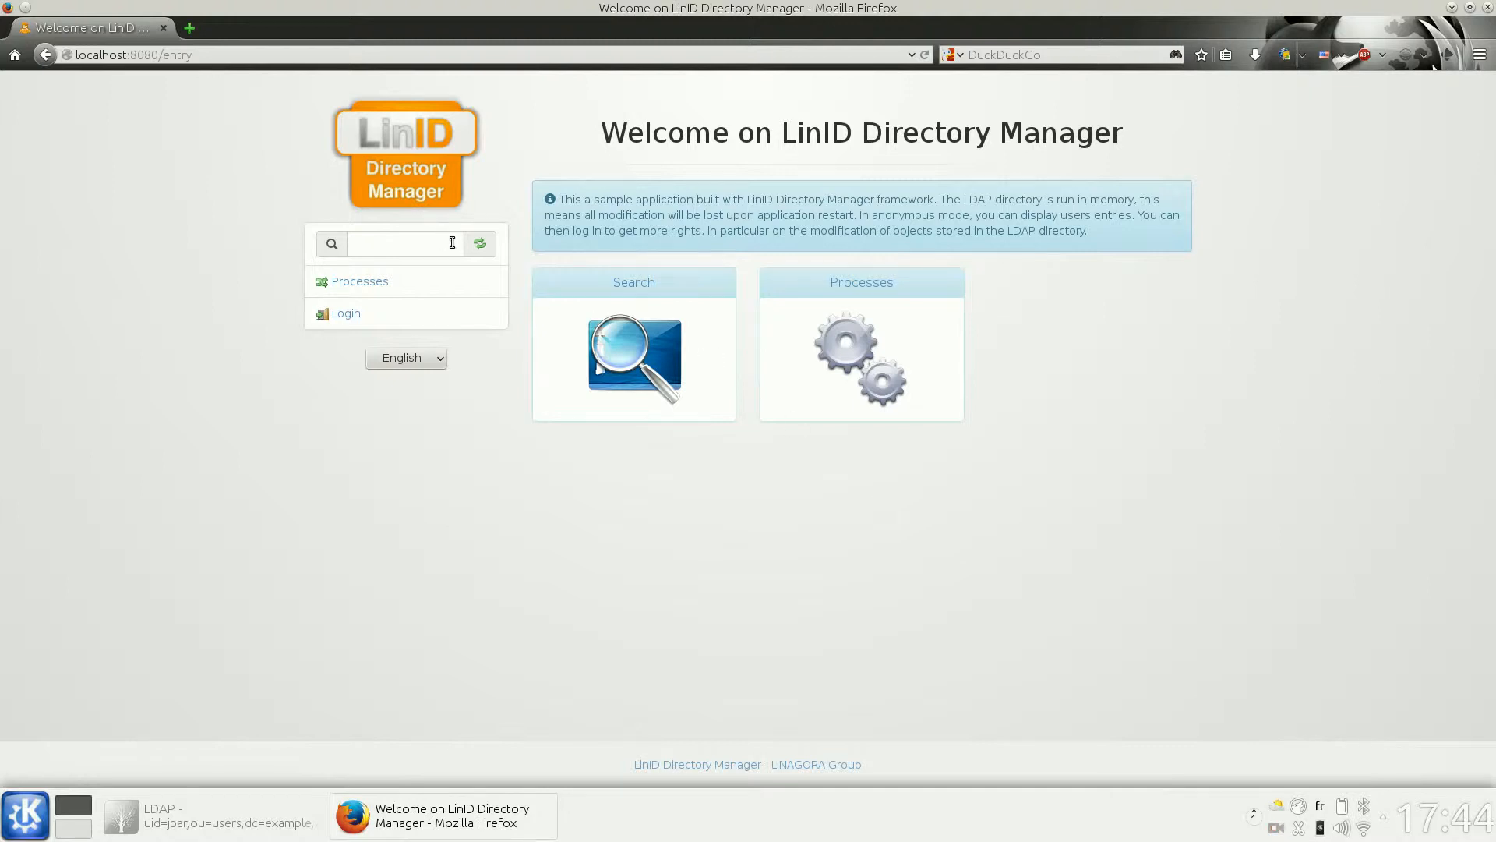
- Search for all standard users (jdoe, jsmith, jbar) and display jdoe's details, checking the raw LDAP entry
click(634, 358)
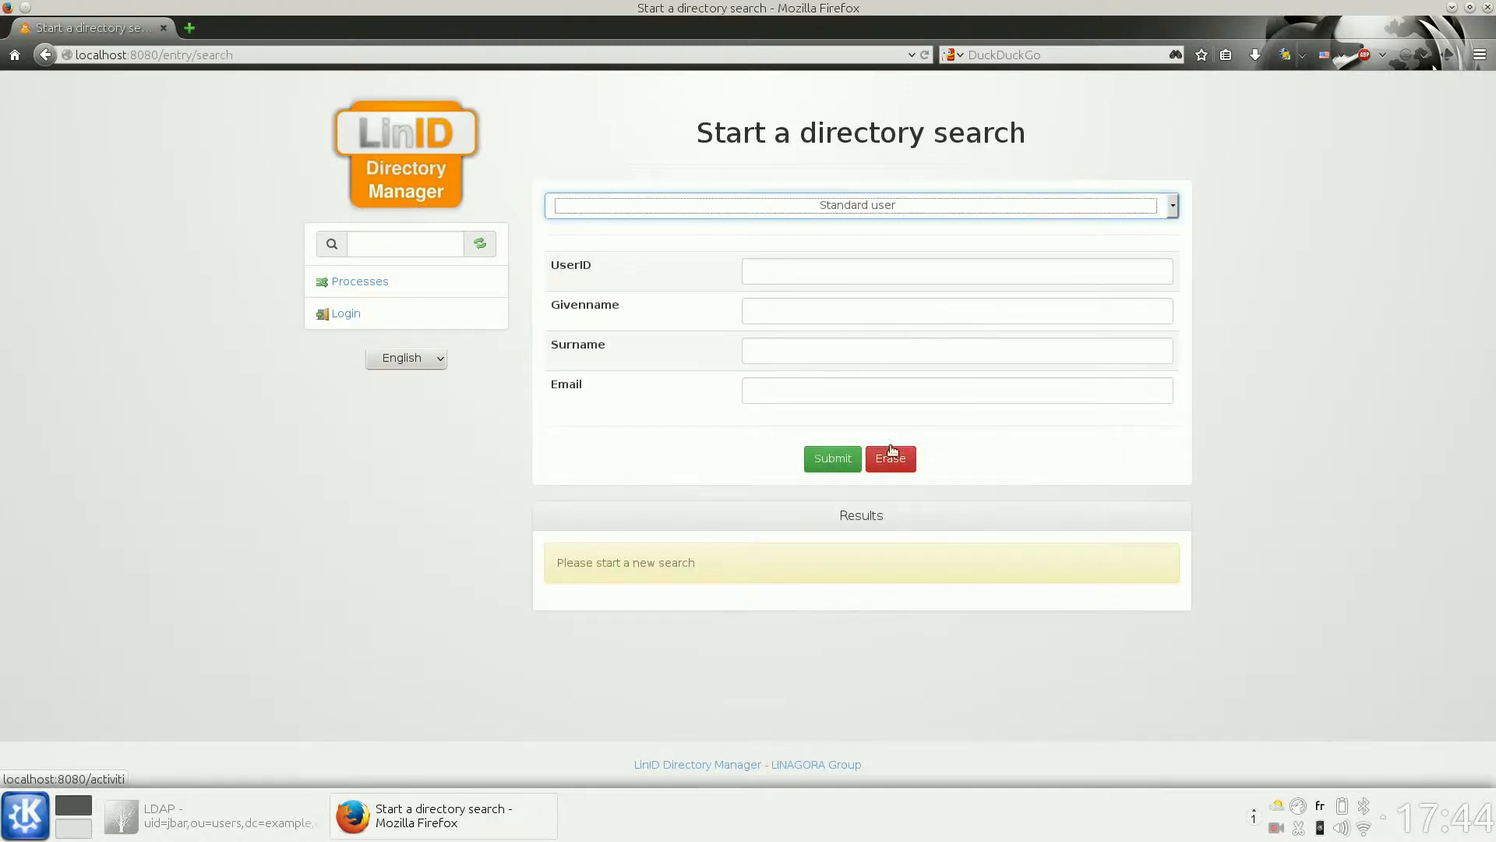
click(831, 458)
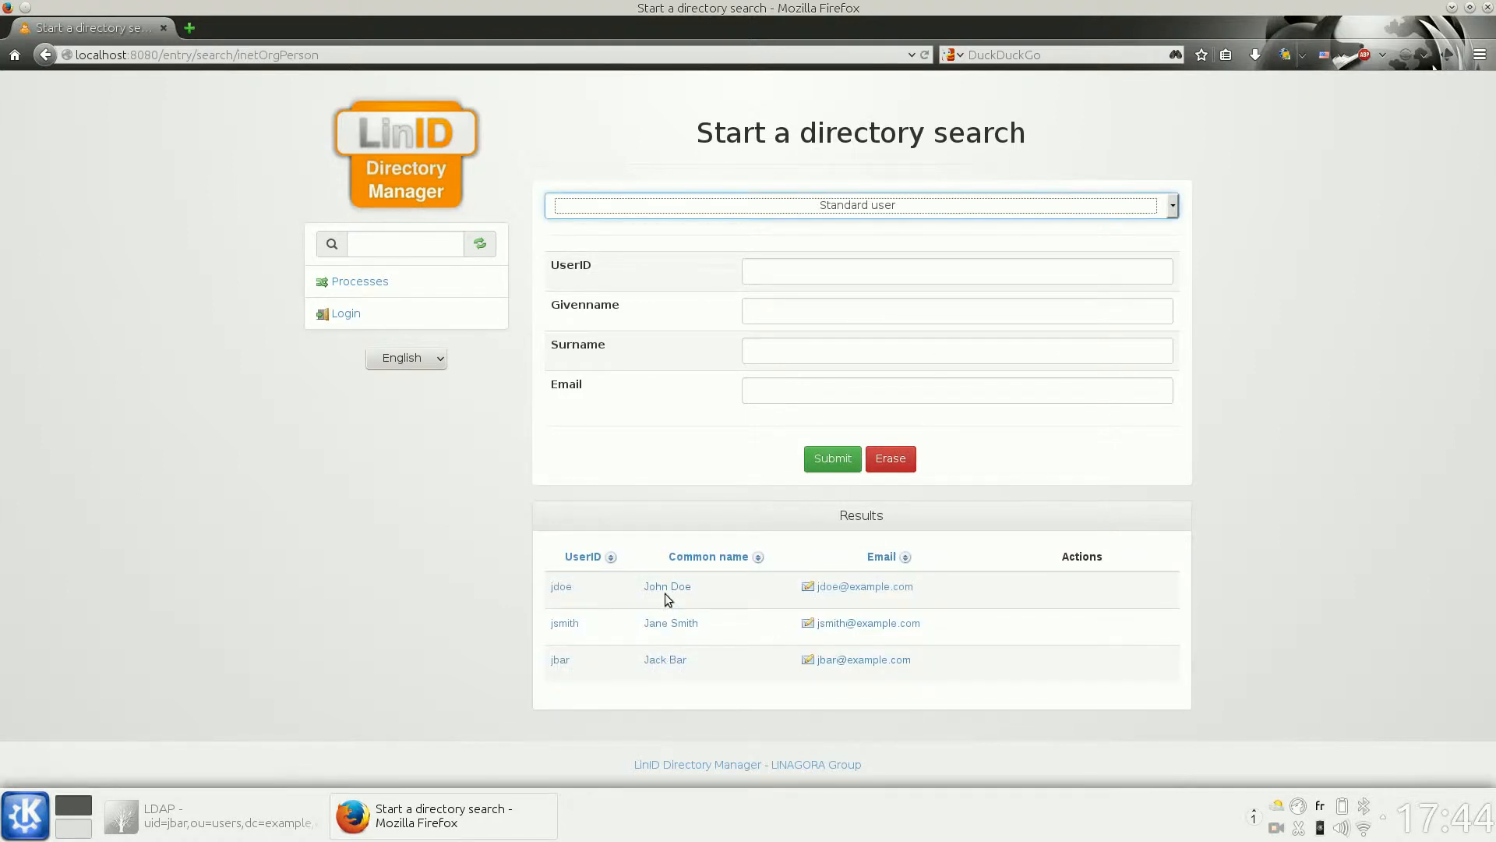
click(667, 586)
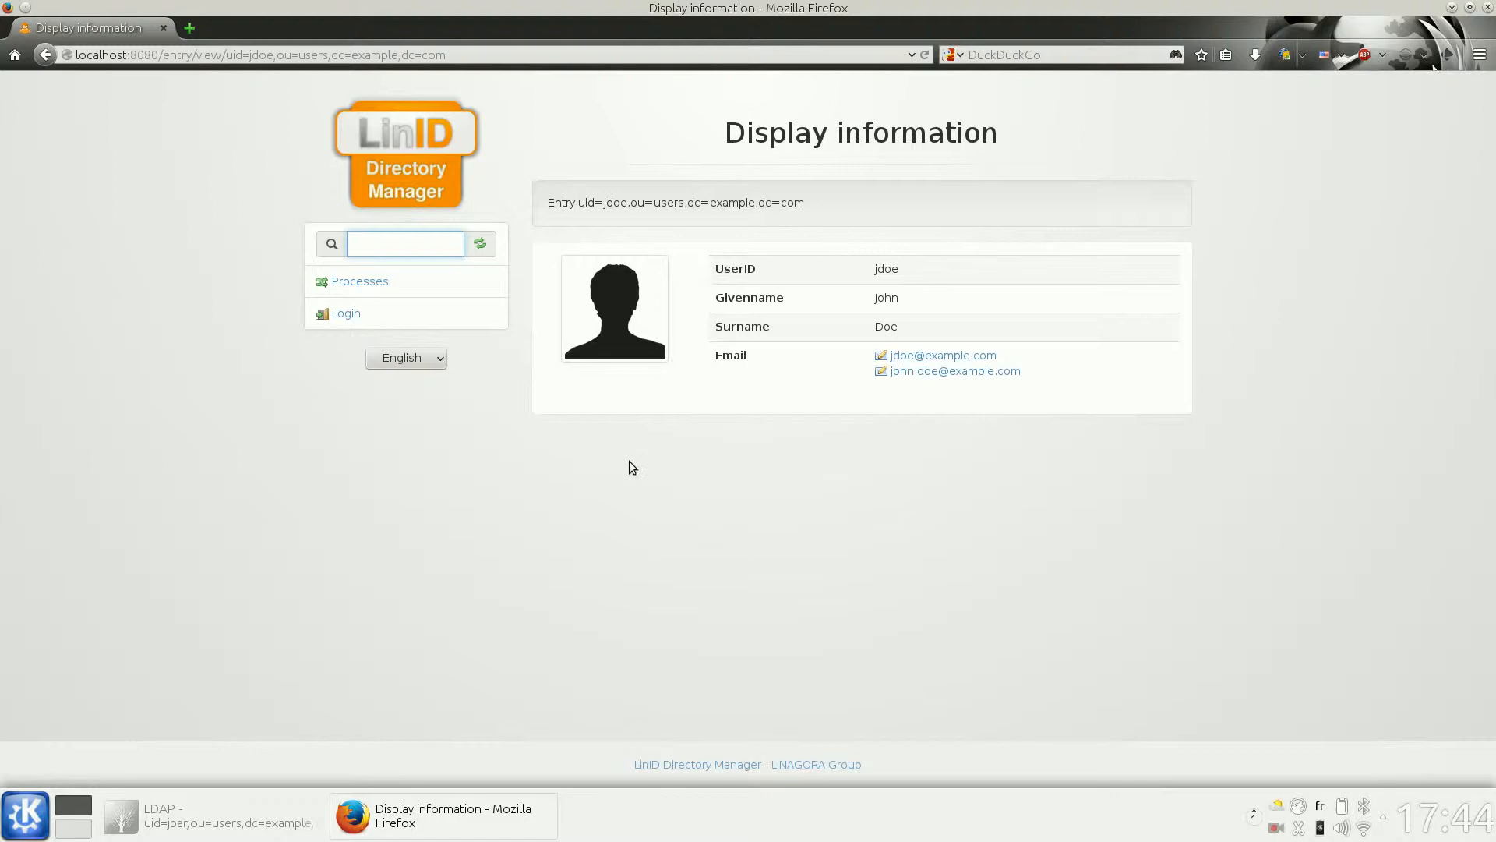
mouse_move(528, 722)
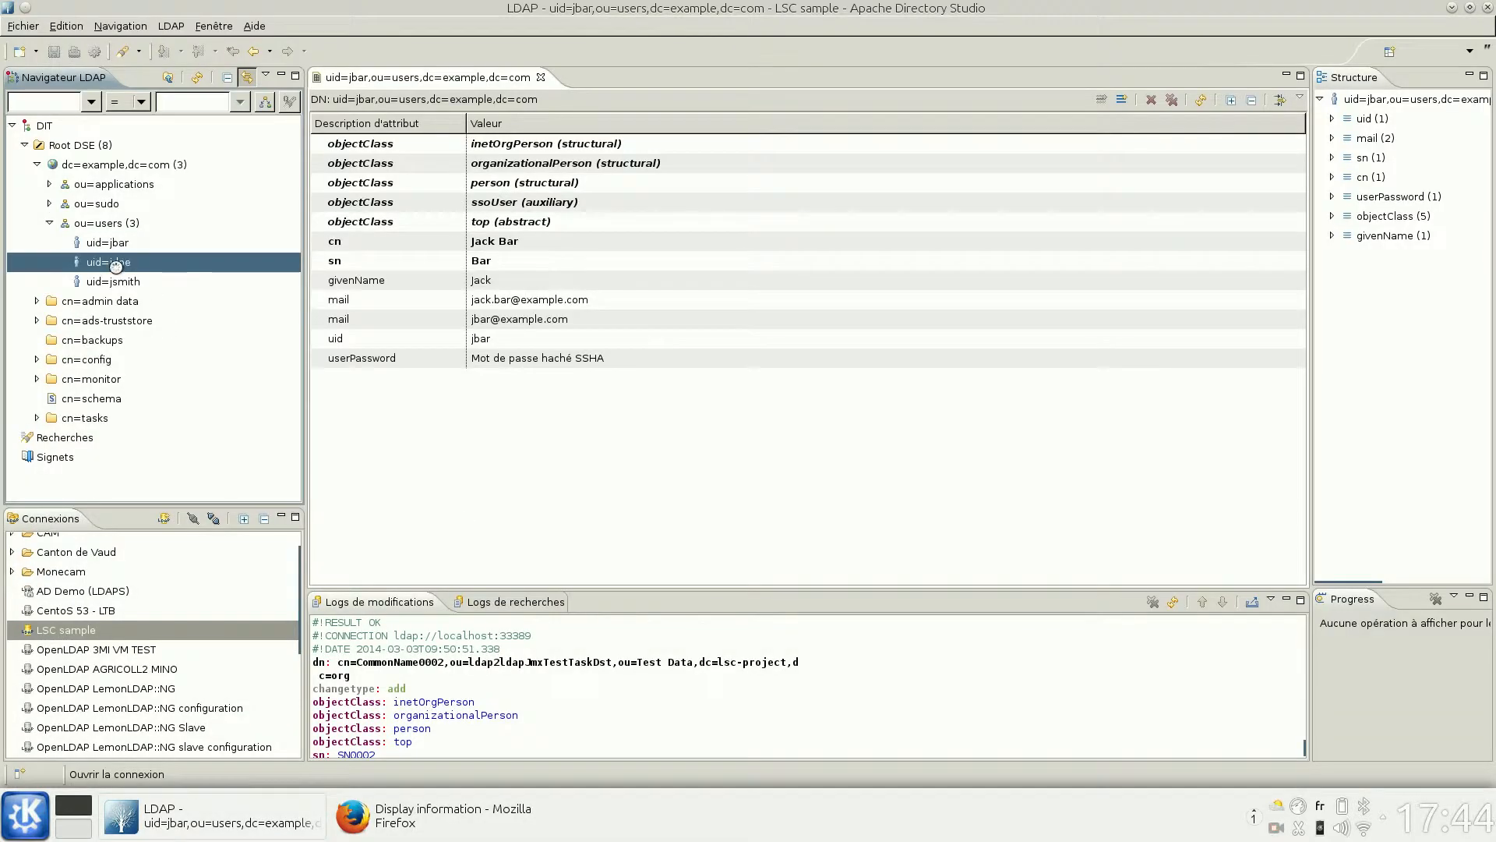
click(107, 261)
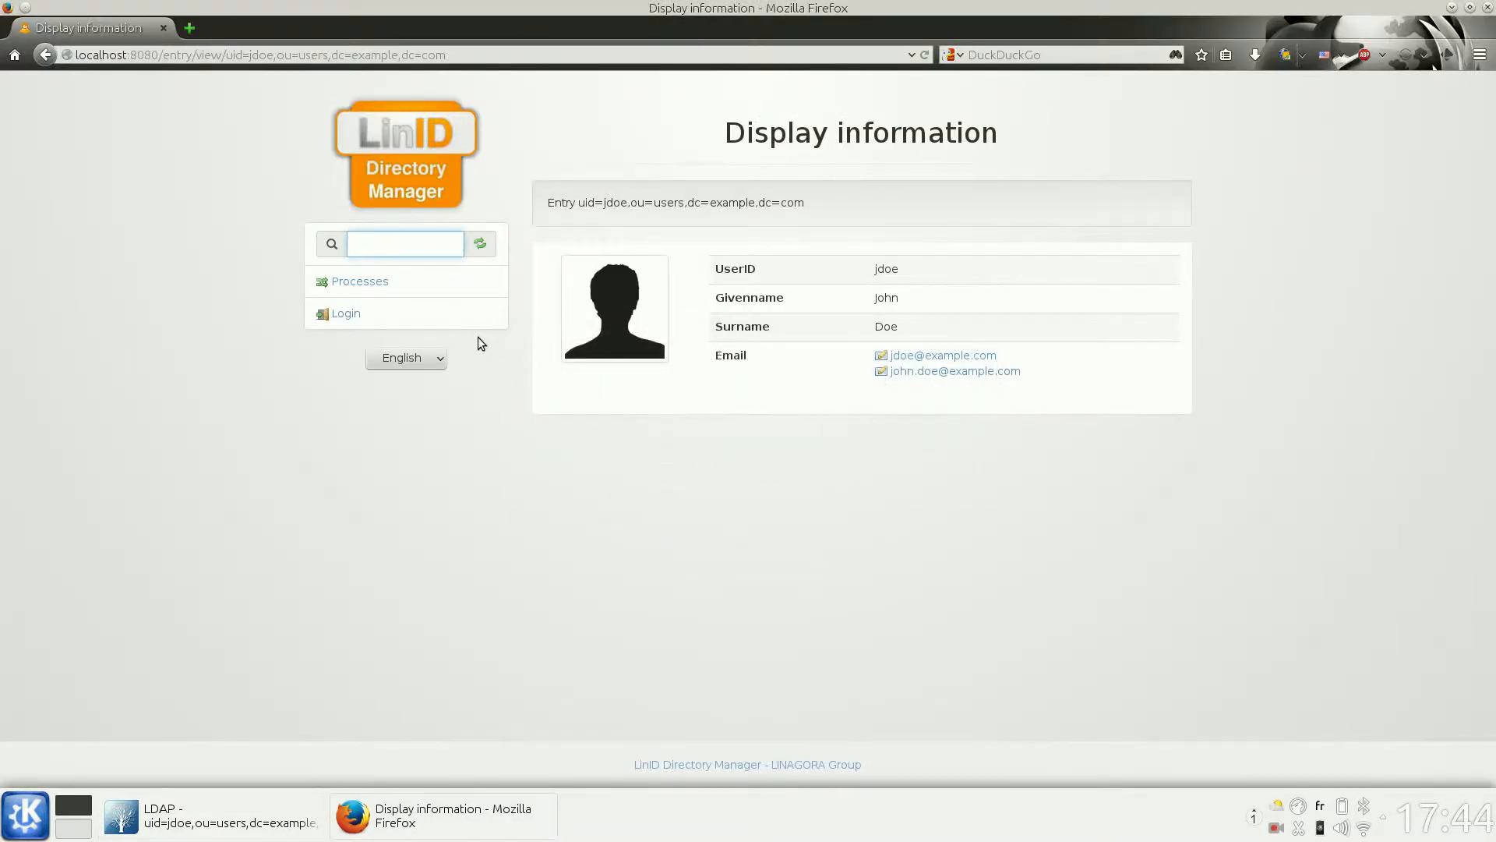
click(346, 313)
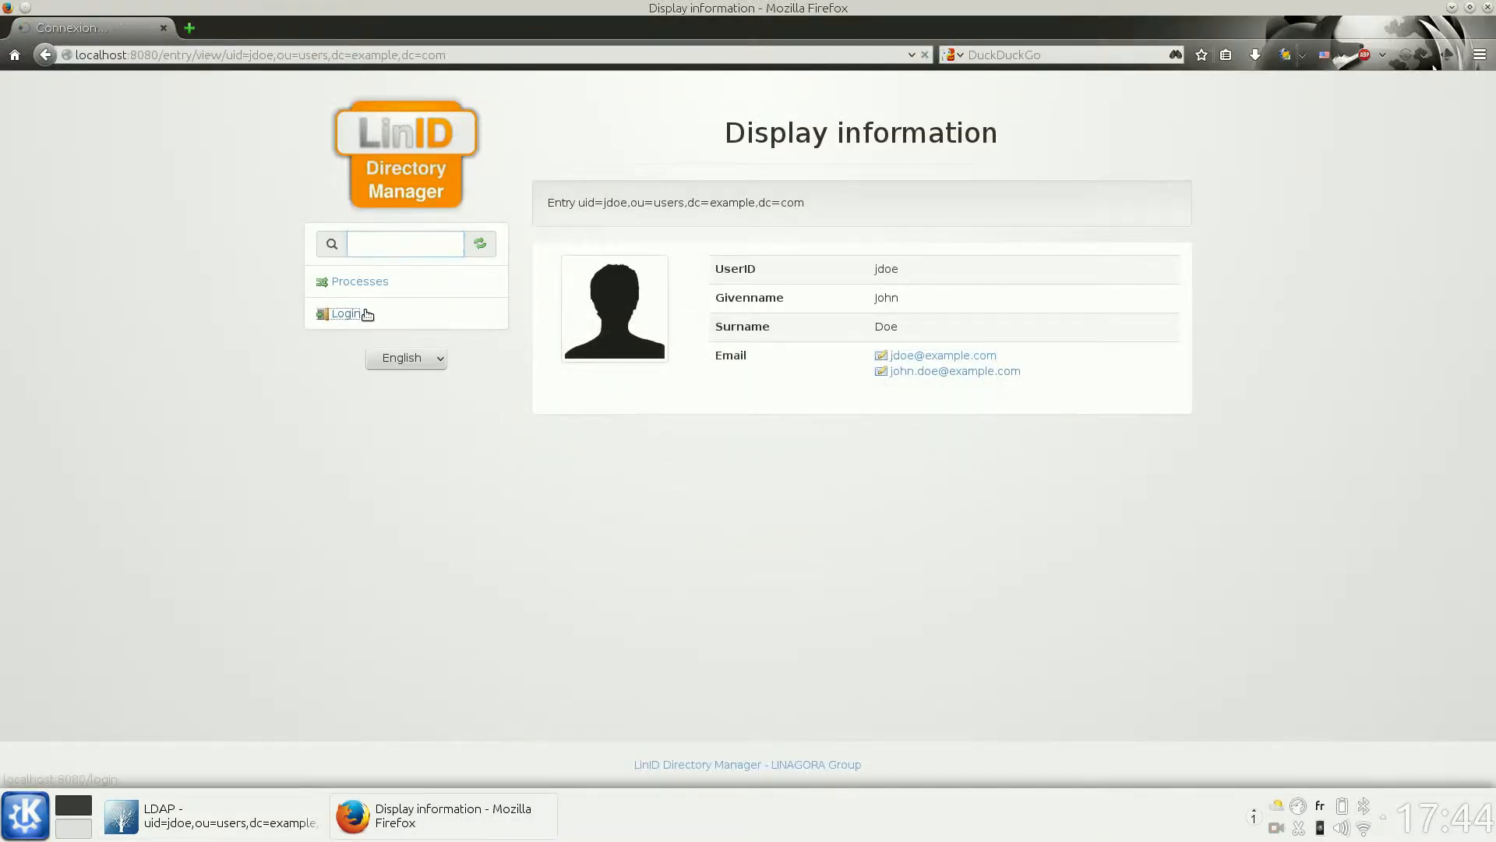
click(346, 313)
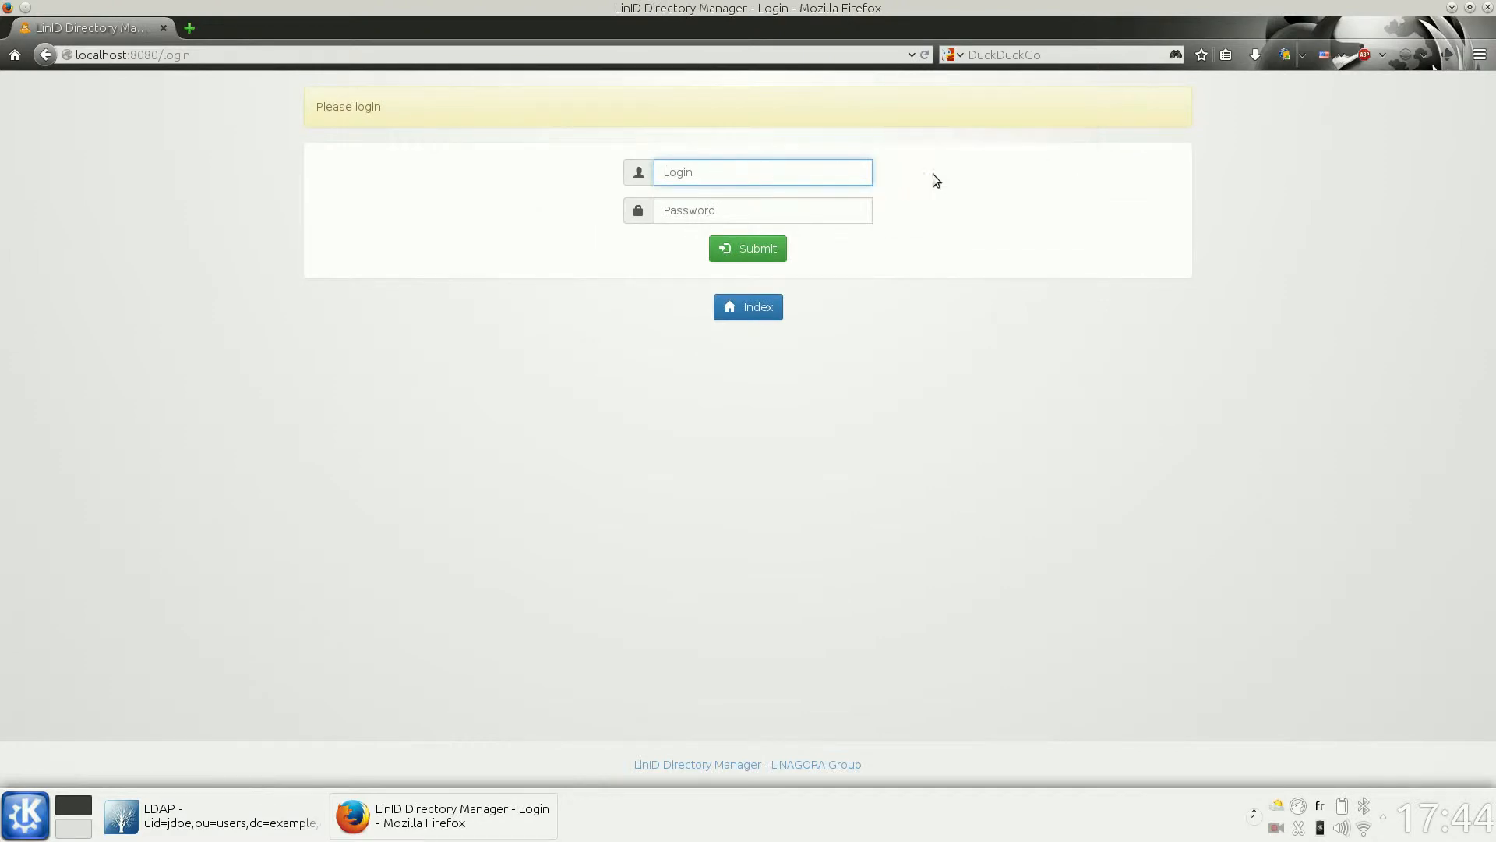
text(jba)
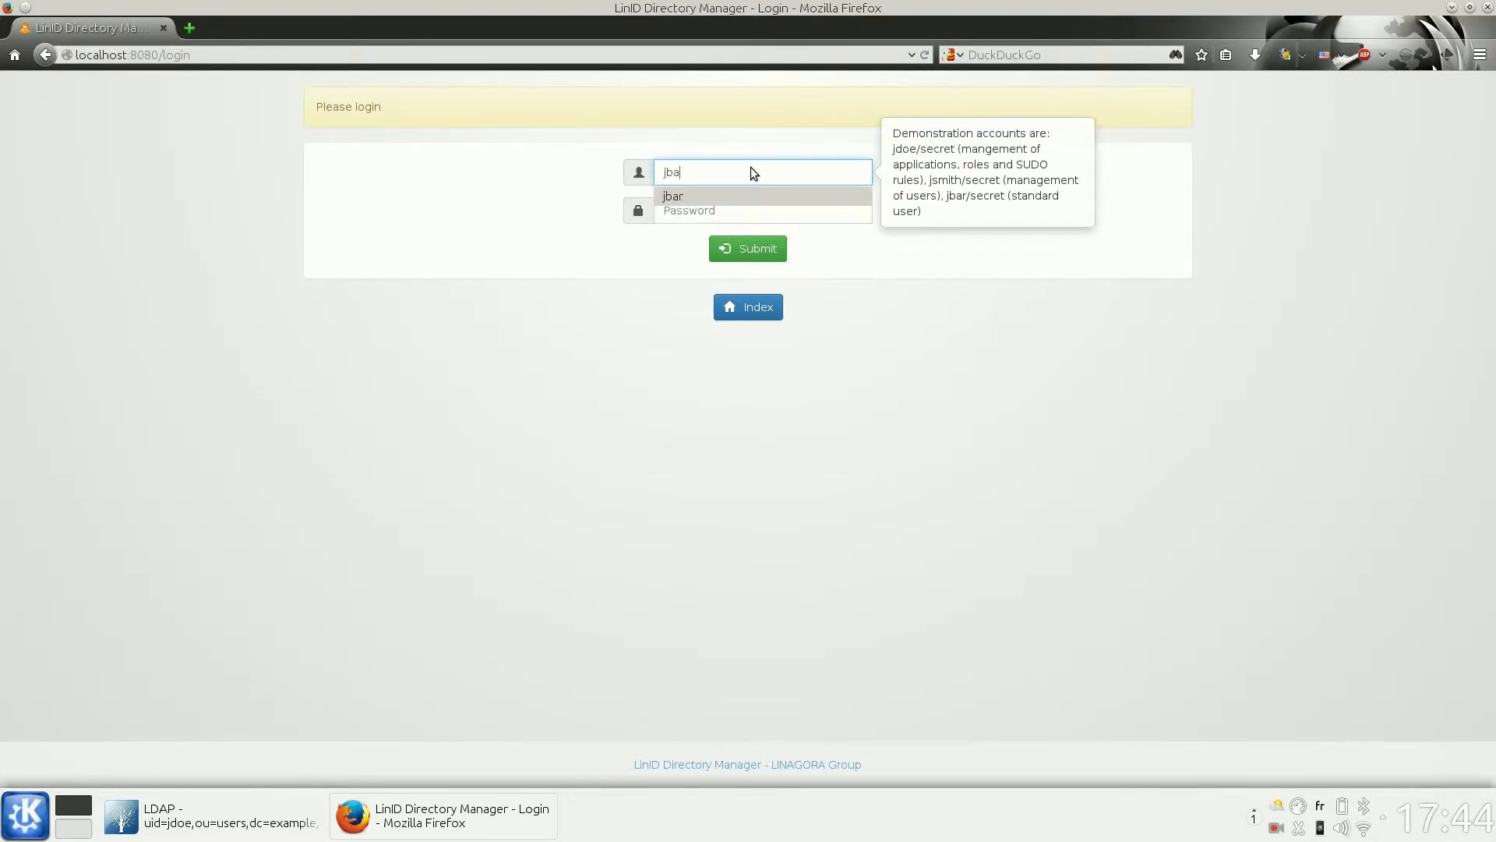
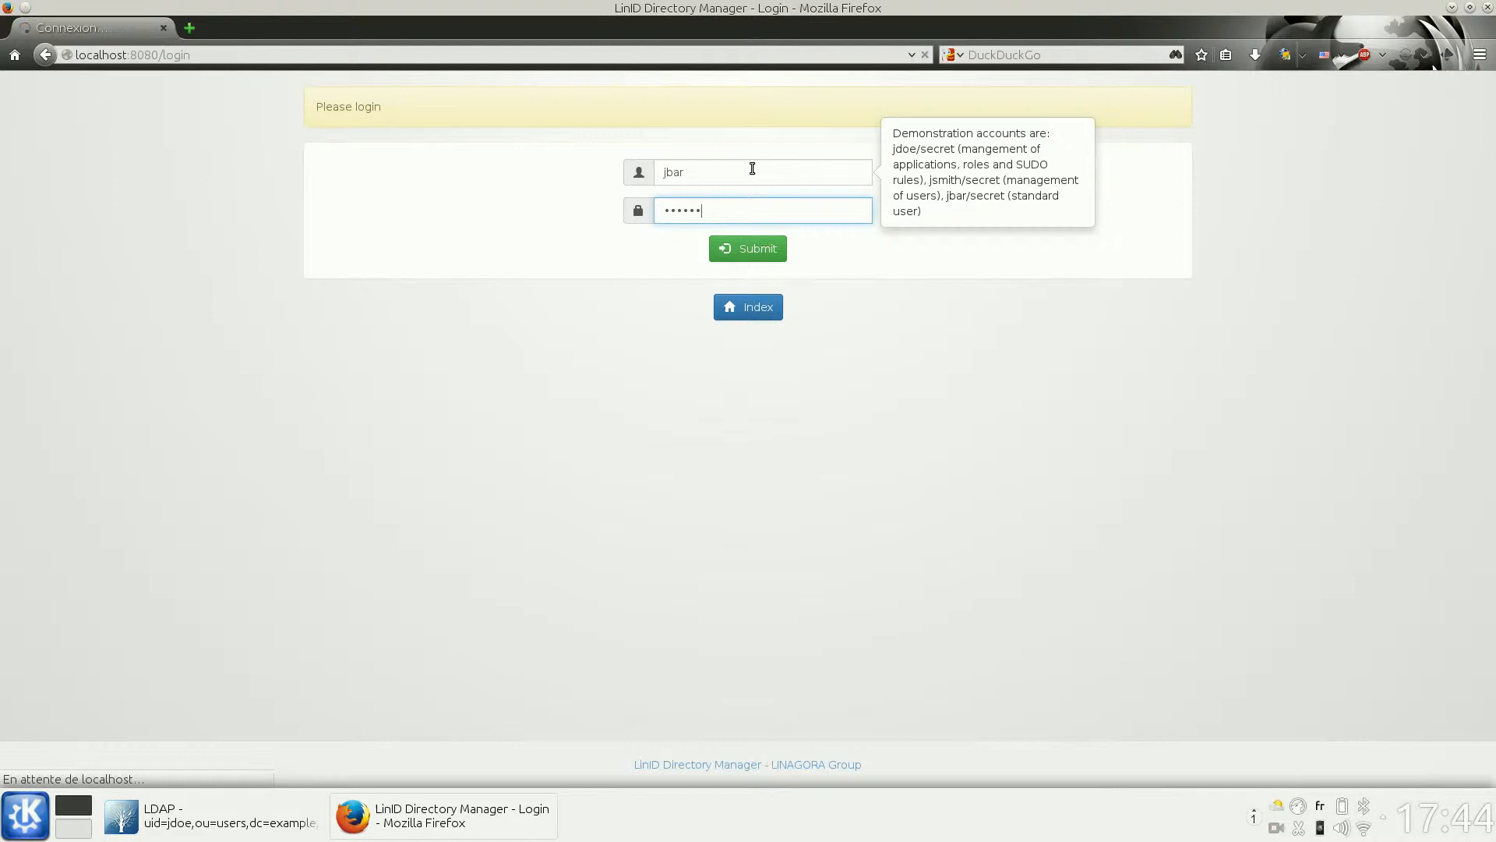
click(747, 248)
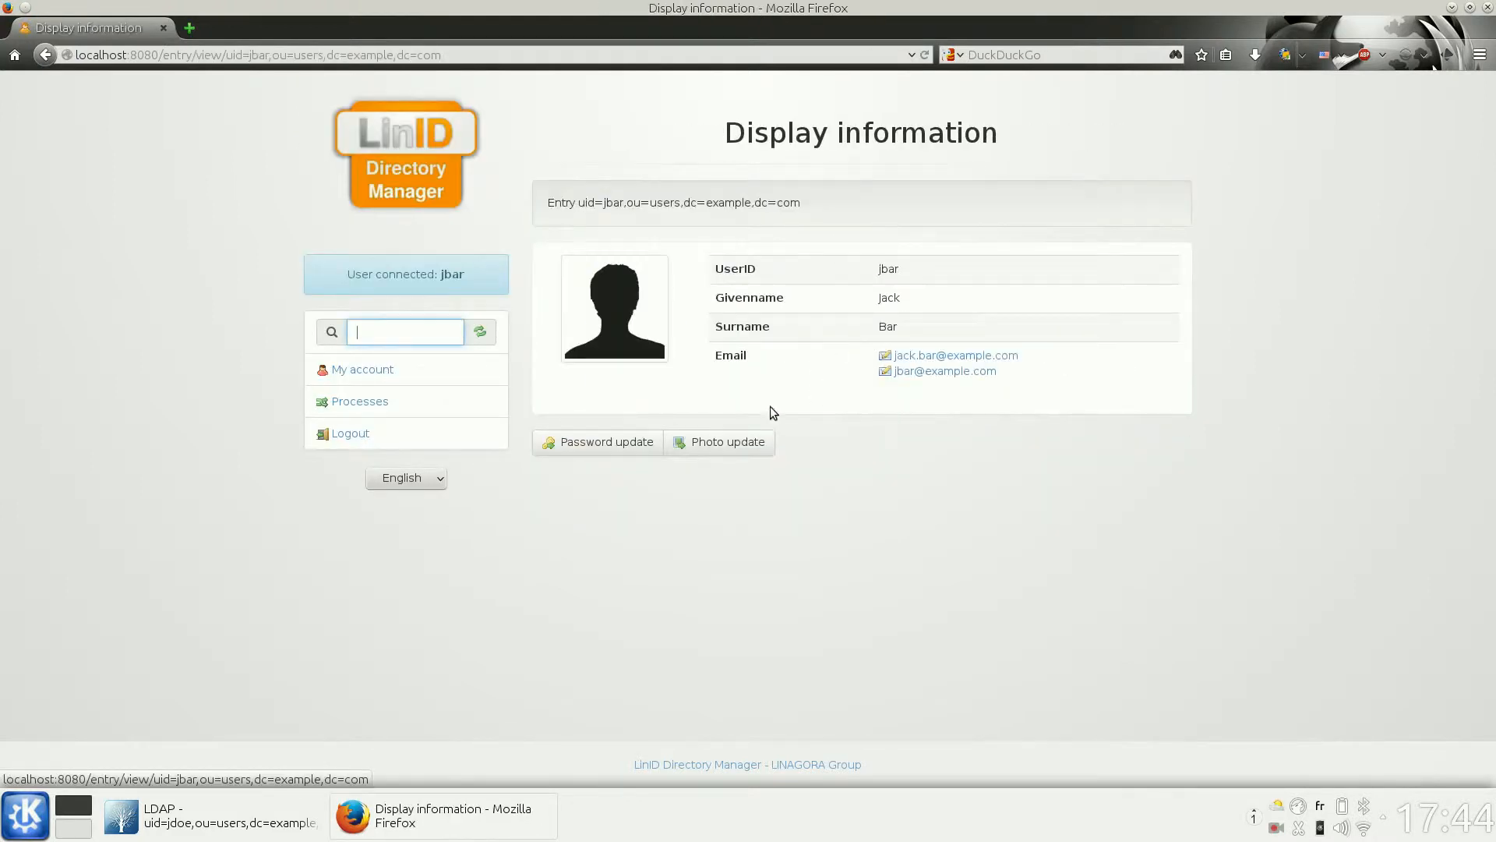
- Visit jbar's Password update and Photo update pages, then log out to the welcome page
click(597, 441)
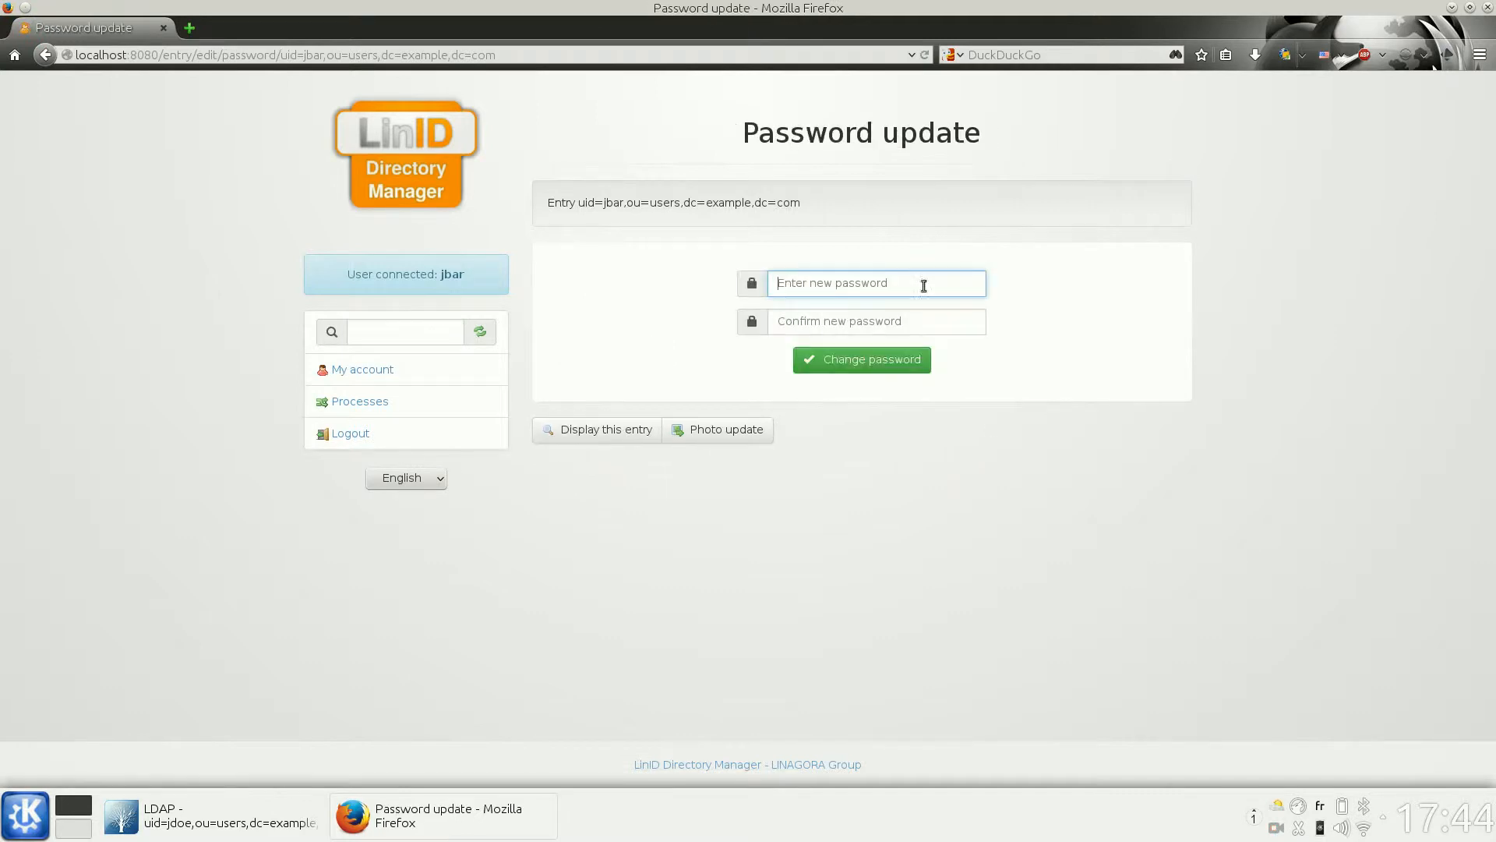
click(717, 430)
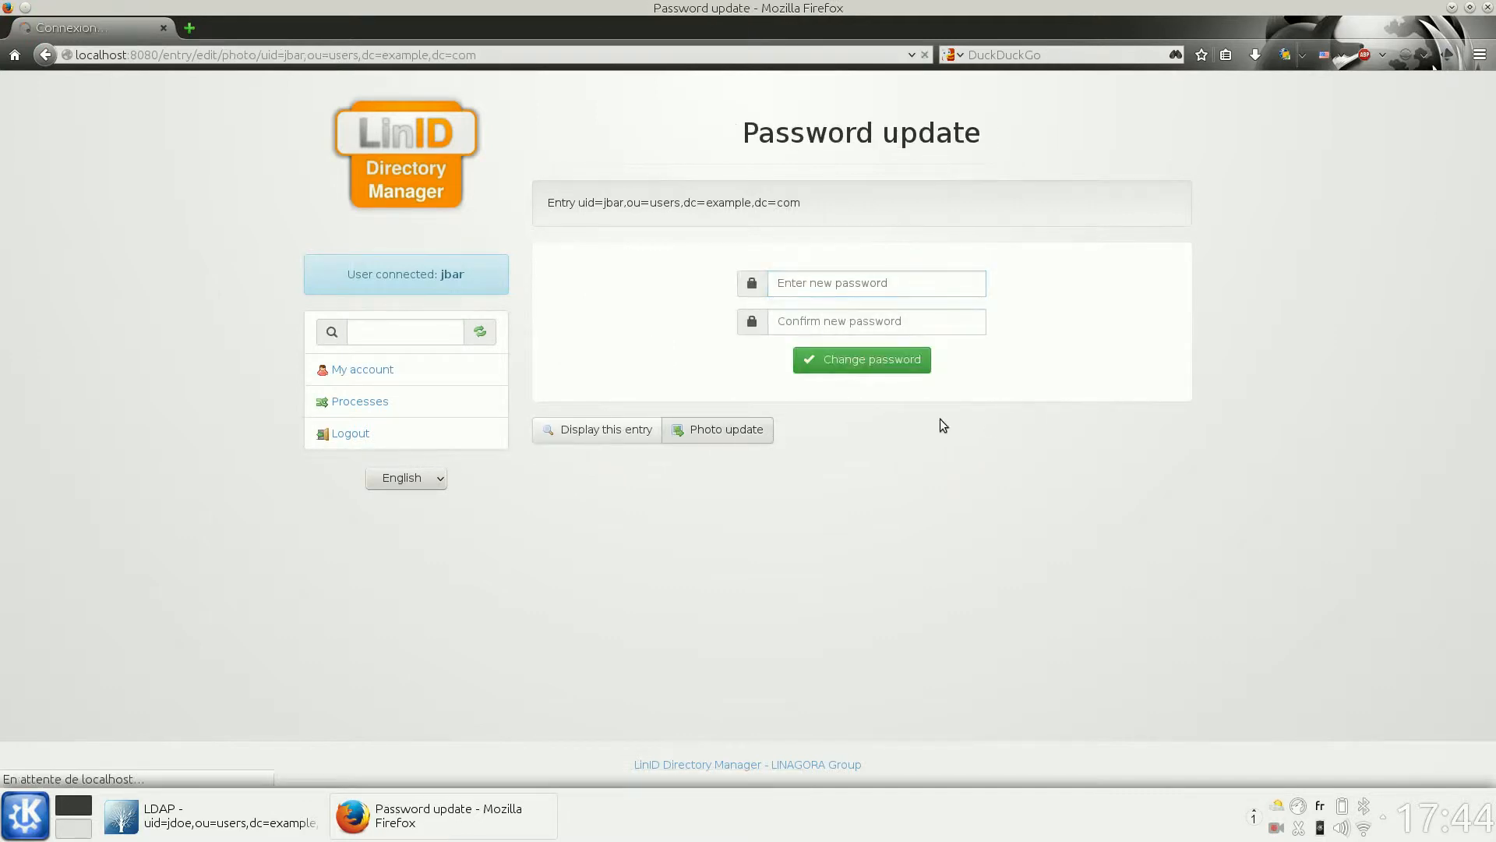
click(717, 430)
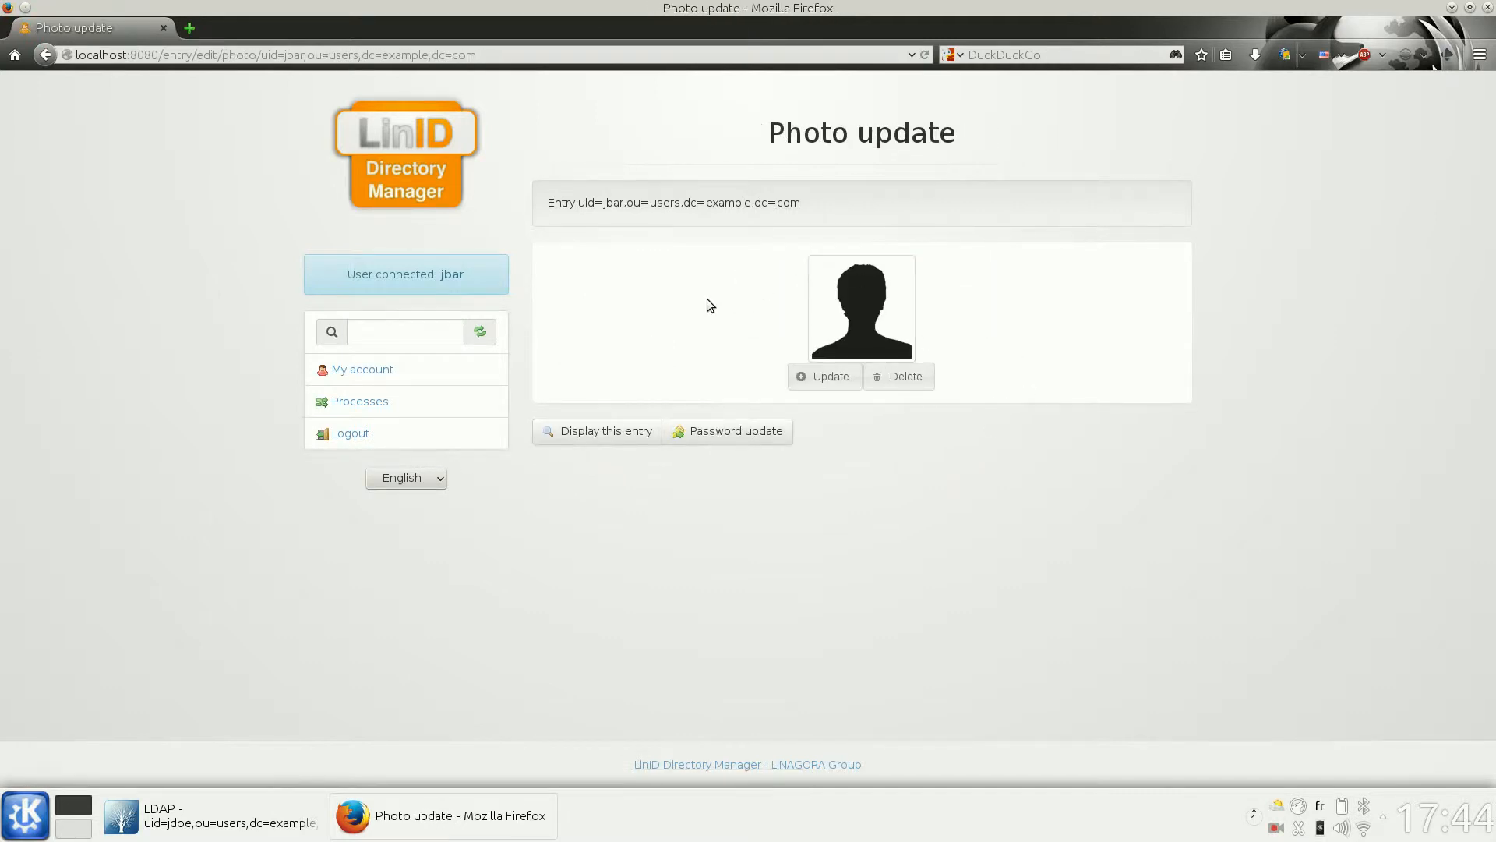
click(351, 432)
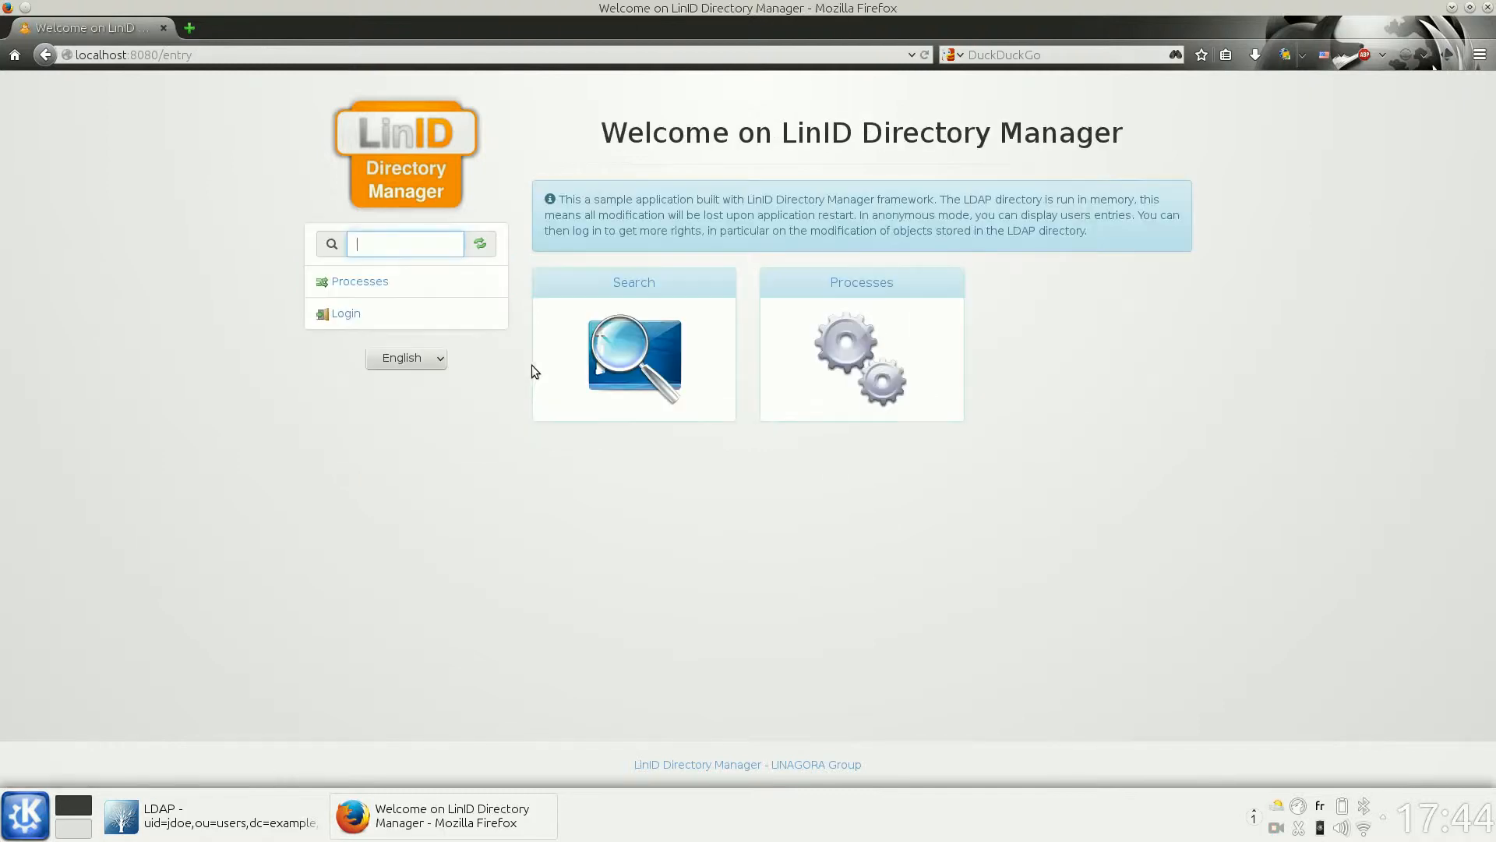
mouse_move(358, 281)
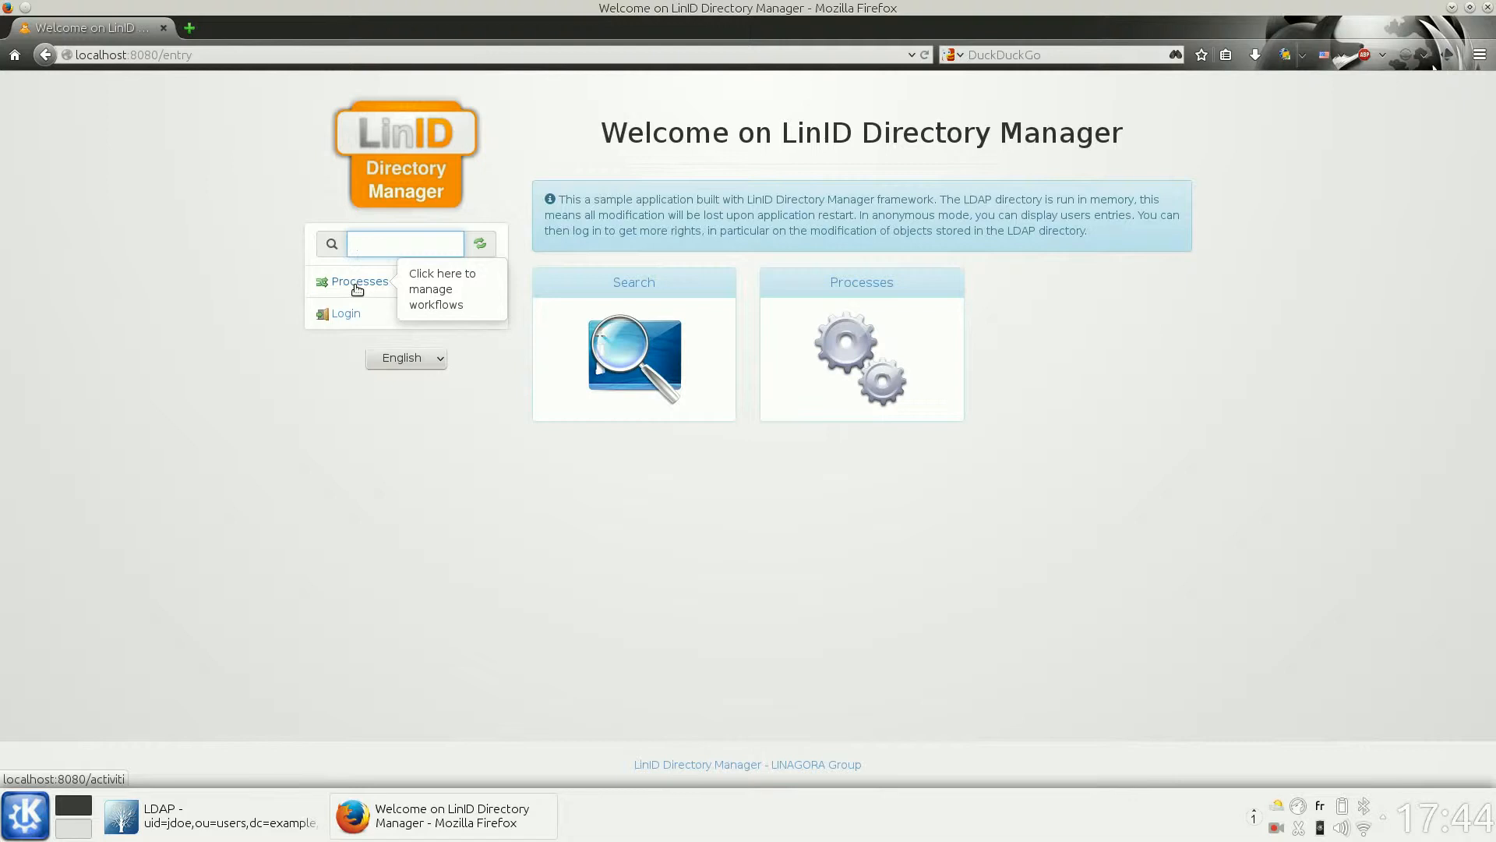
- Launch an anonymous Ask for creation request for given name Clément, surname OUDOT
click(360, 281)
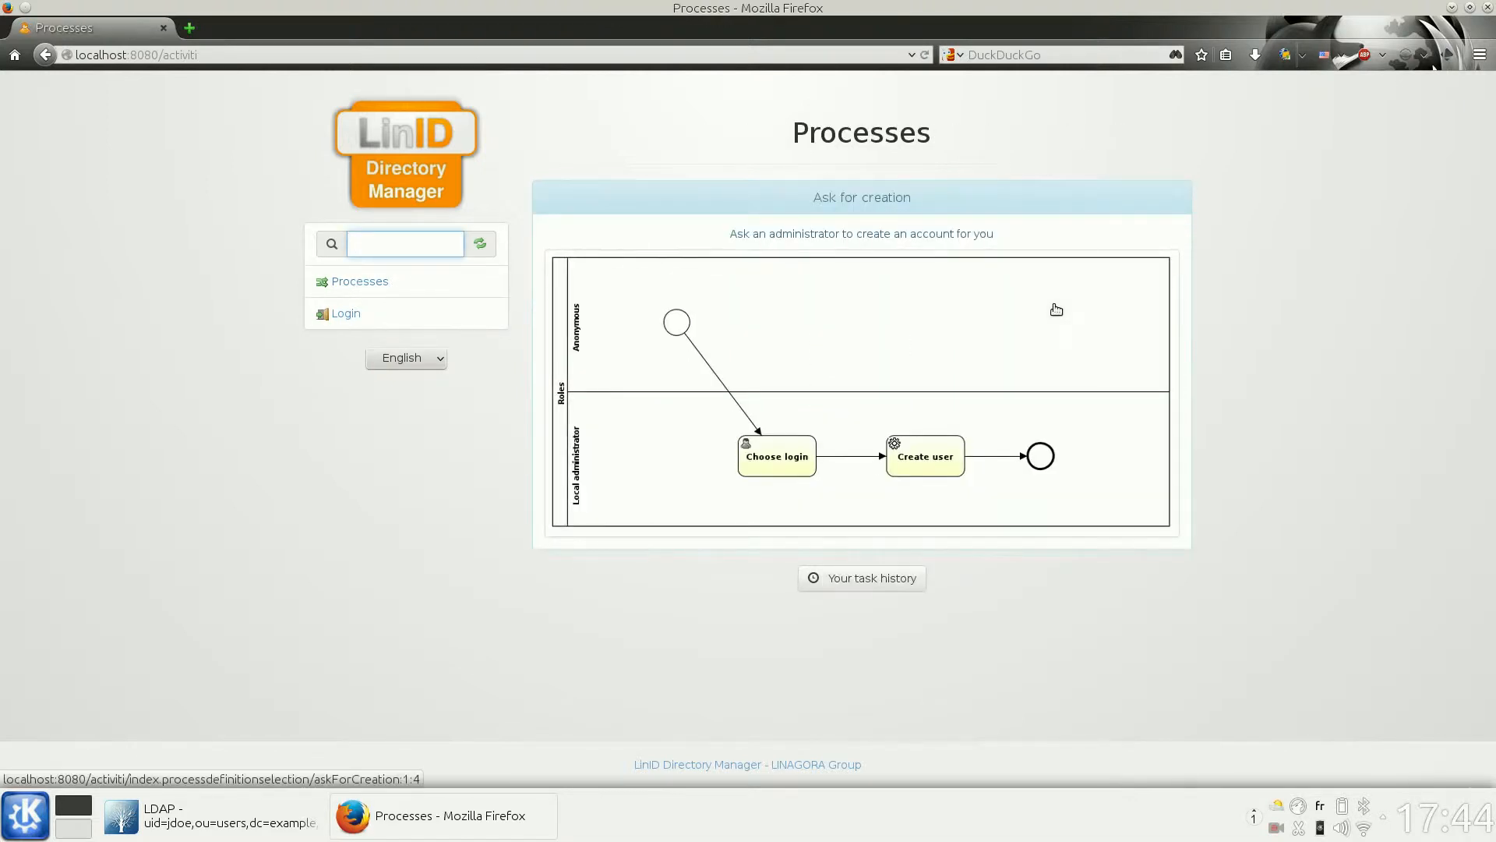
mouse_move(989, 329)
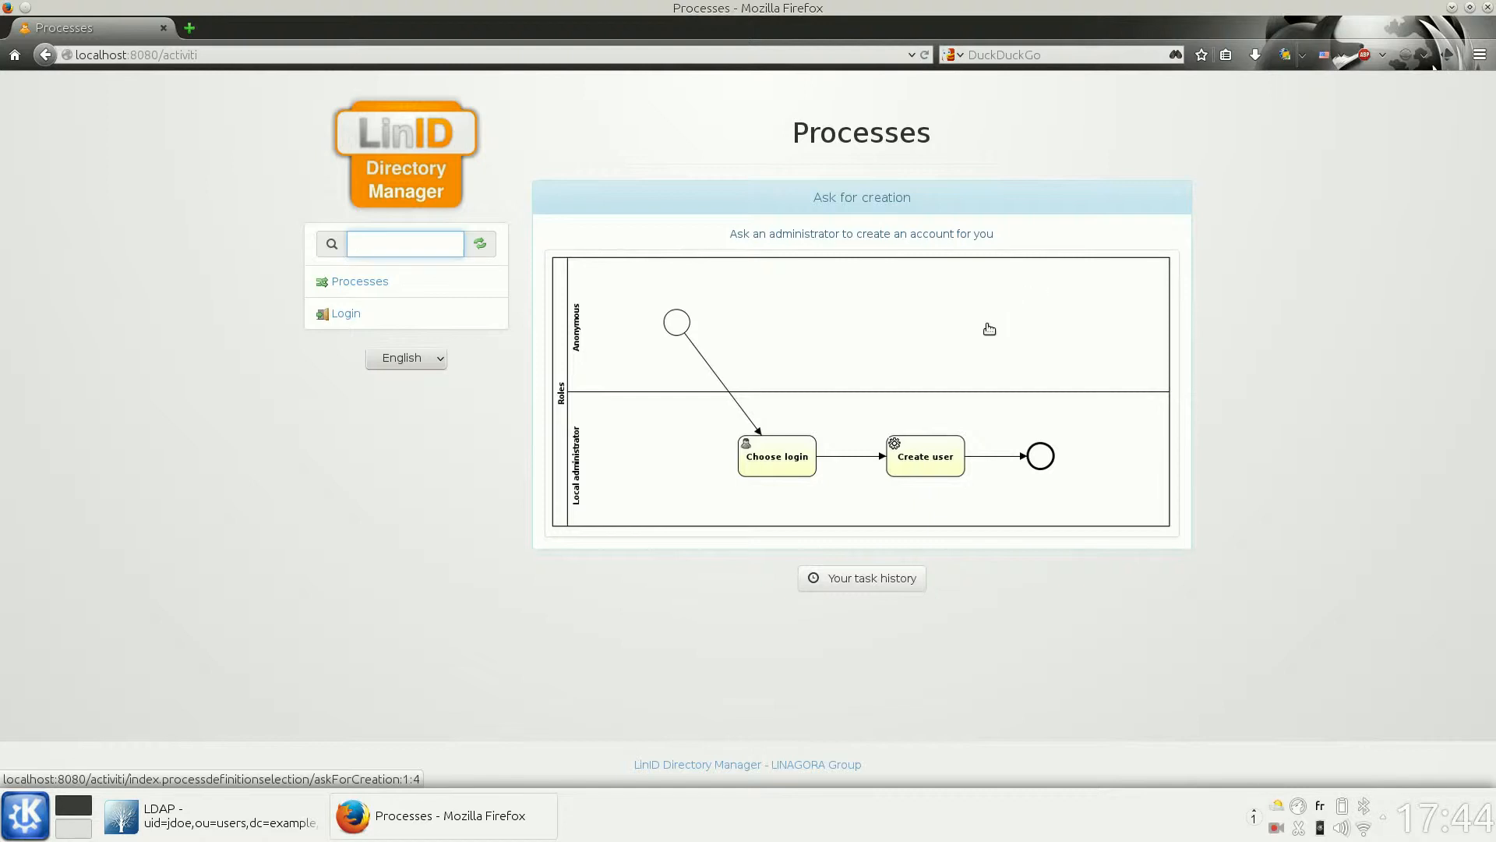
mouse_move(873, 354)
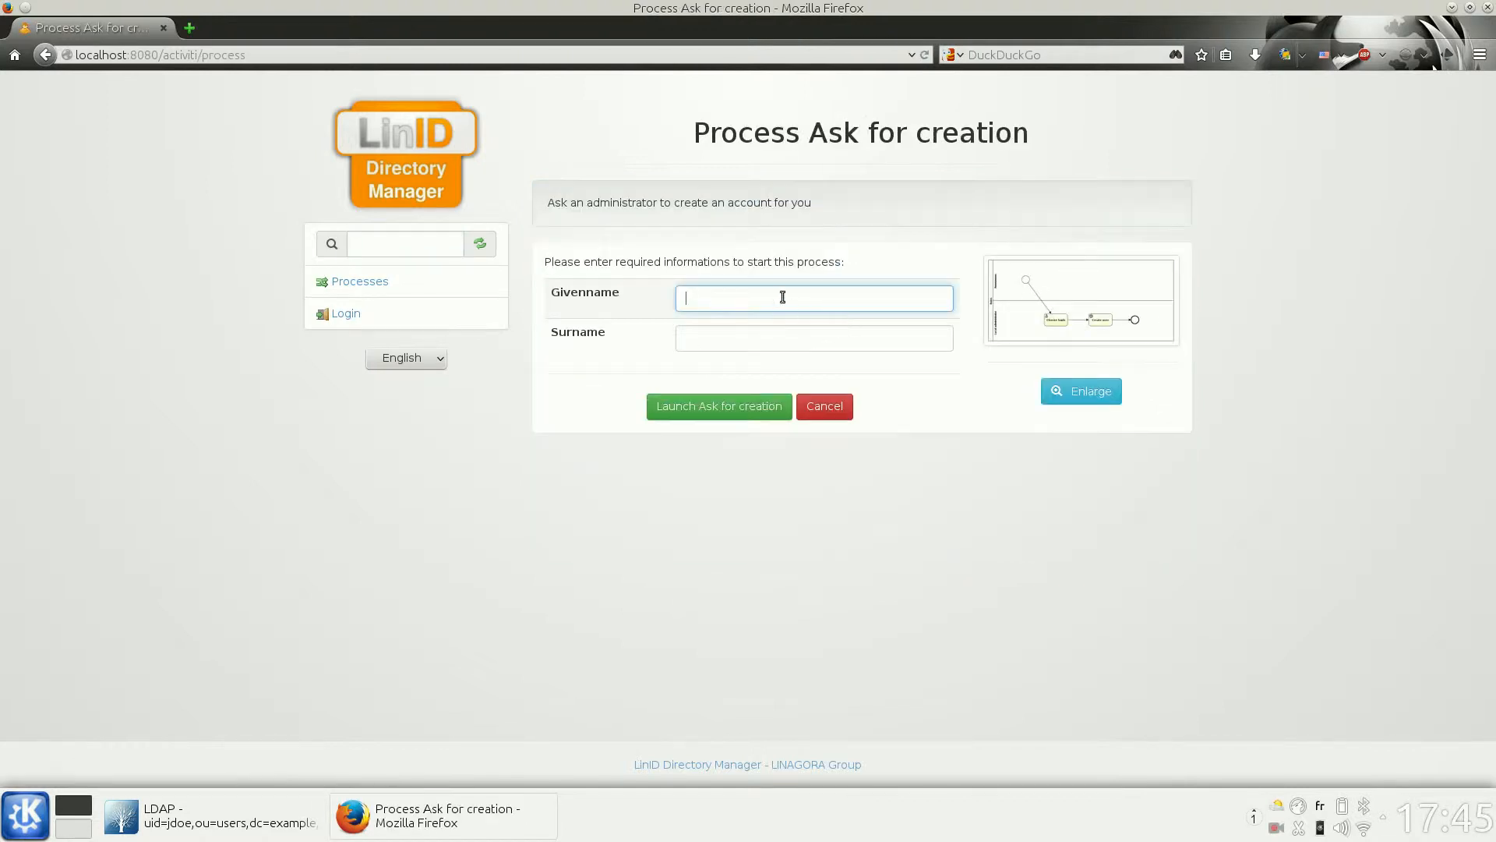
text(Clément)
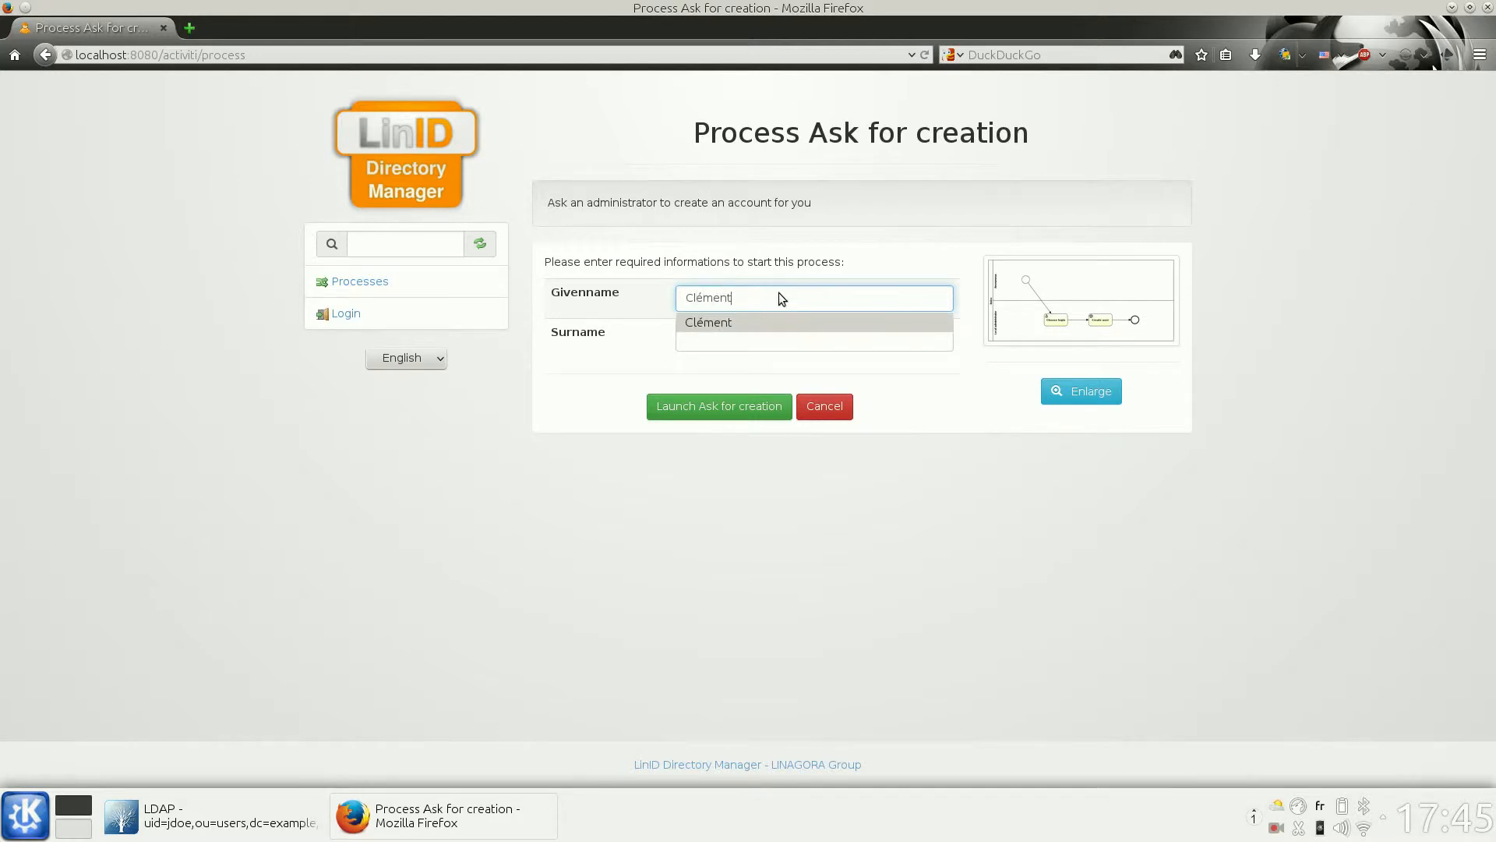
text(OUDOT)
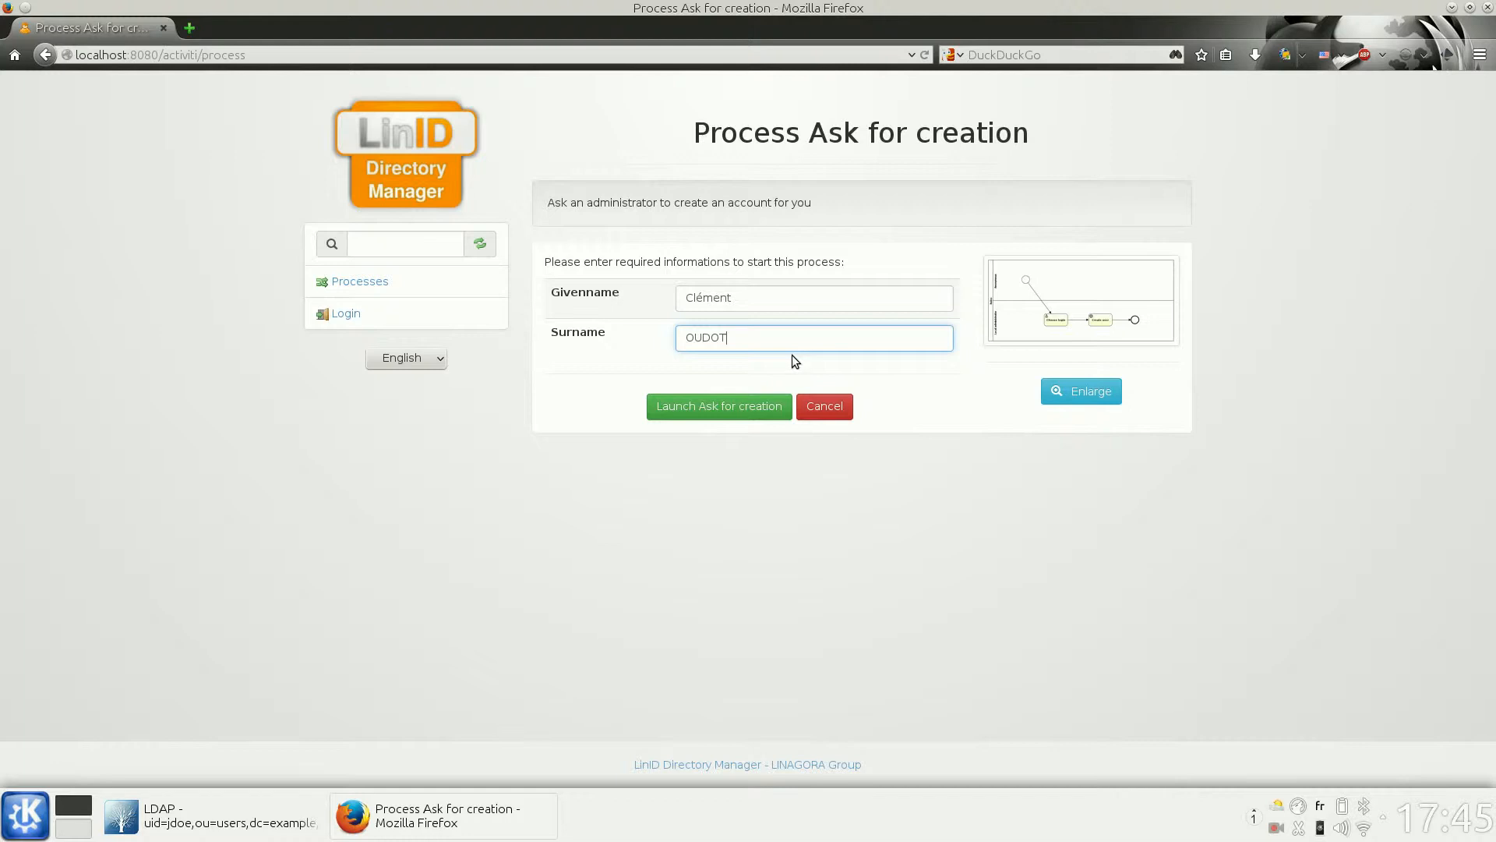
click(717, 405)
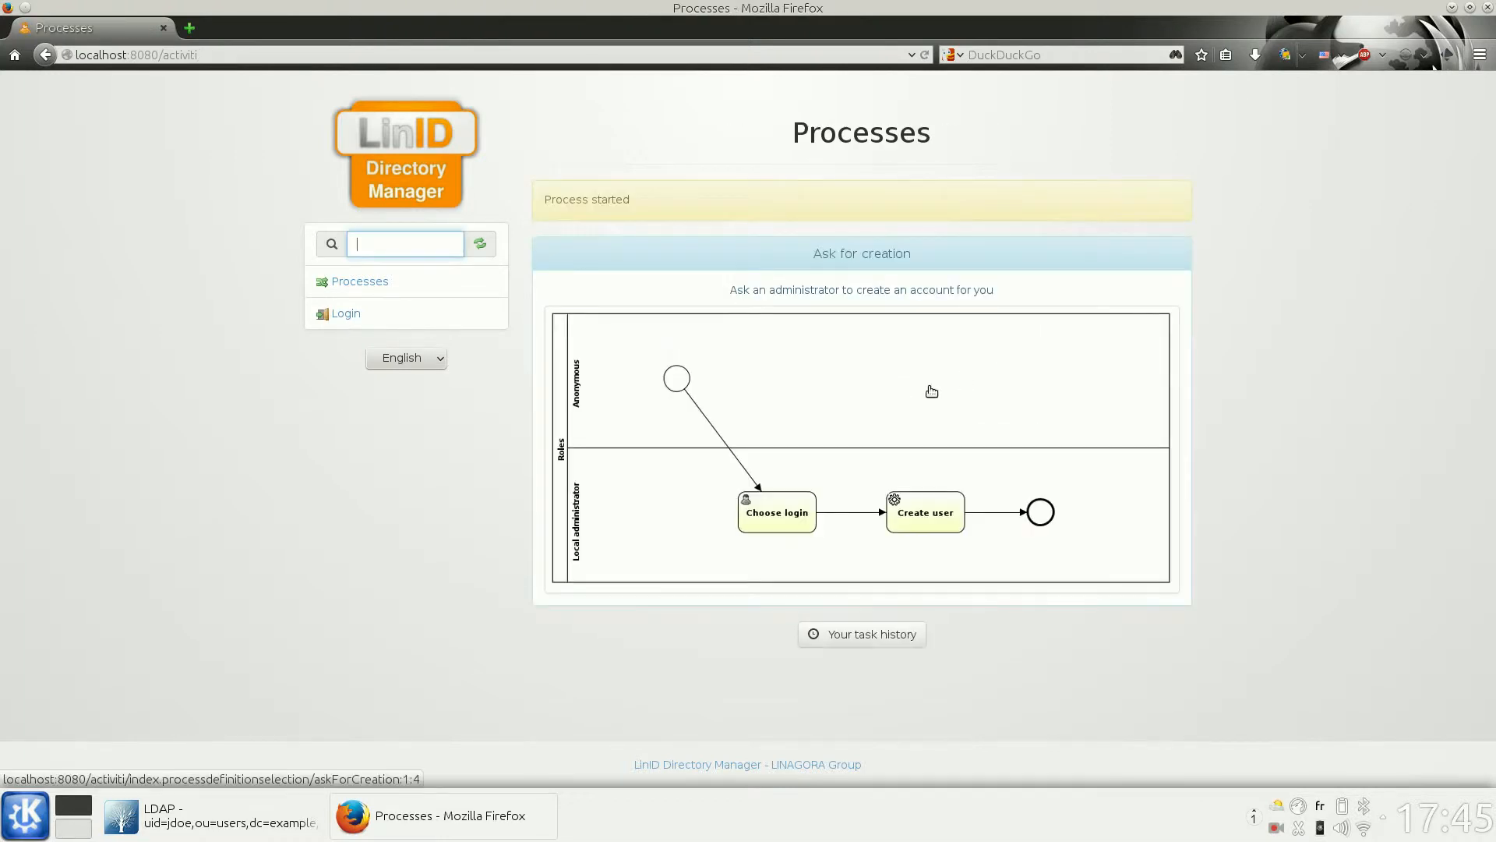
- Go to the login page and focus the login name field
click(346, 313)
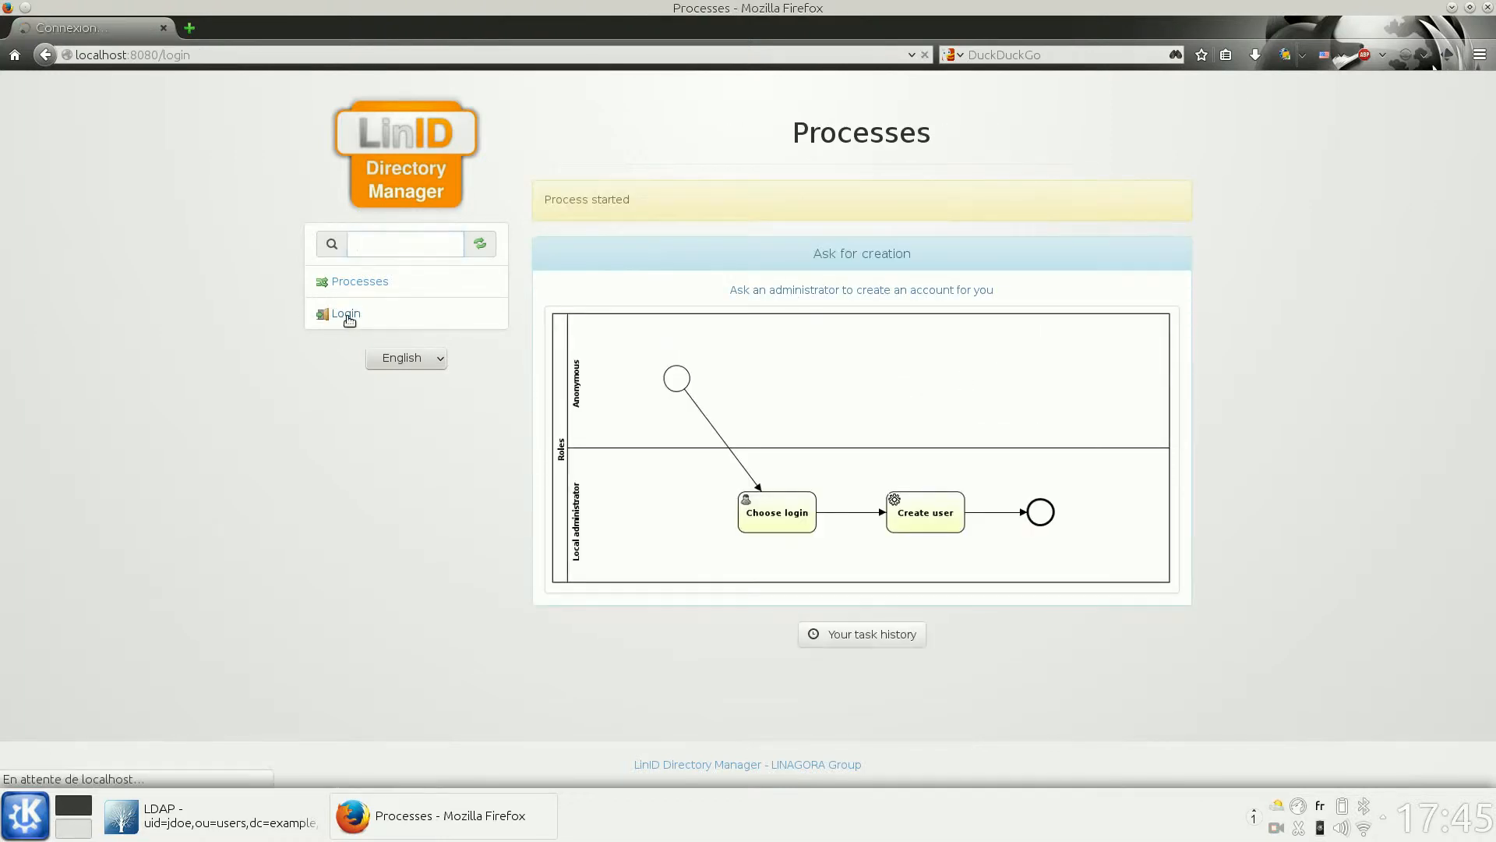
click(345, 313)
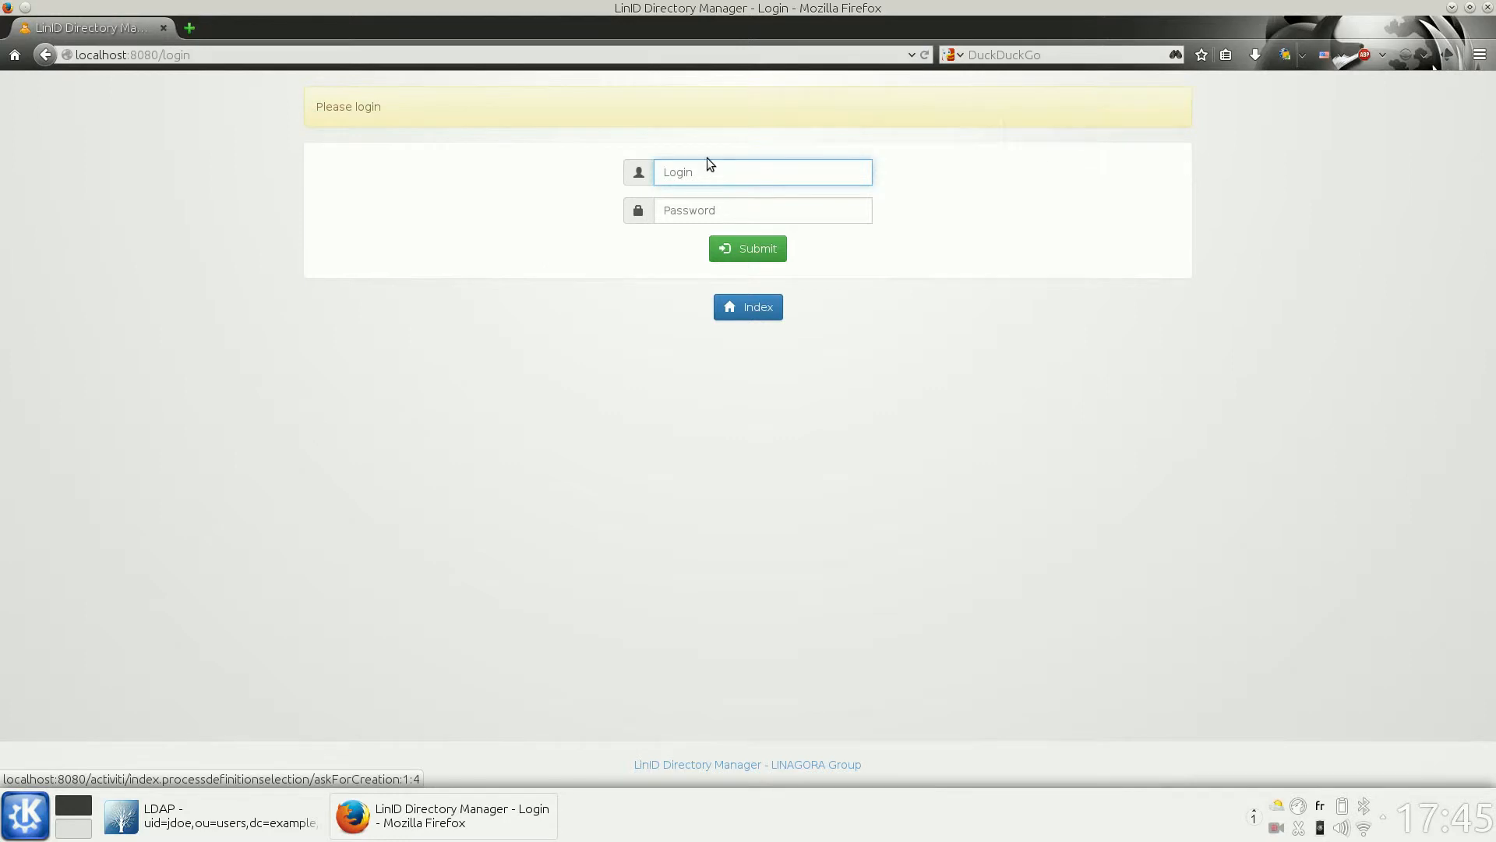
- Sign in as jsmith and reach the dashboard listing the pending Choose login task
text(jdoe)
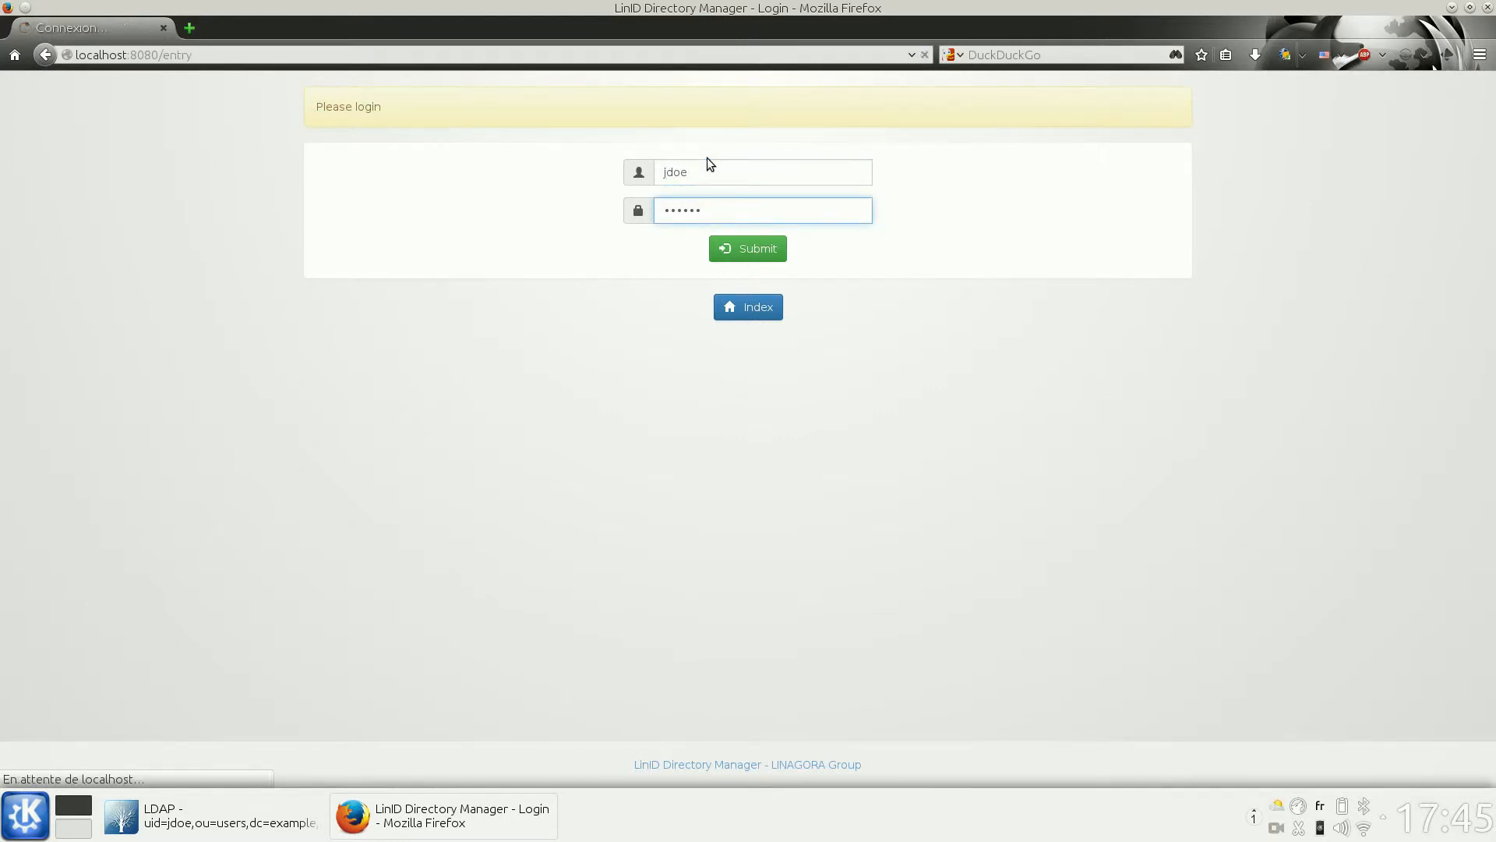
click(747, 247)
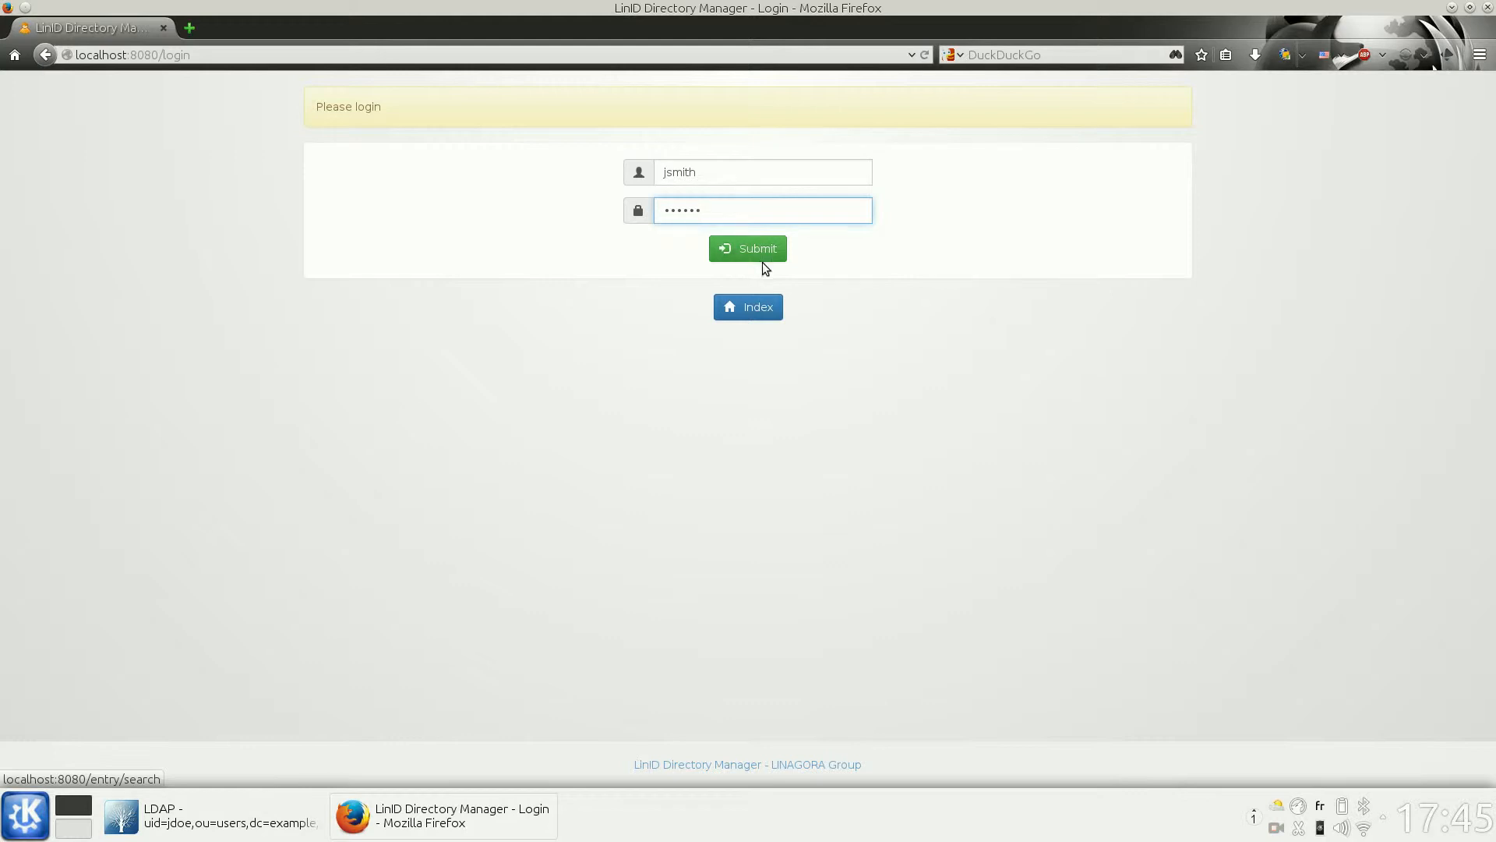
click(746, 248)
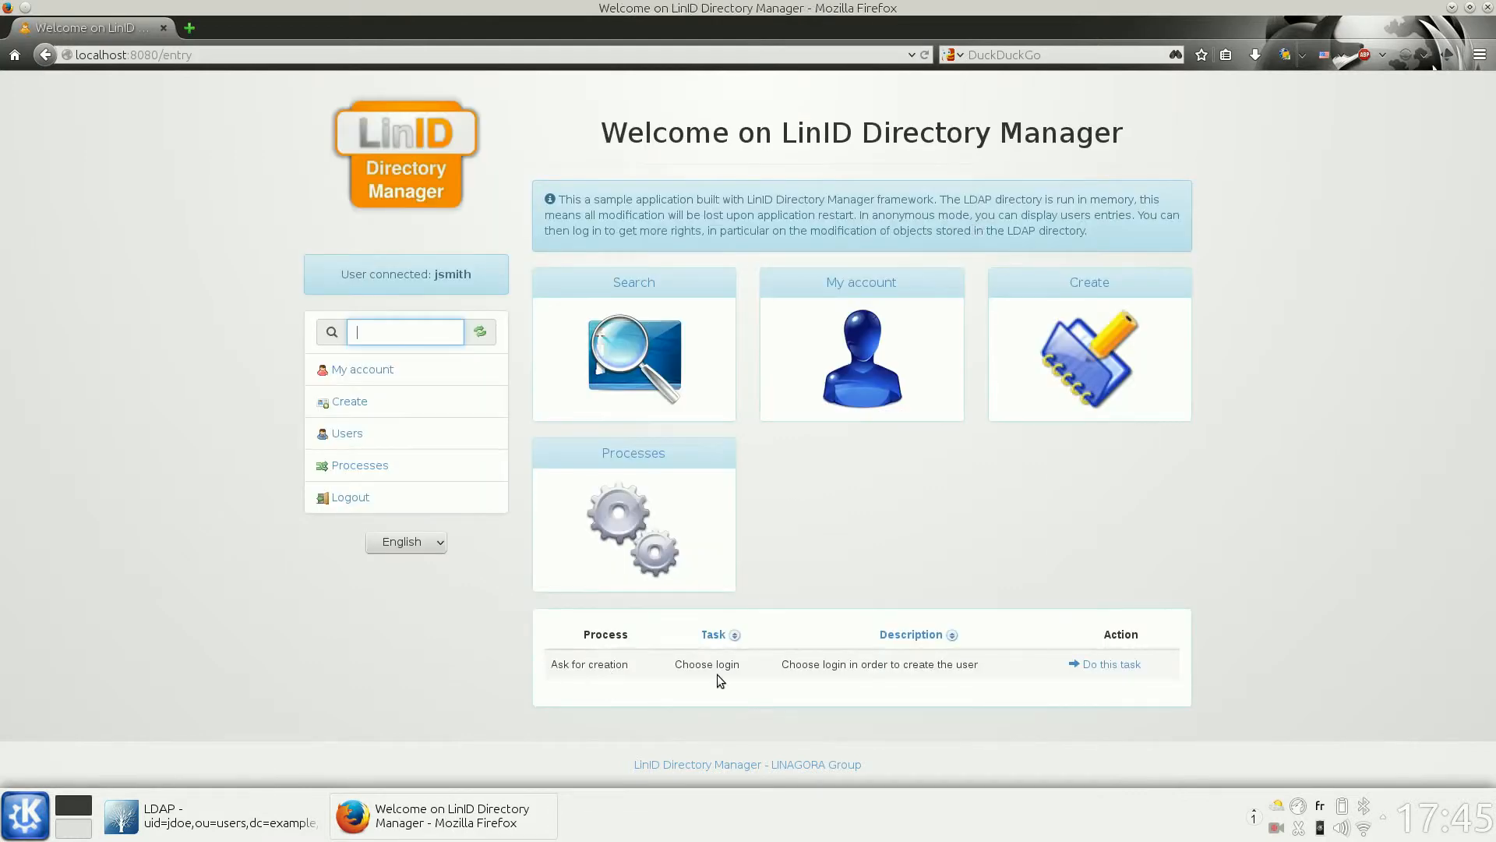
click(1110, 664)
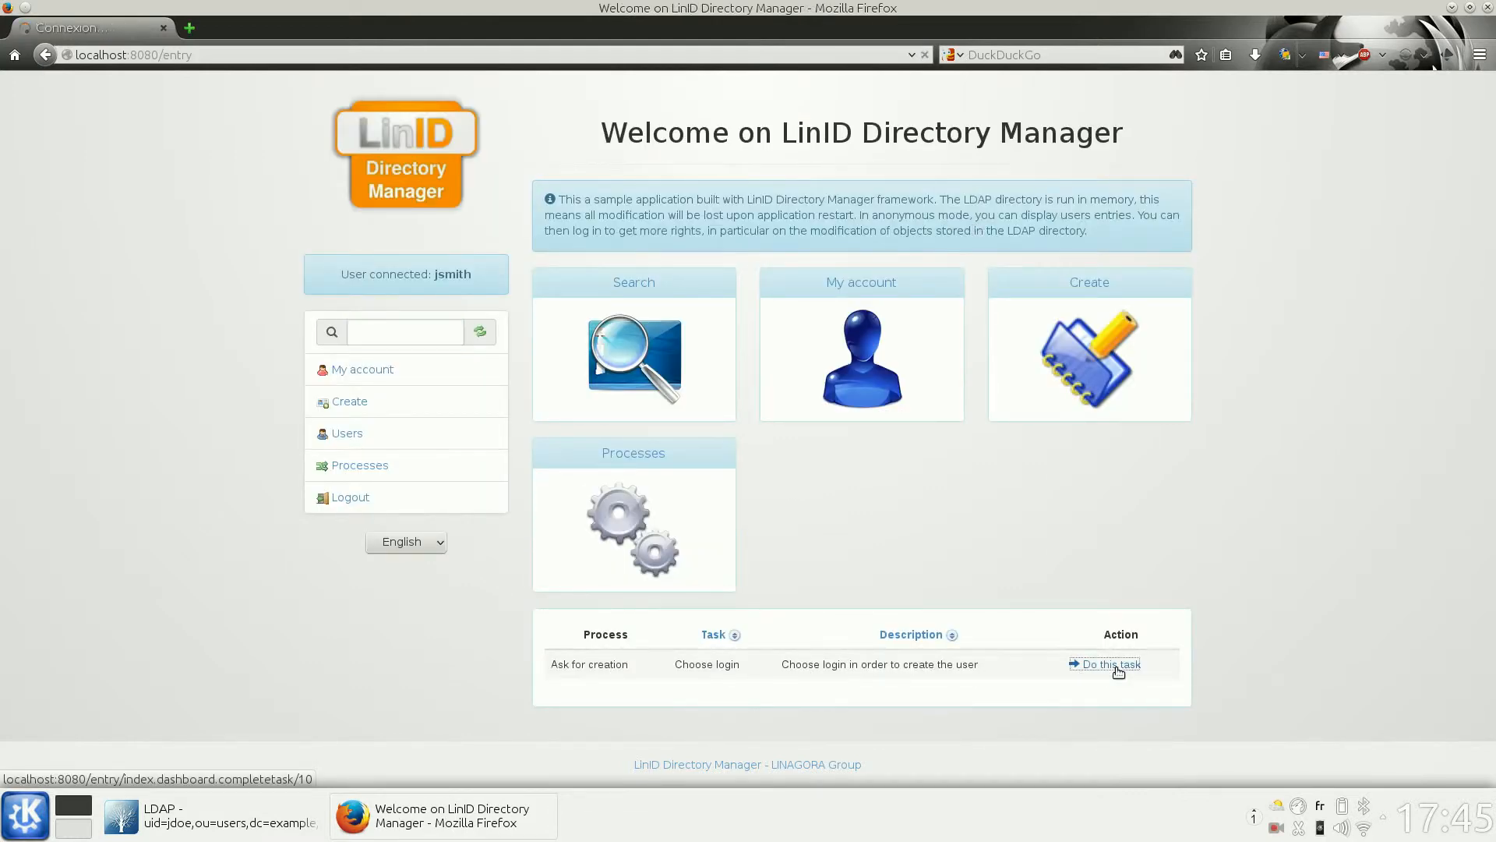
- Complete the Choose login task with user ID coudot
click(1108, 664)
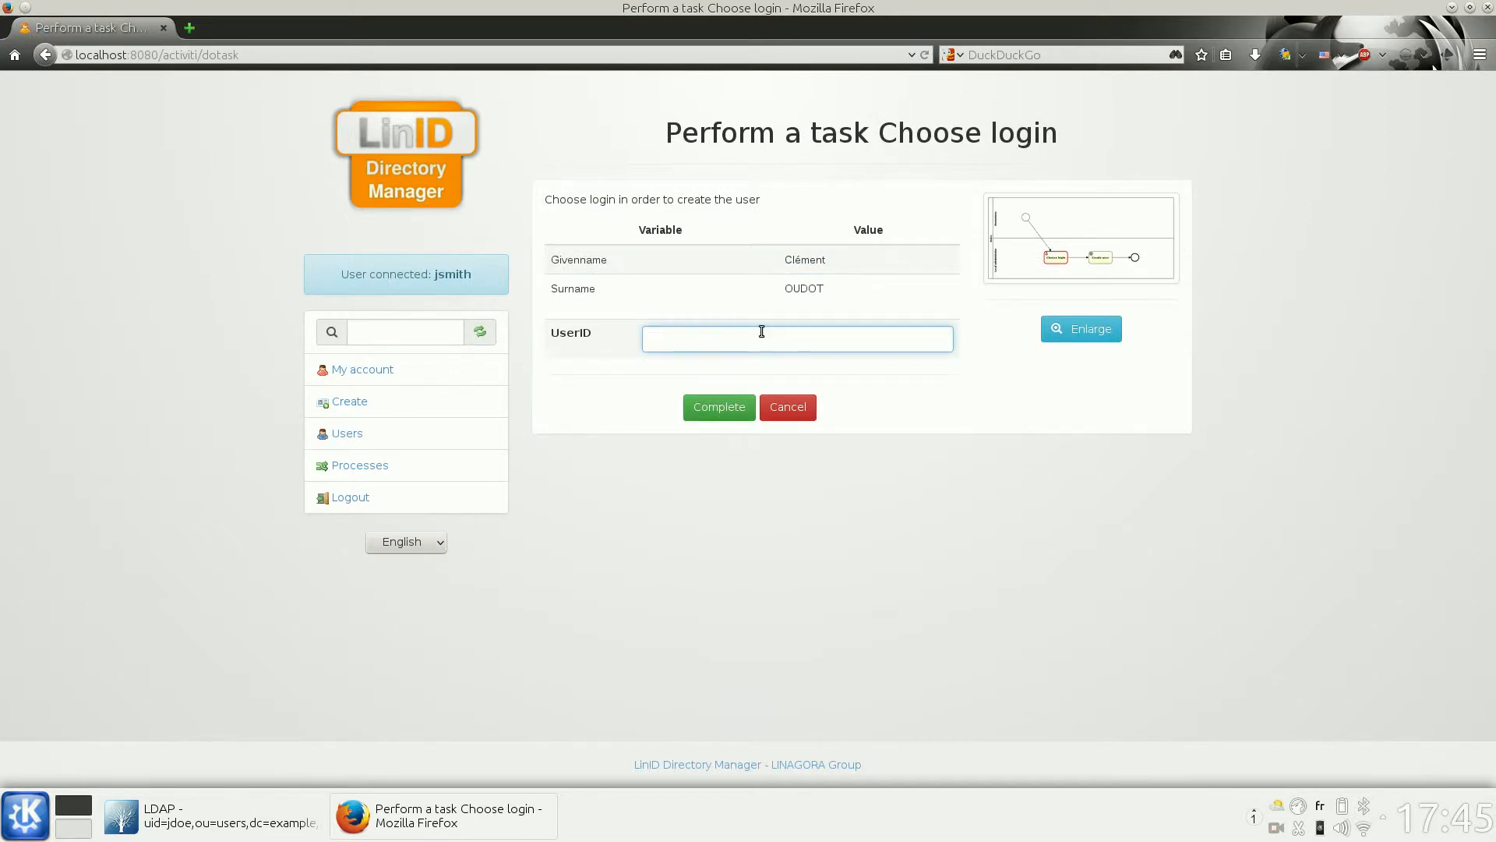
text(coudot)
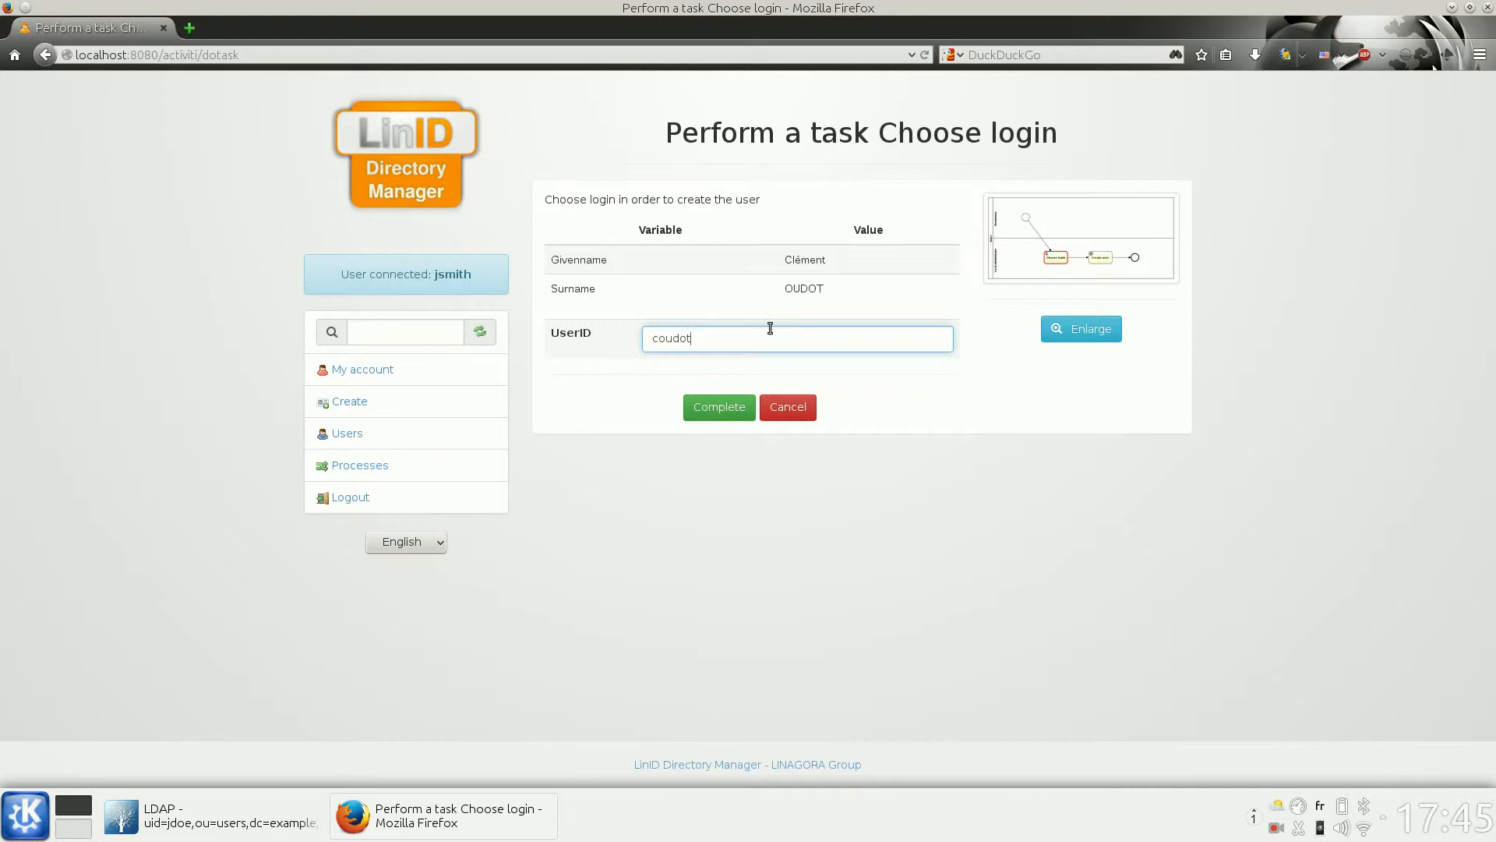
click(718, 407)
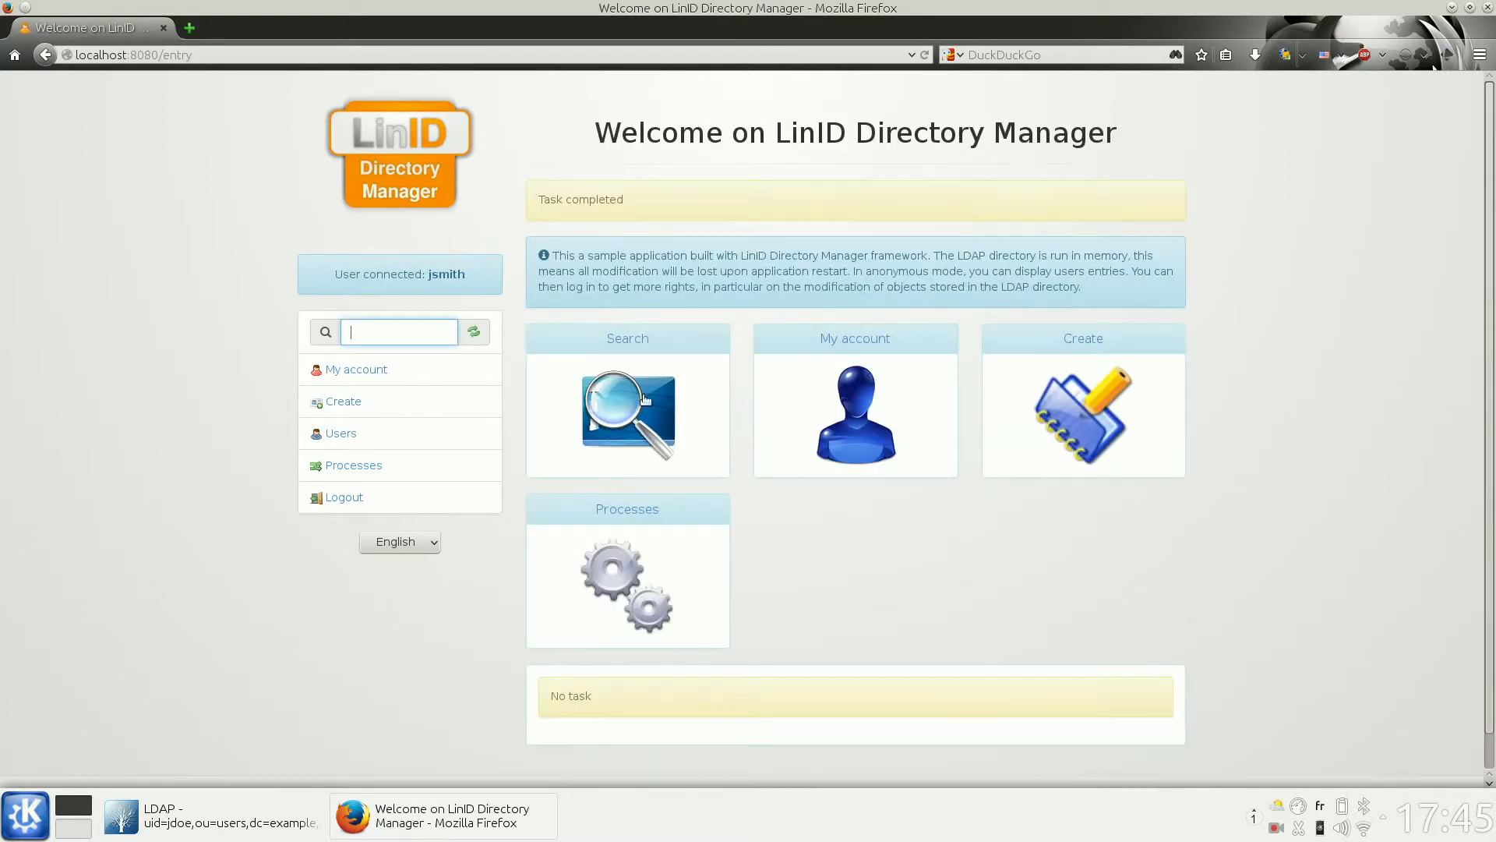
mouse_move(617, 558)
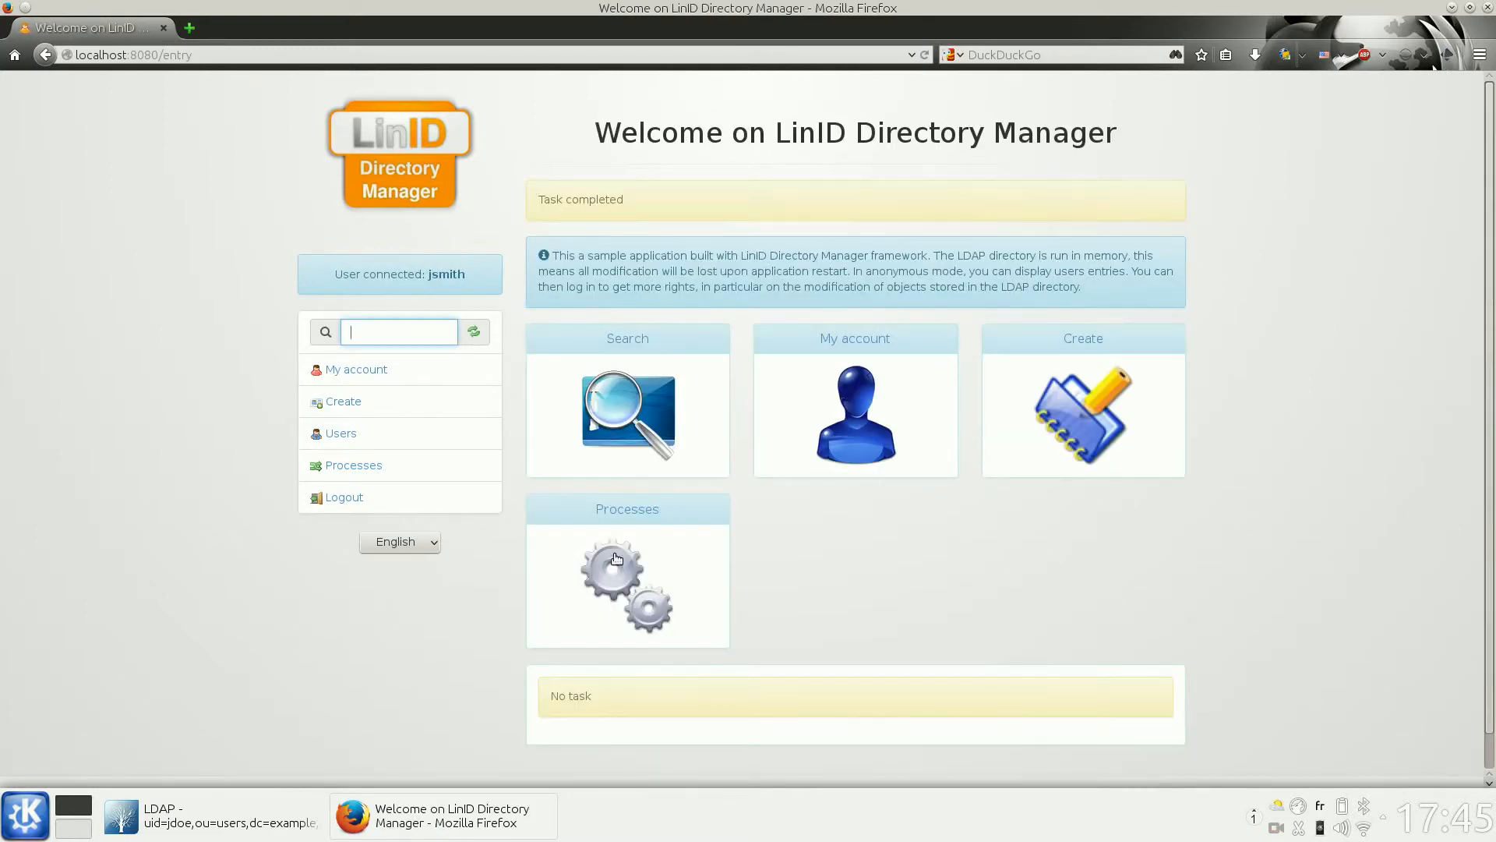
click(627, 413)
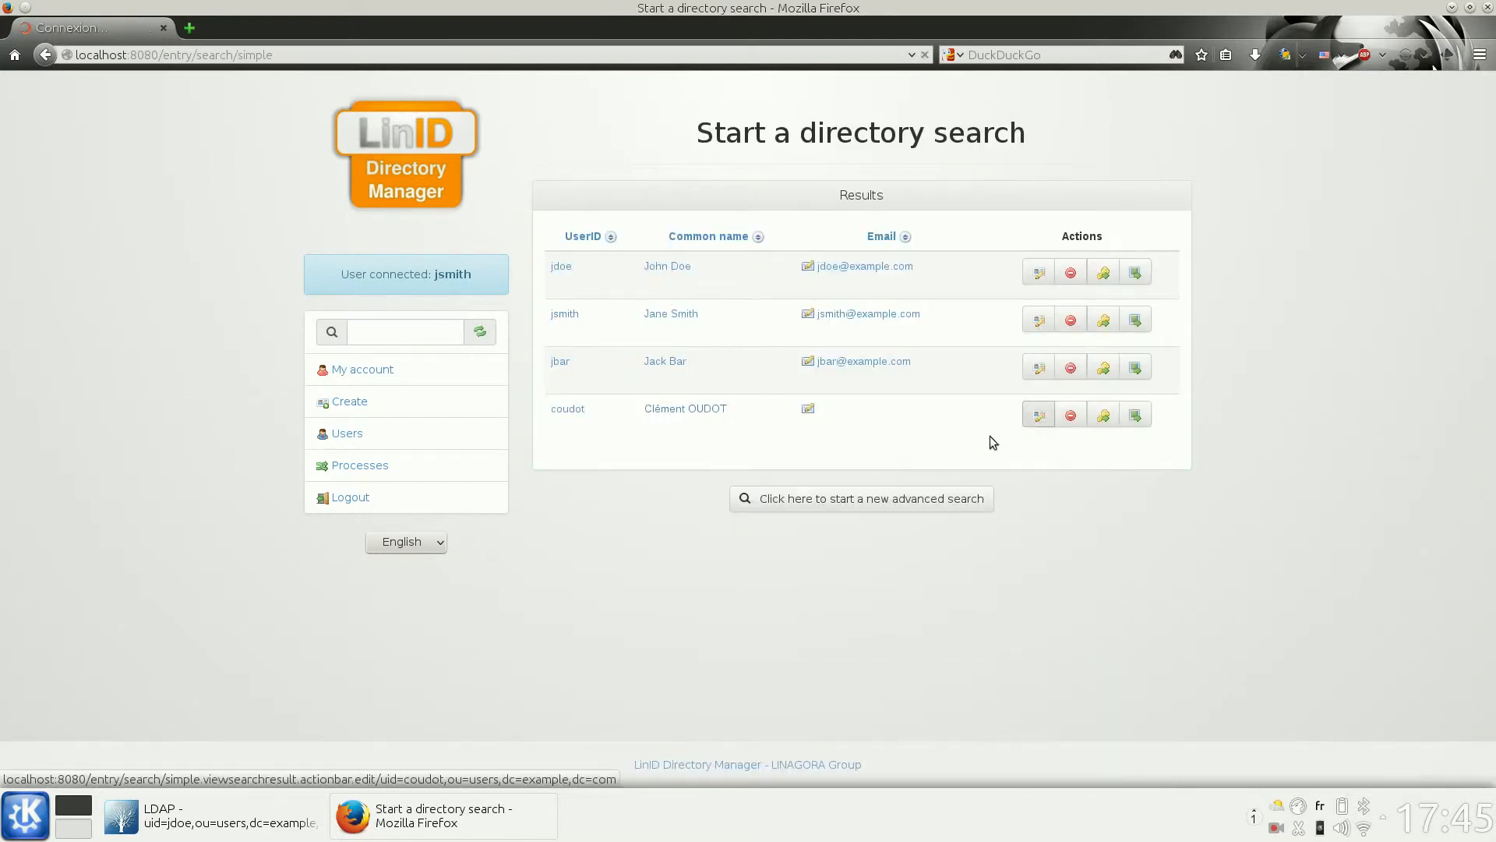
click(1038, 413)
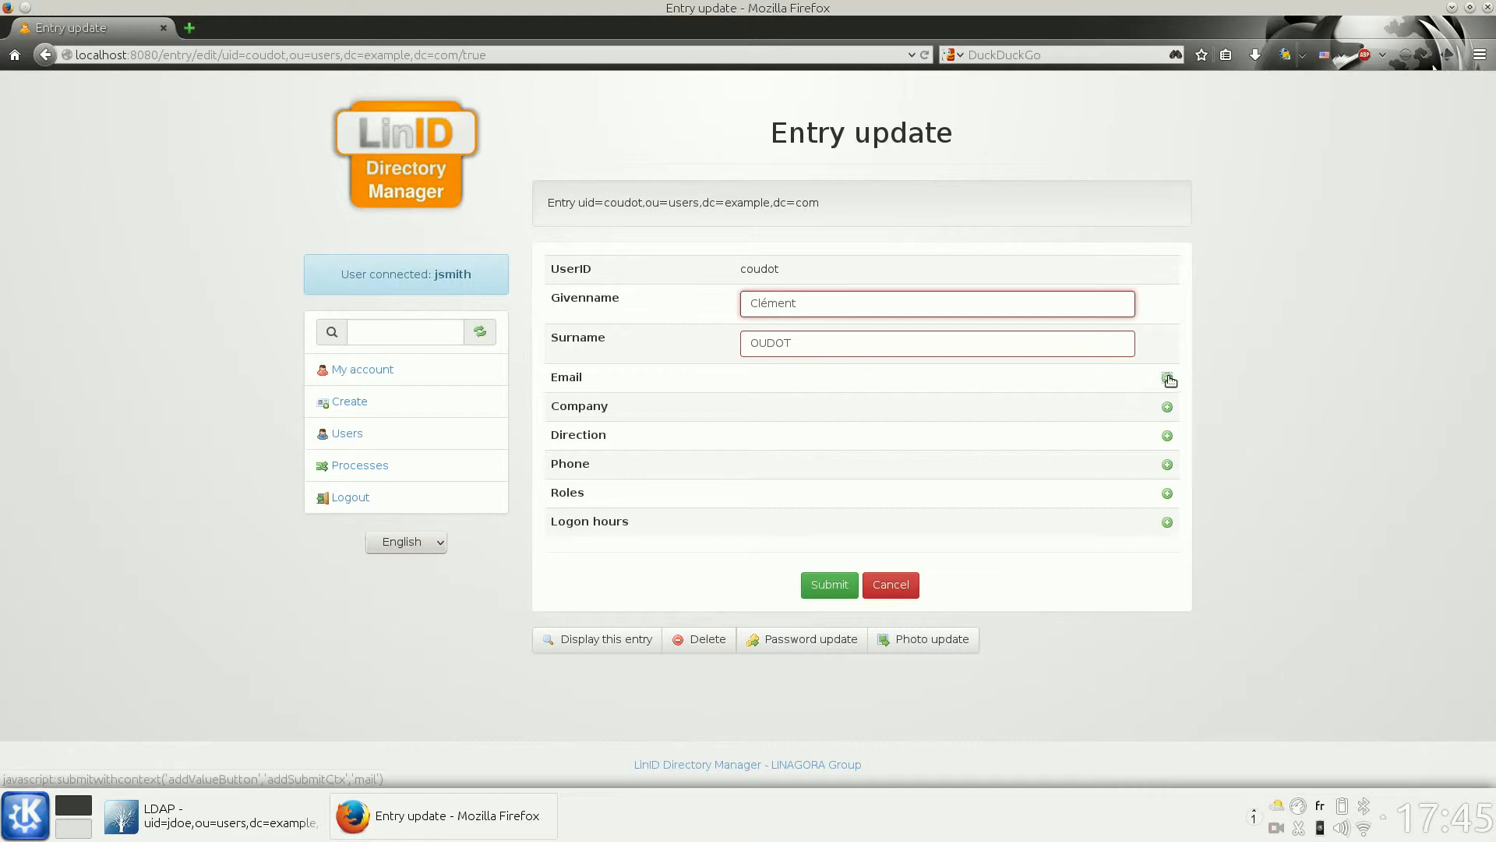
text(co)
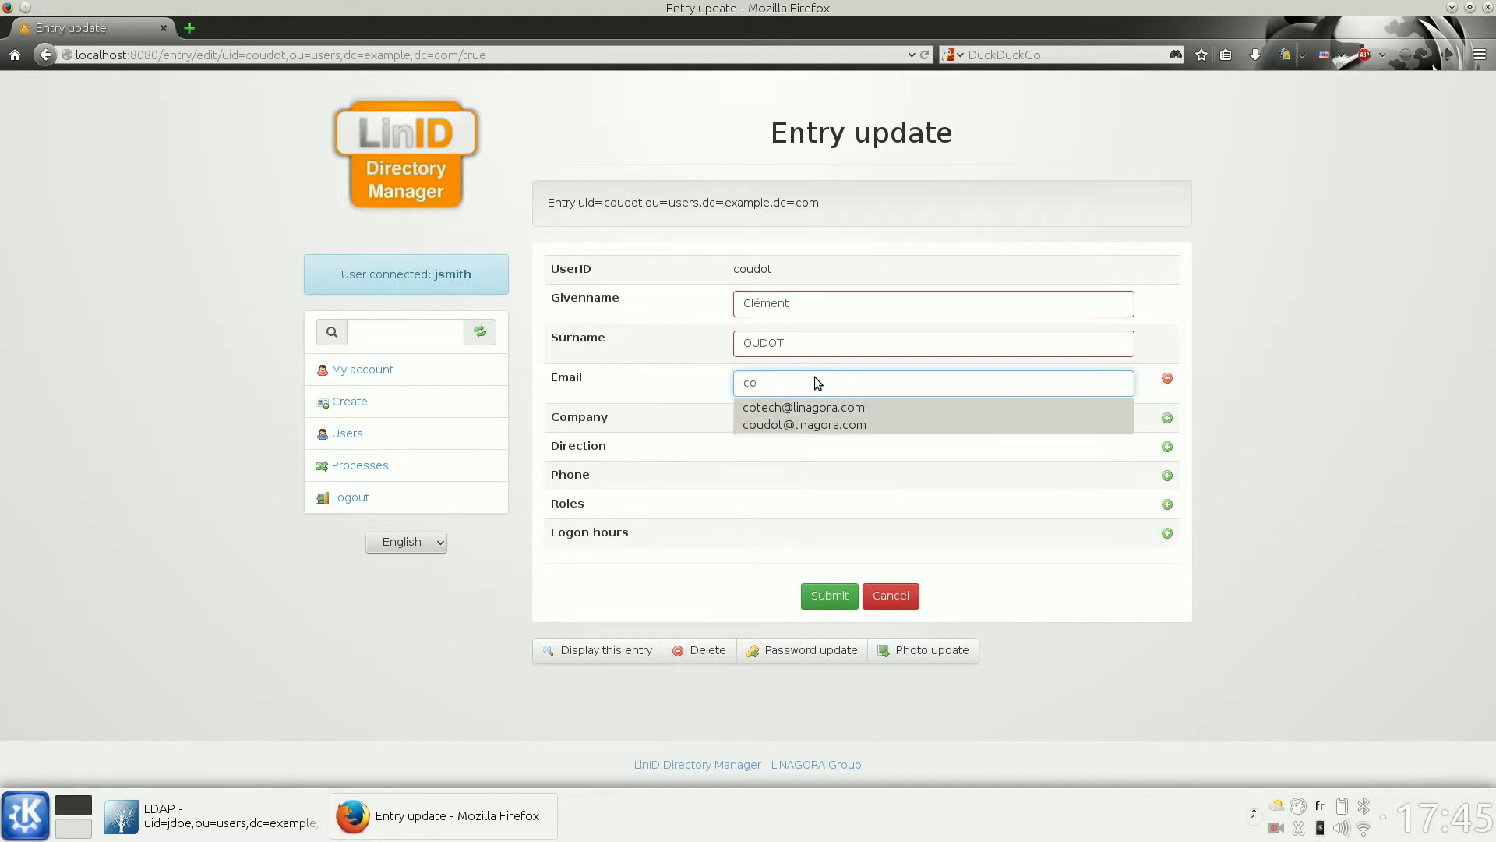
click(805, 424)
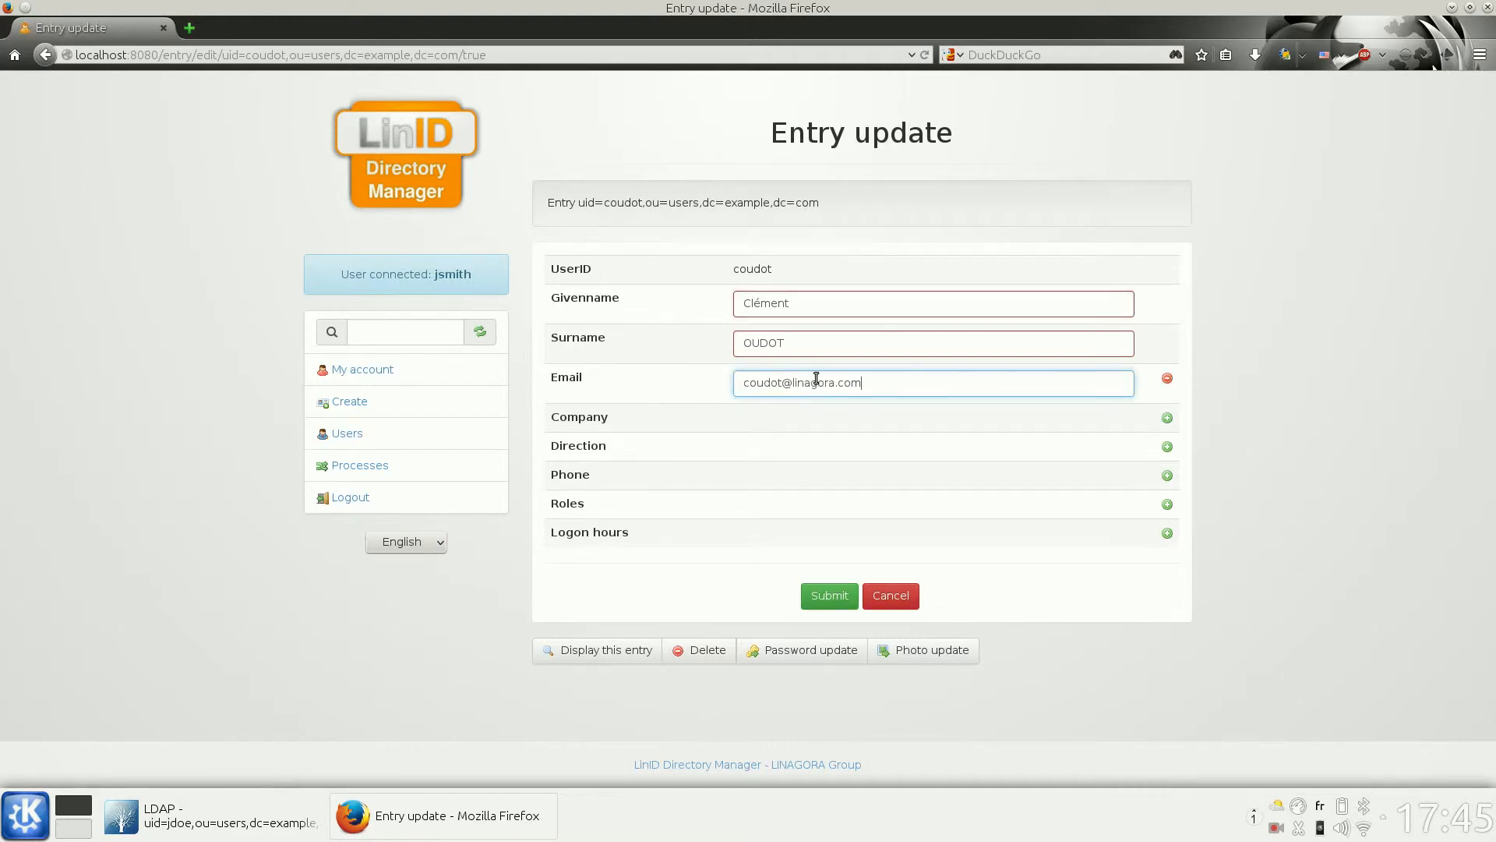
click(827, 596)
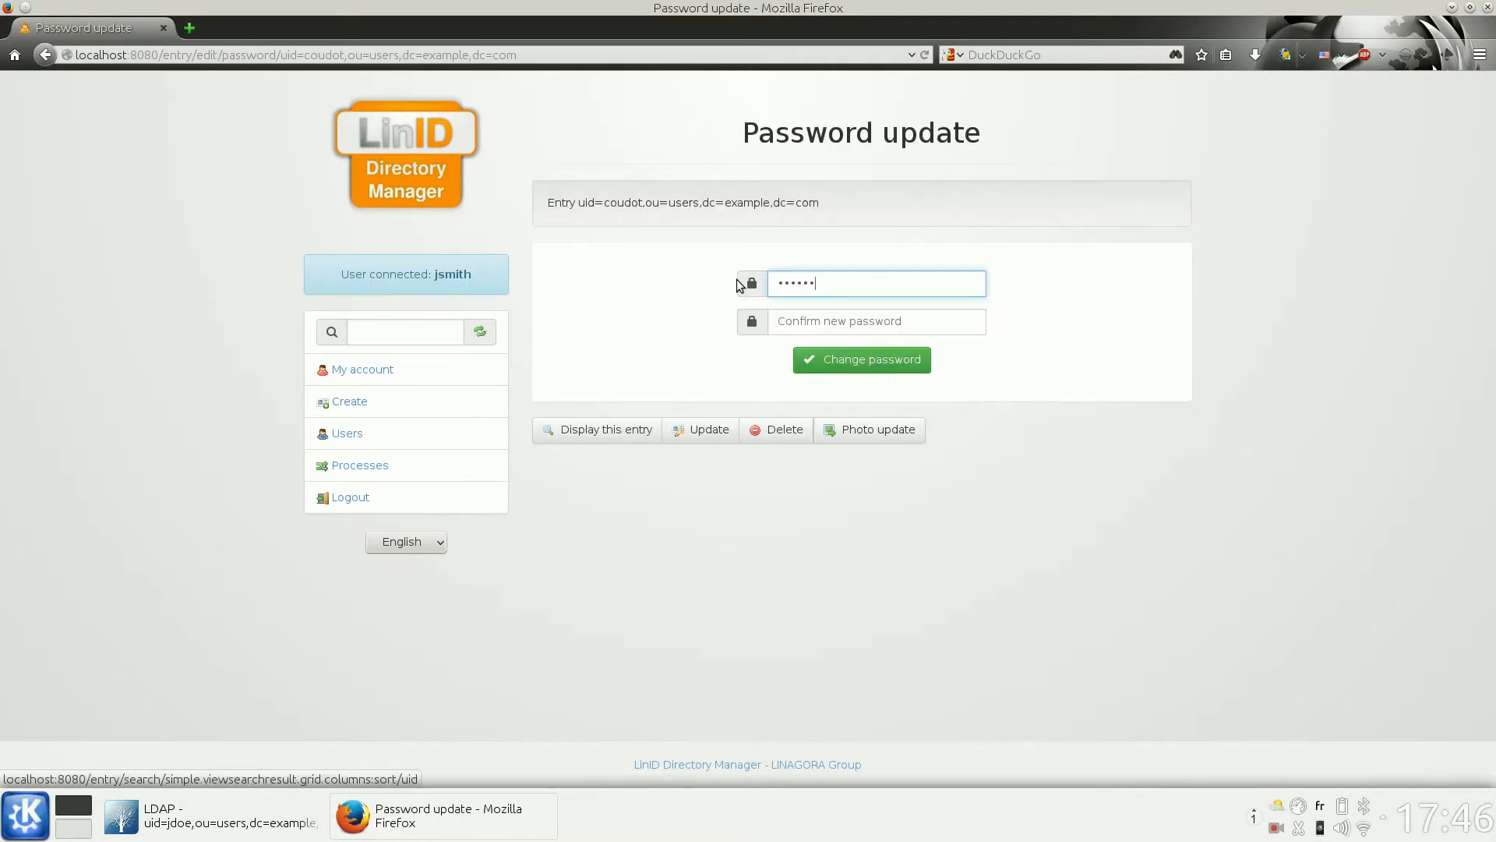
- Set and confirm coudot's new password, then log out of the jsmith session
text(••••••)
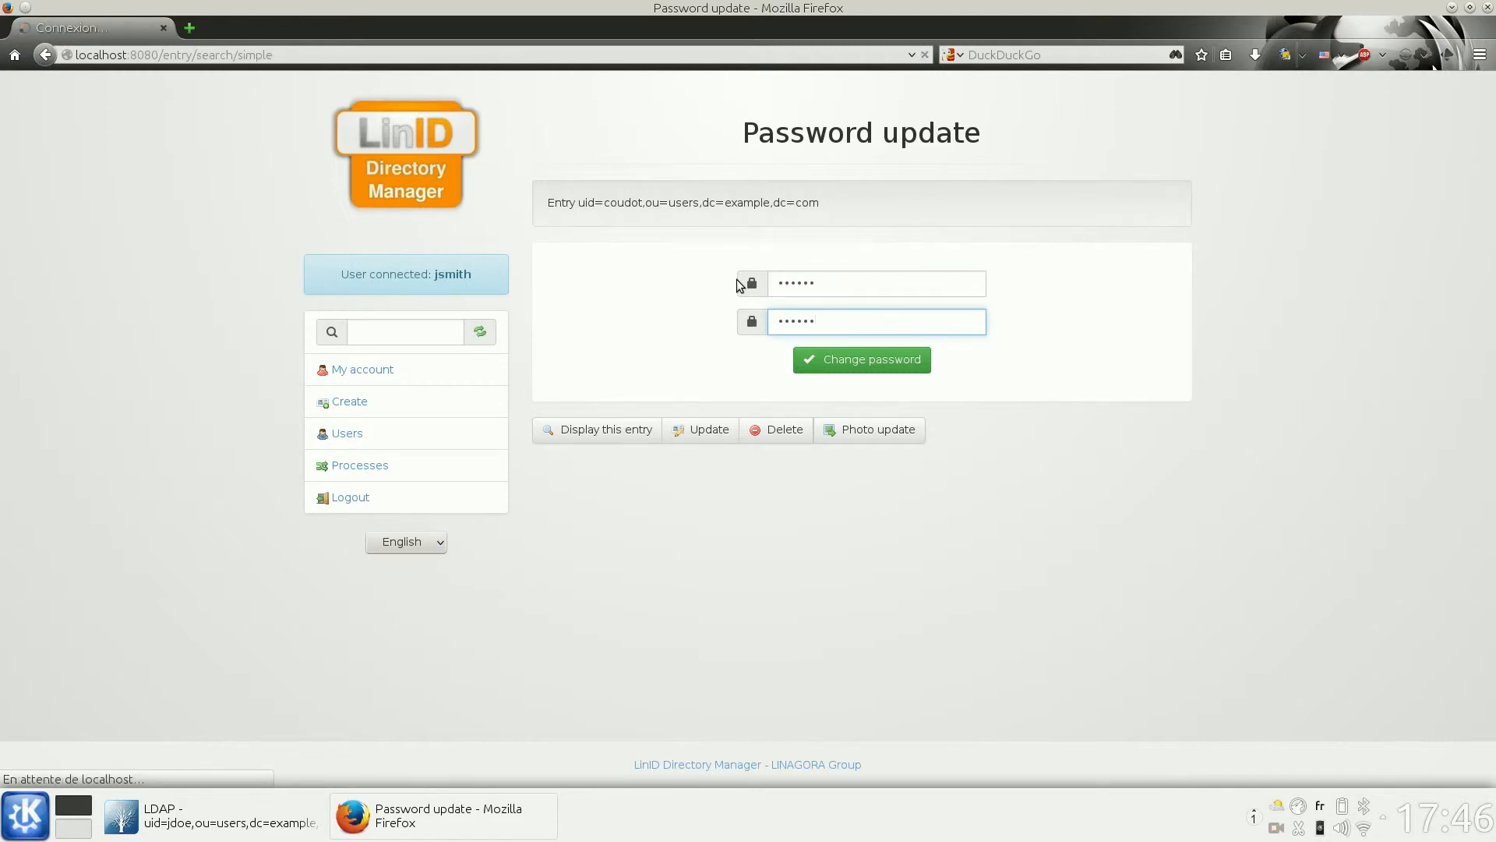
click(861, 360)
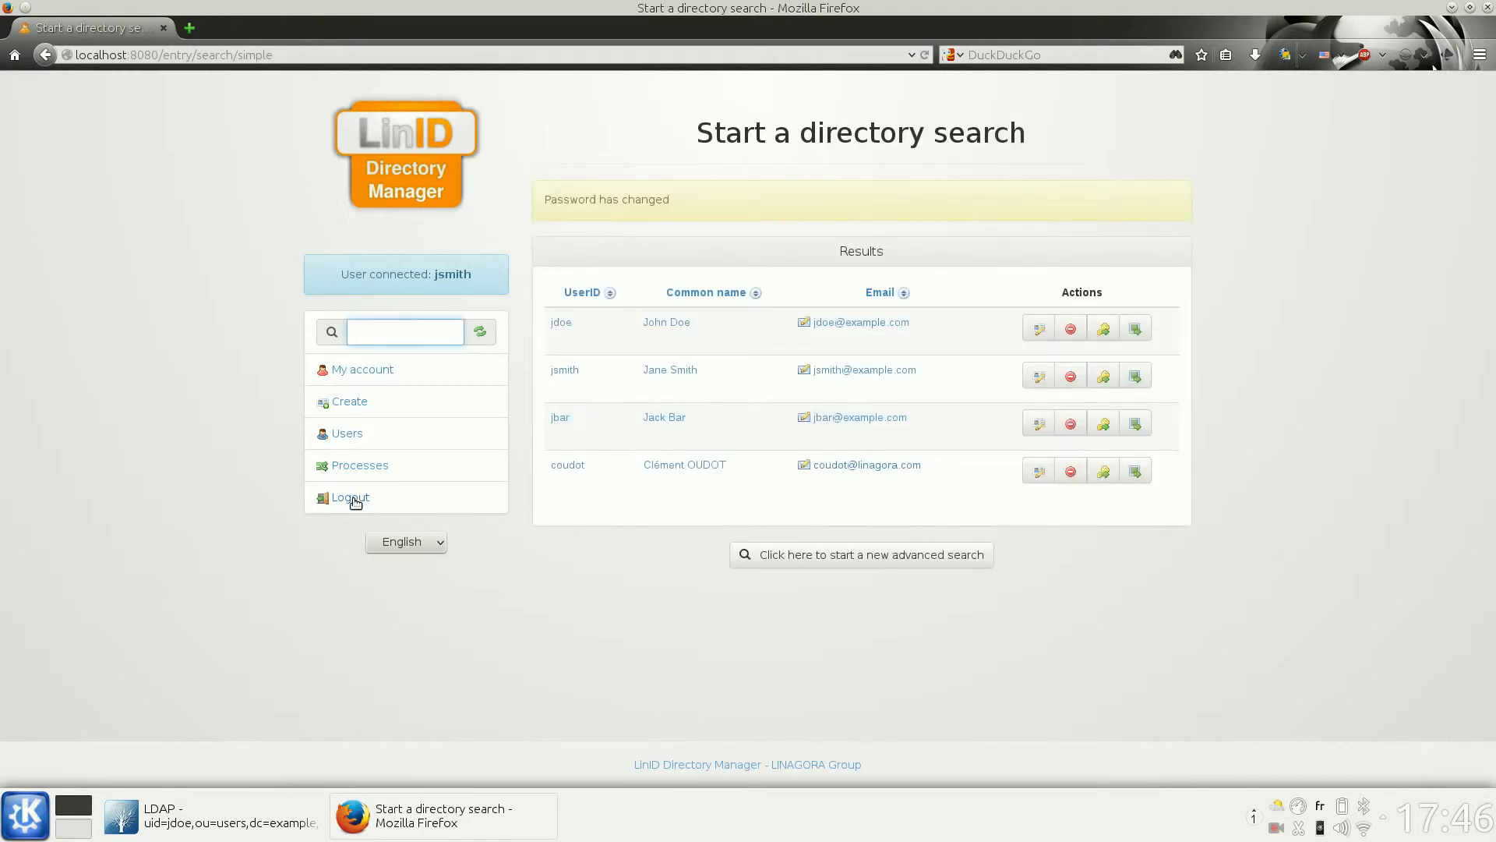
click(350, 498)
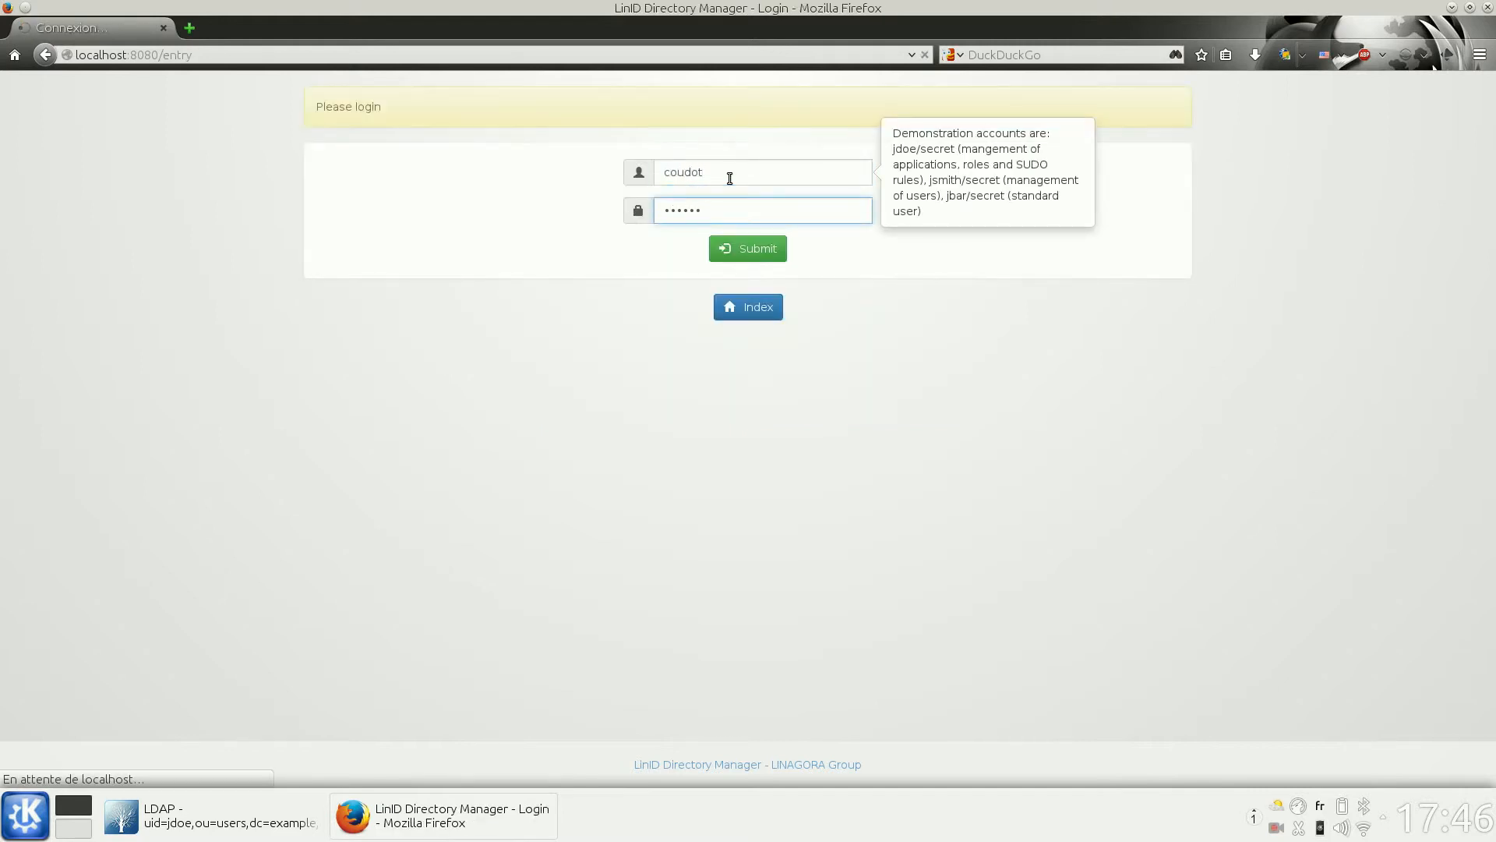
- Sign in as coudot, change the account's own password via My account, and log out
click(747, 248)
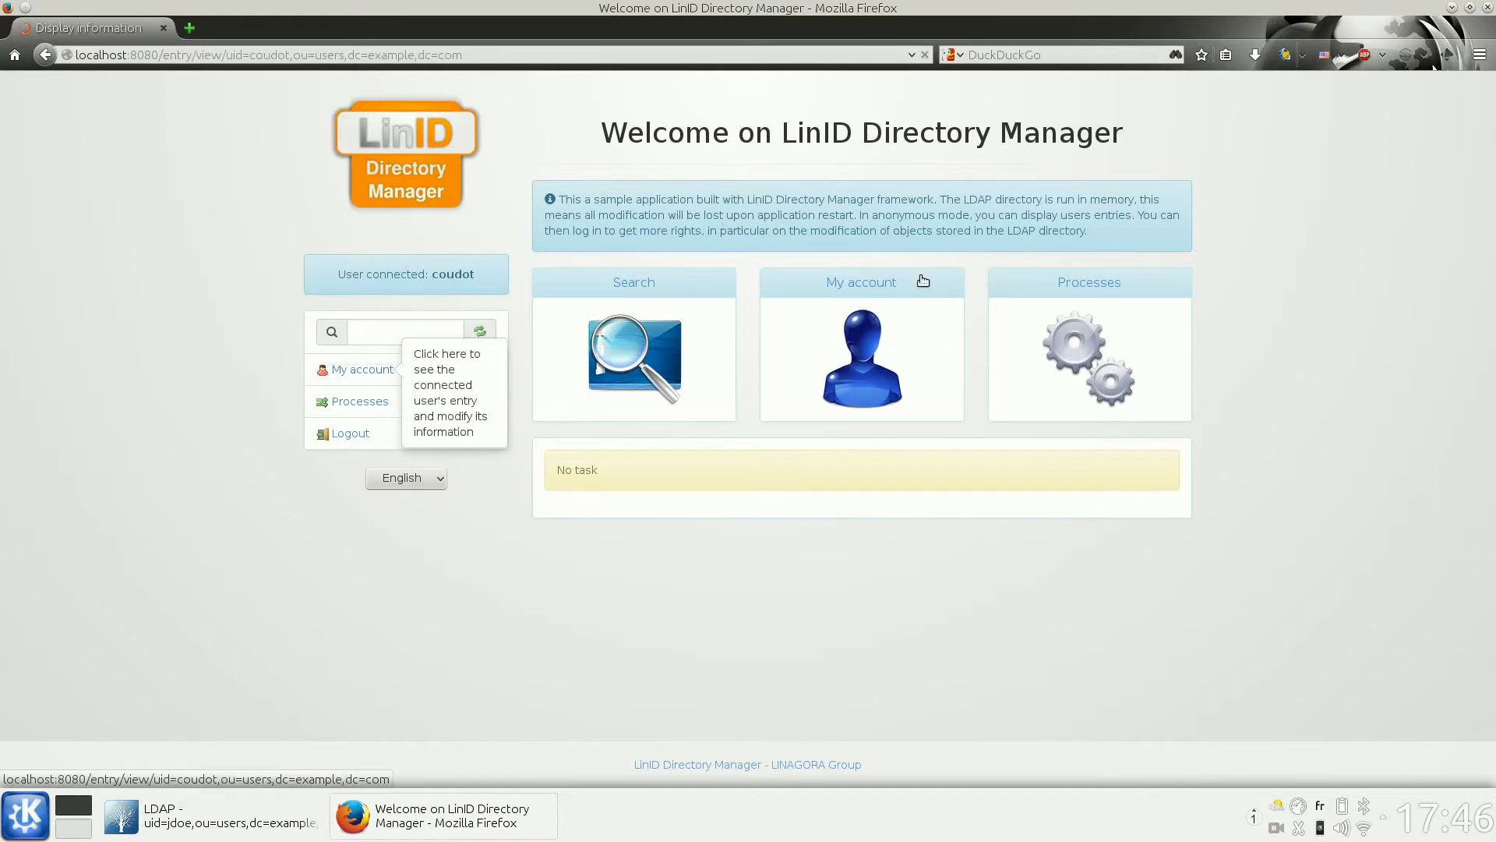
click(860, 358)
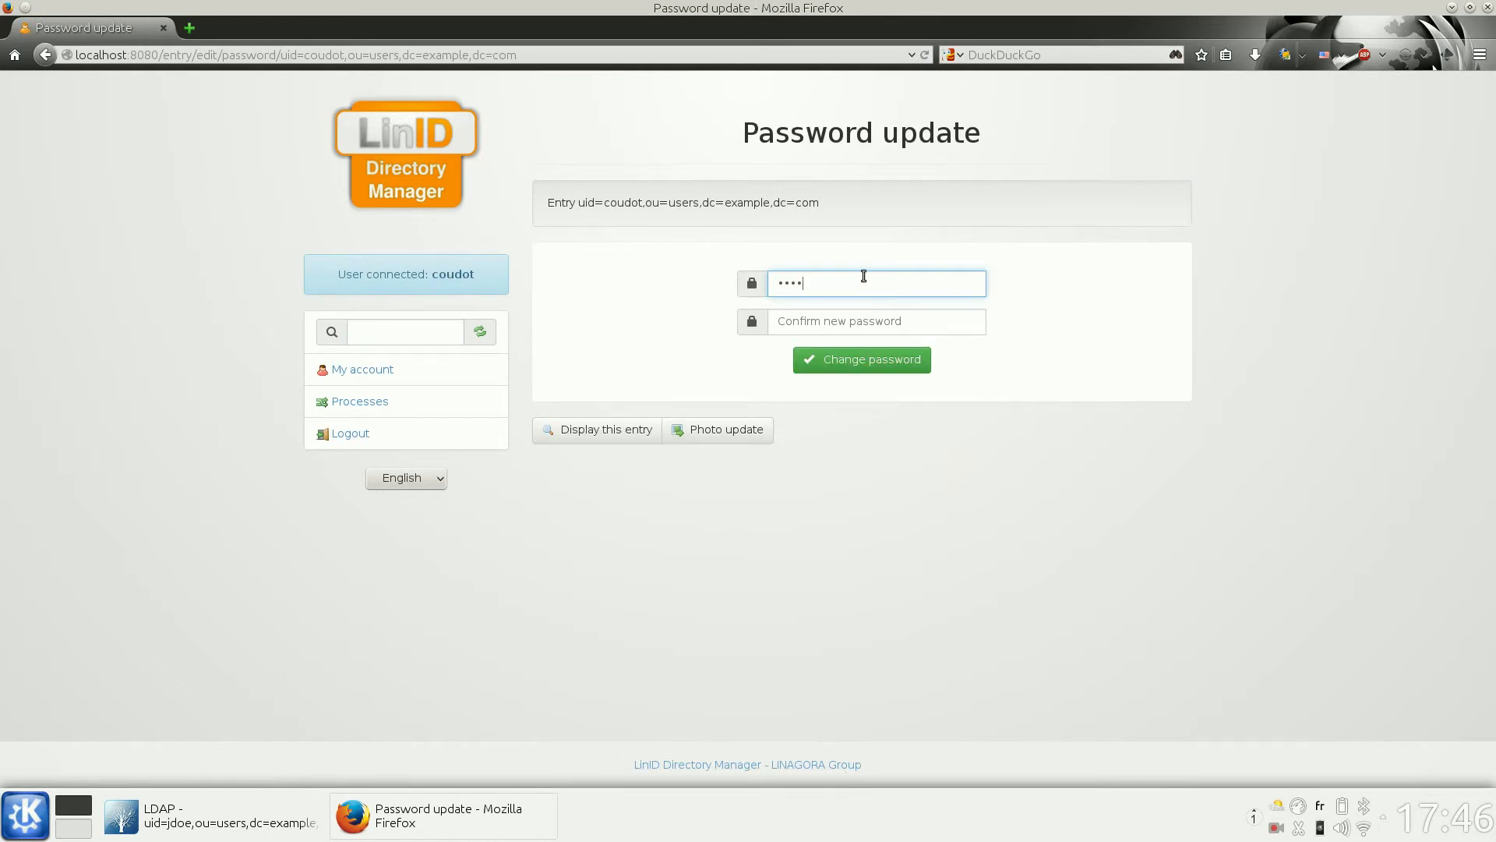
text(••••)
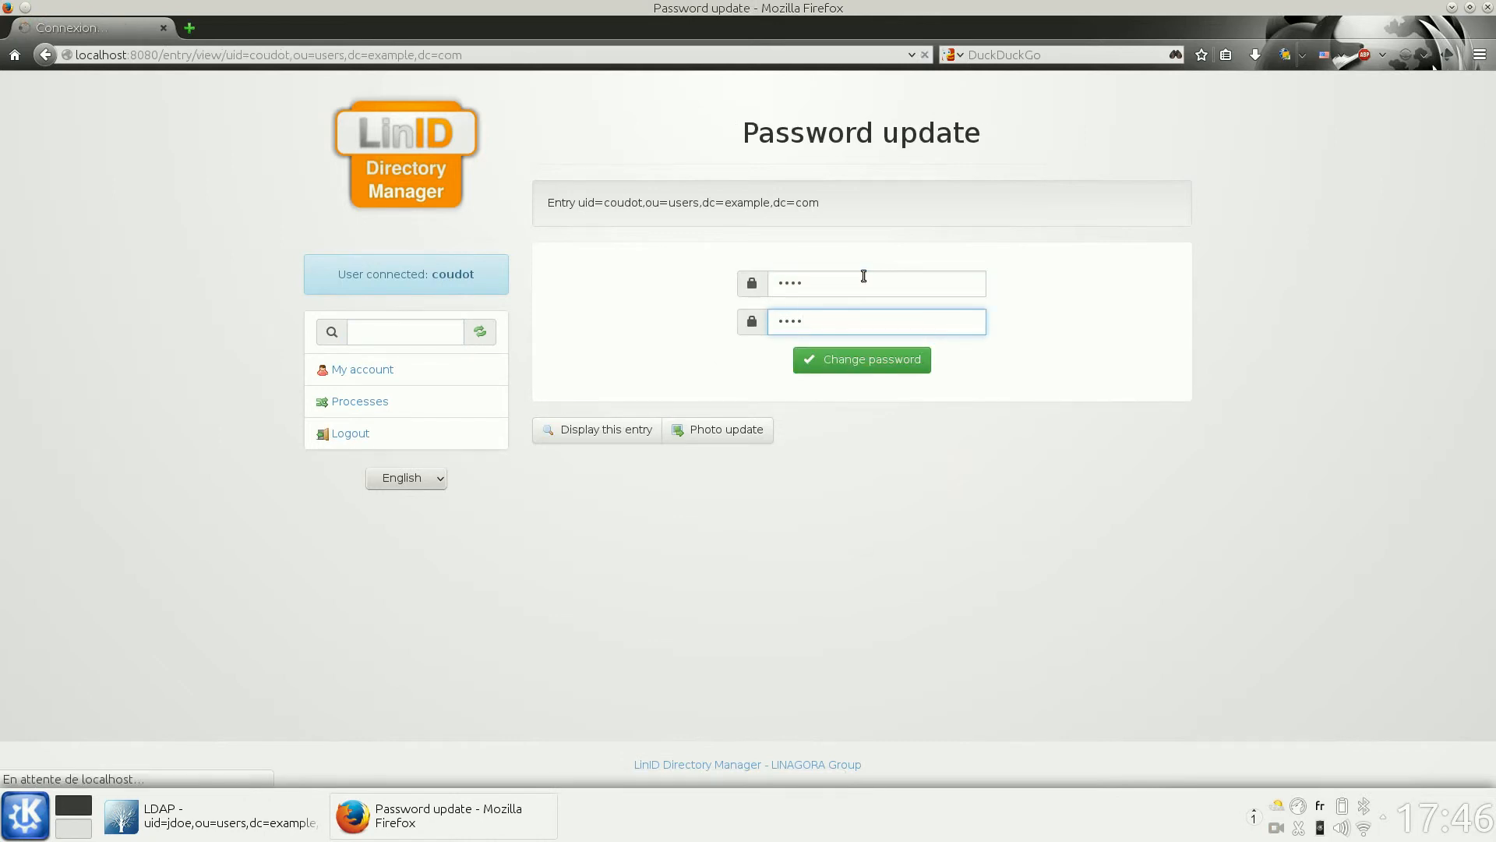
click(860, 360)
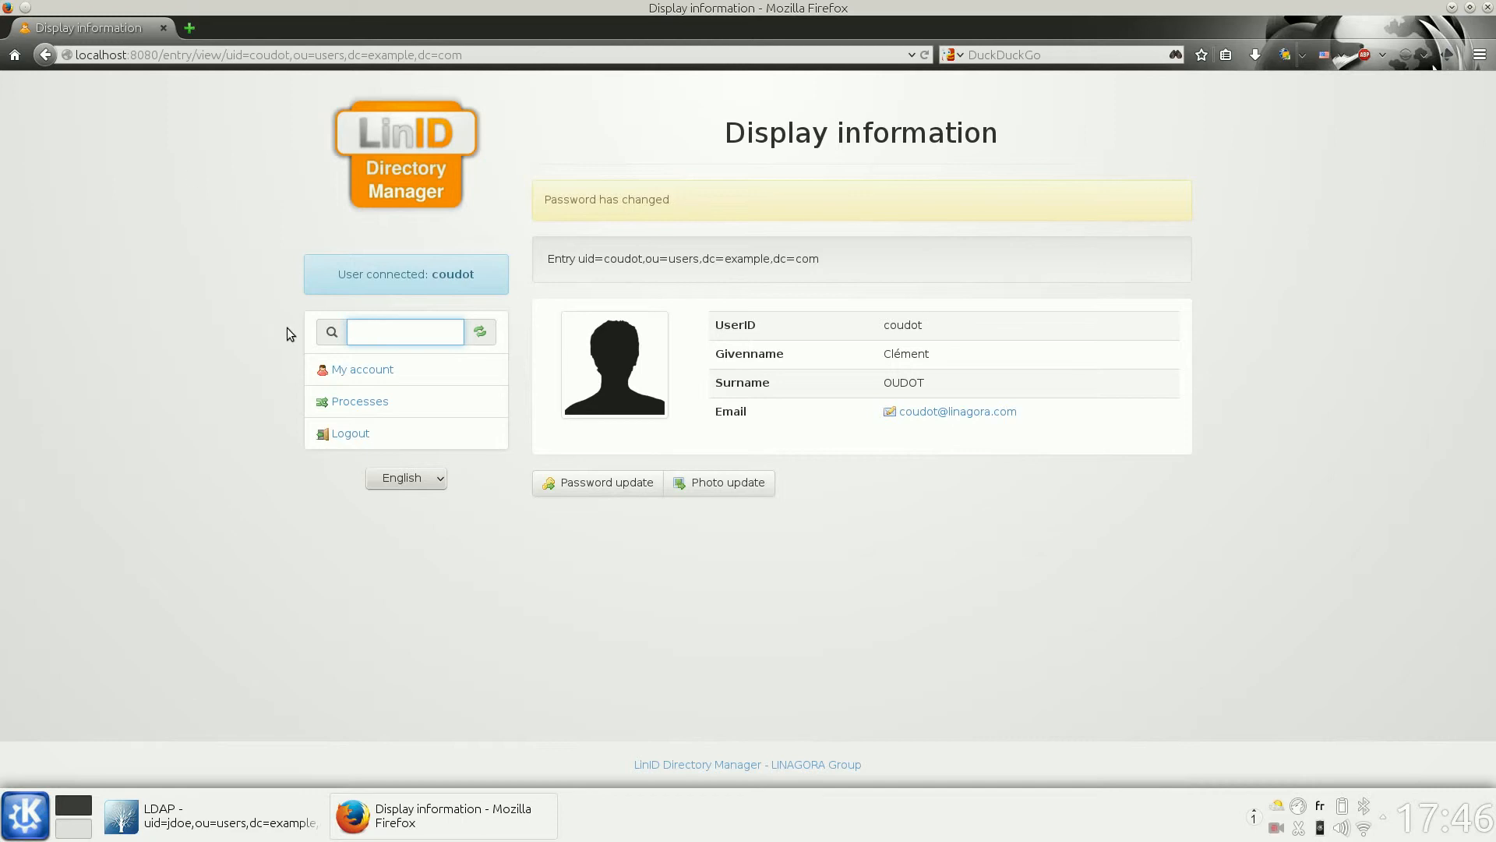
click(351, 432)
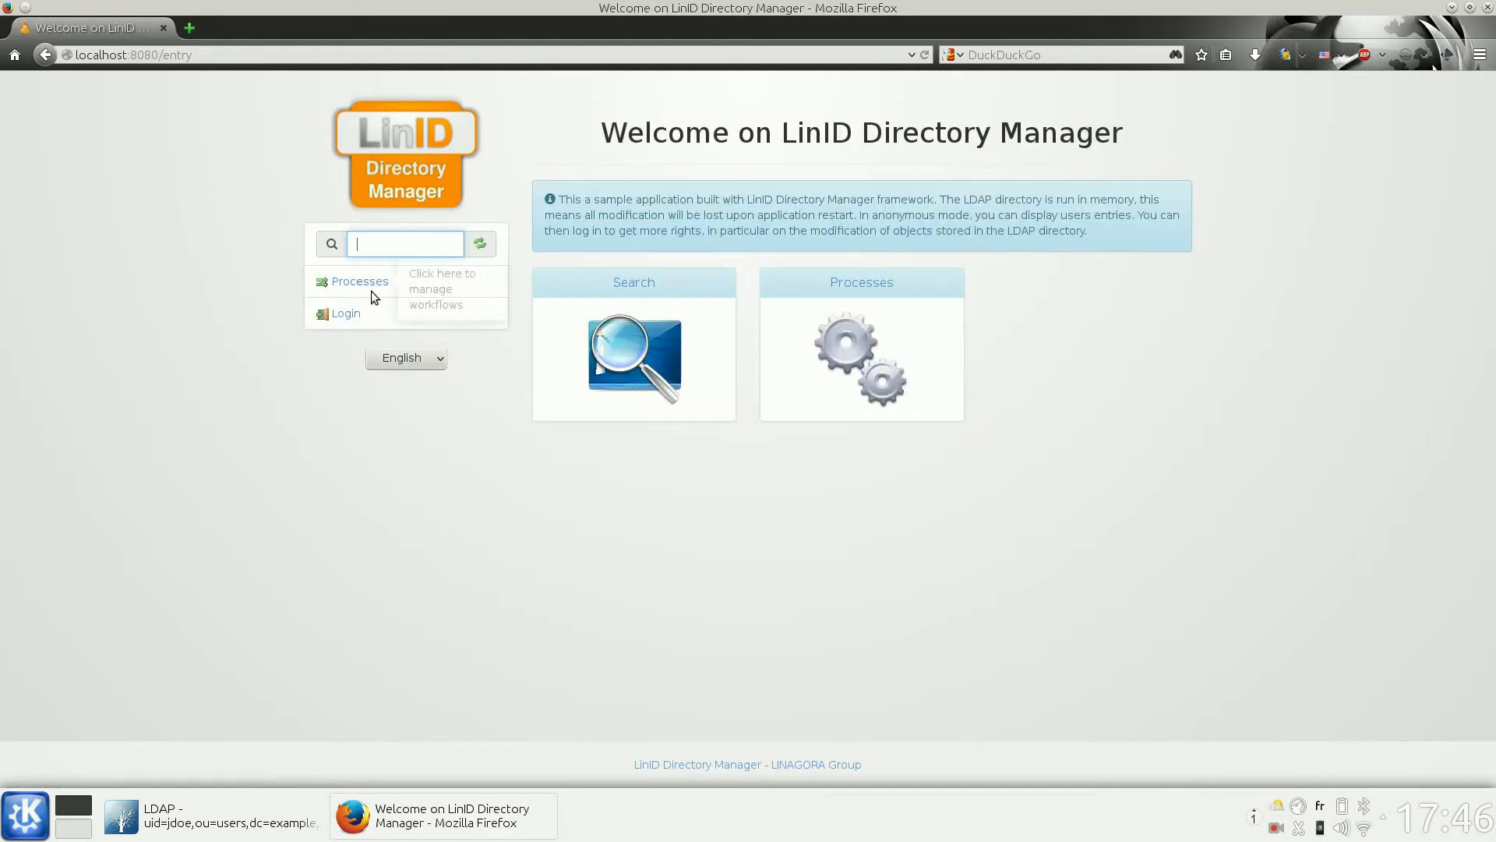
- Sign in as administrator jdoe and display the bash SUDO rule (/bin/bash on servers, %admin as root)
click(346, 313)
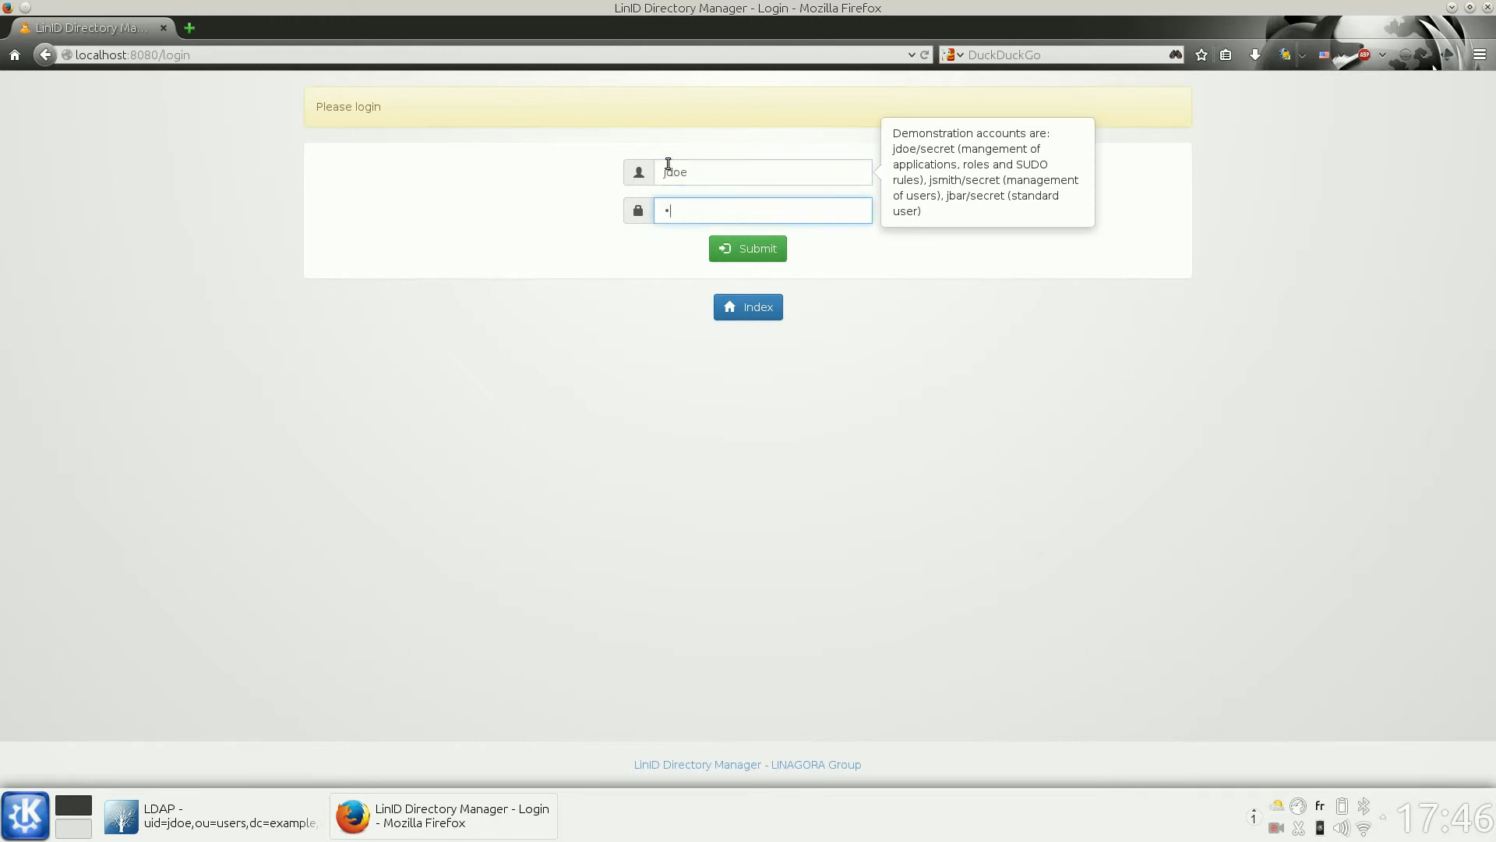
click(747, 248)
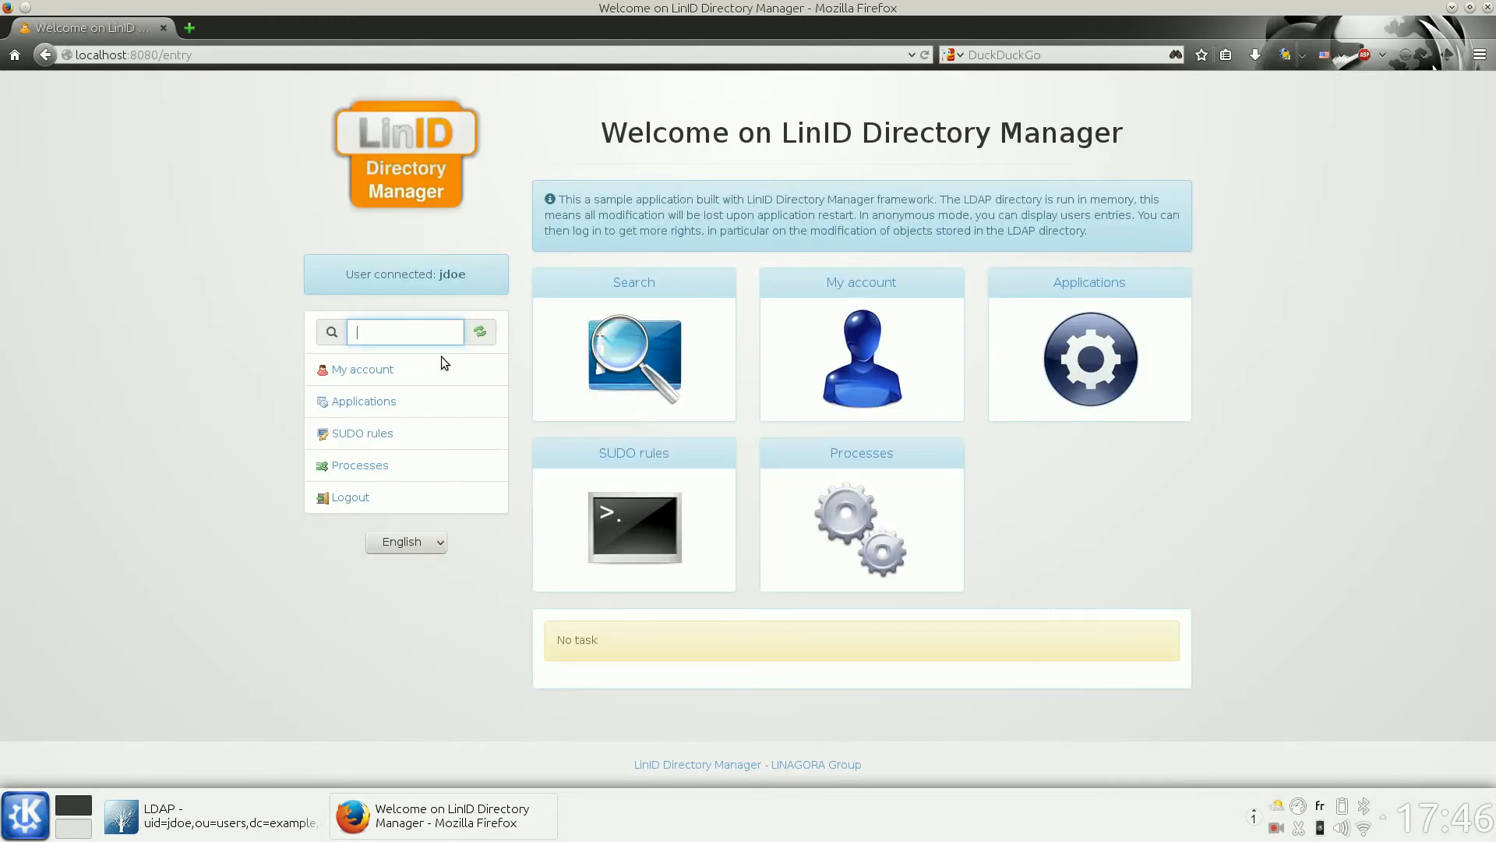
click(361, 432)
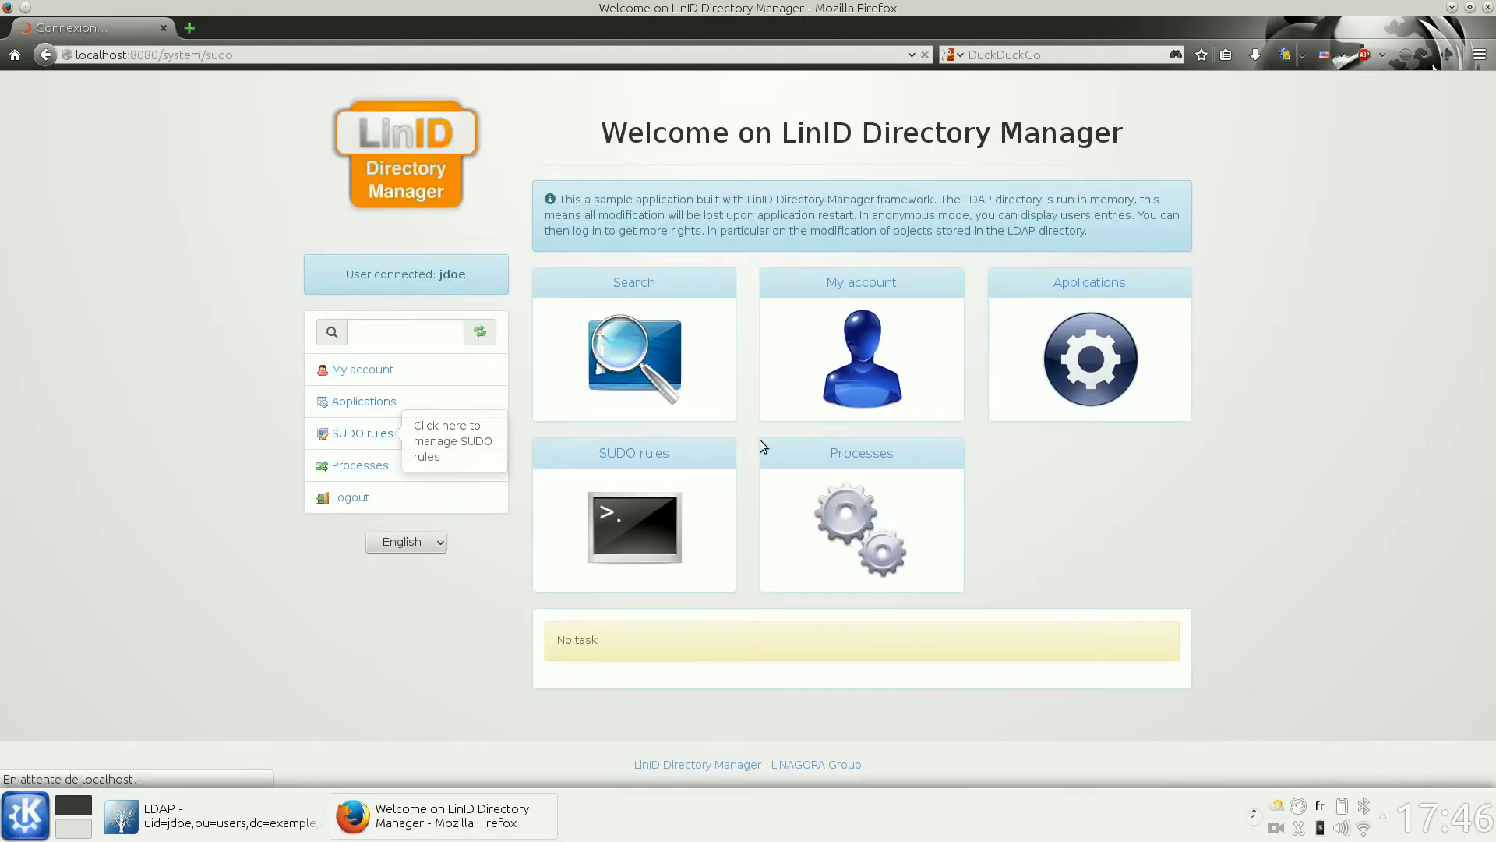
click(361, 432)
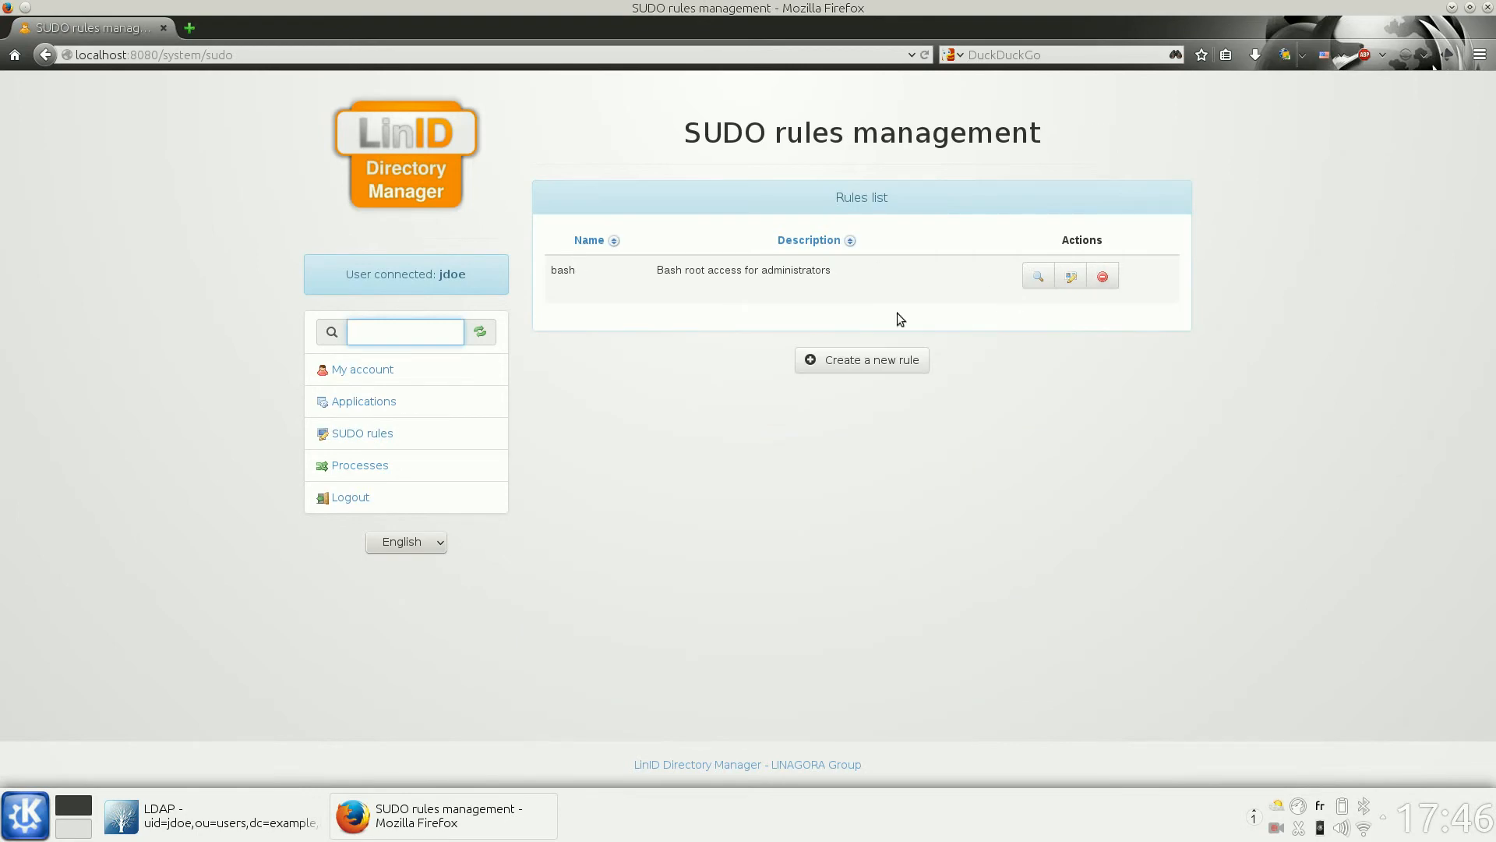
mouse_move(254, 812)
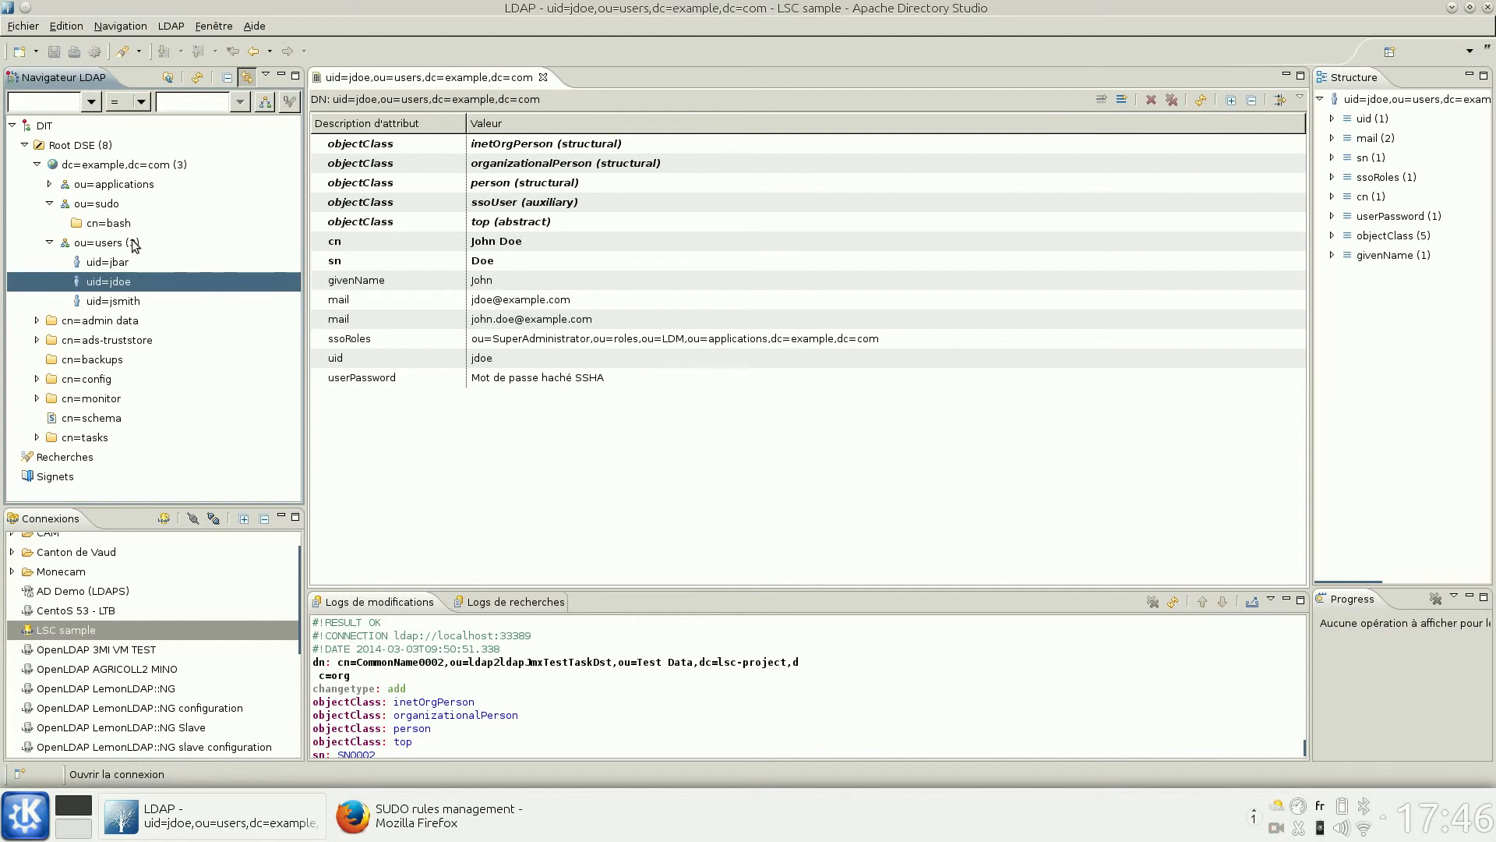
click(109, 223)
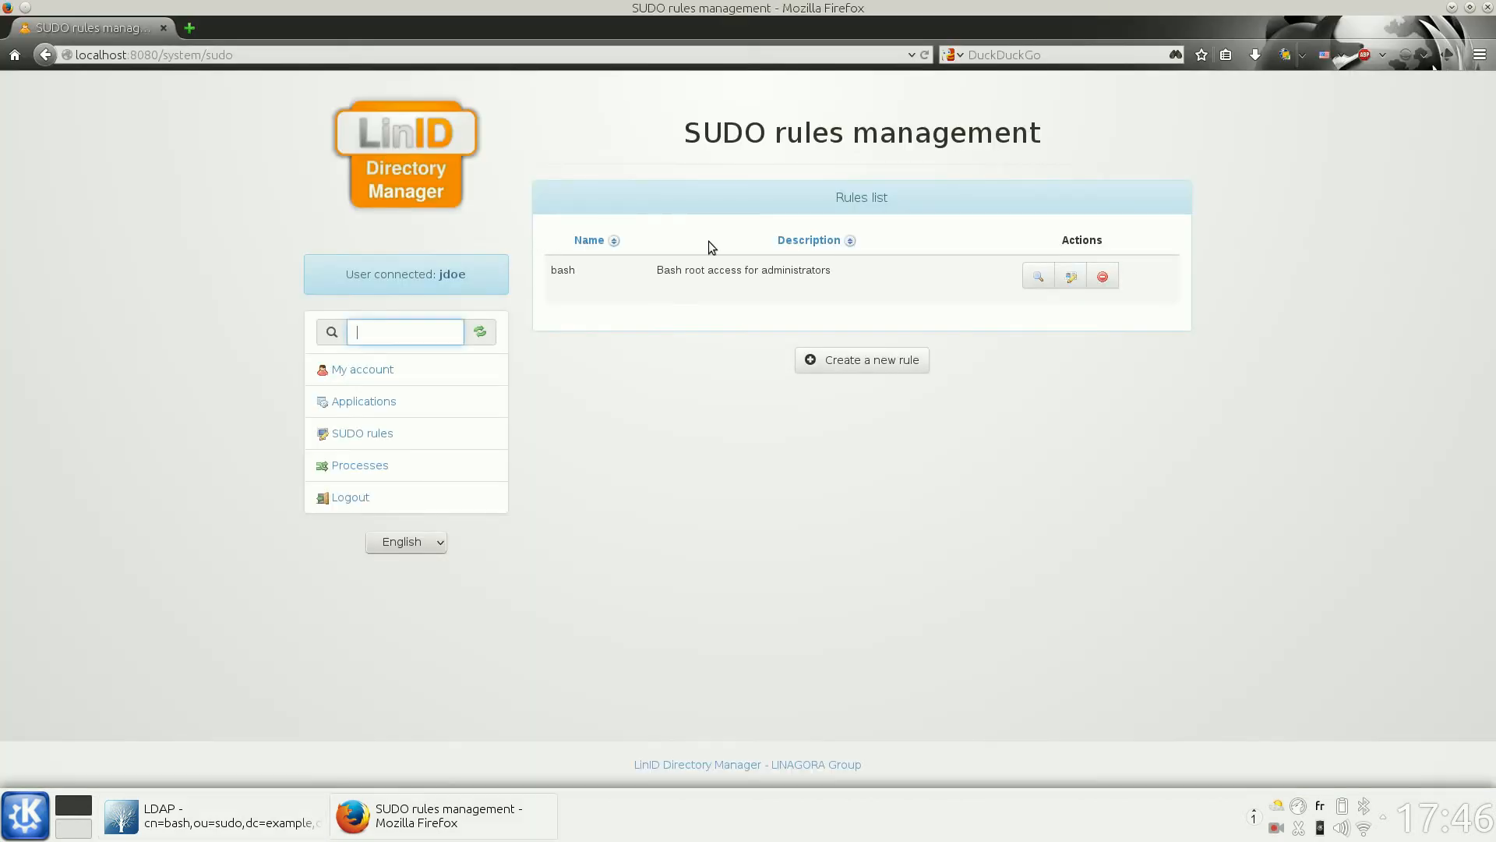
click(1038, 276)
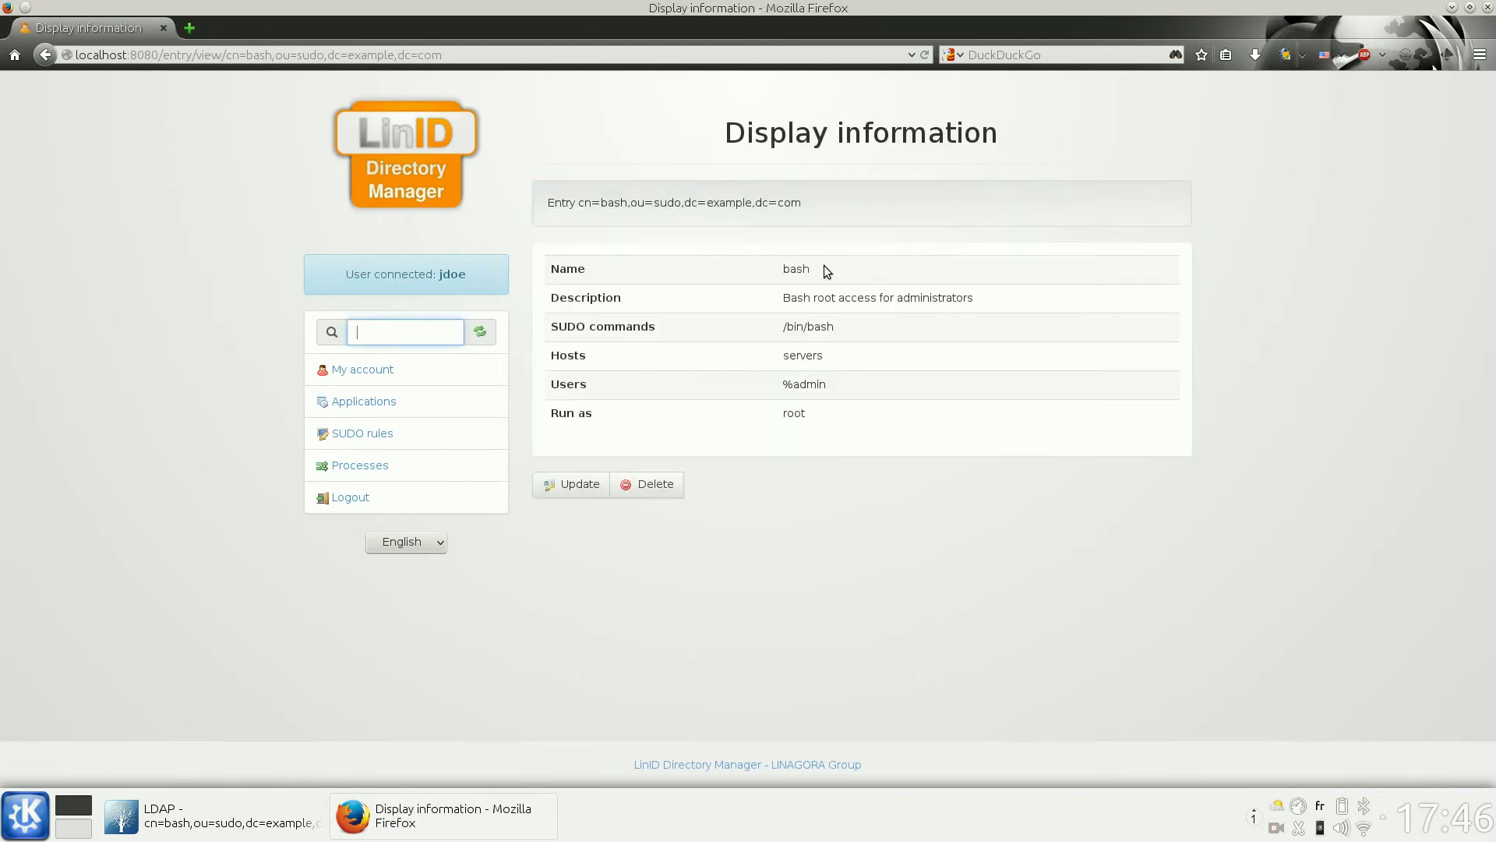
mouse_move(895, 321)
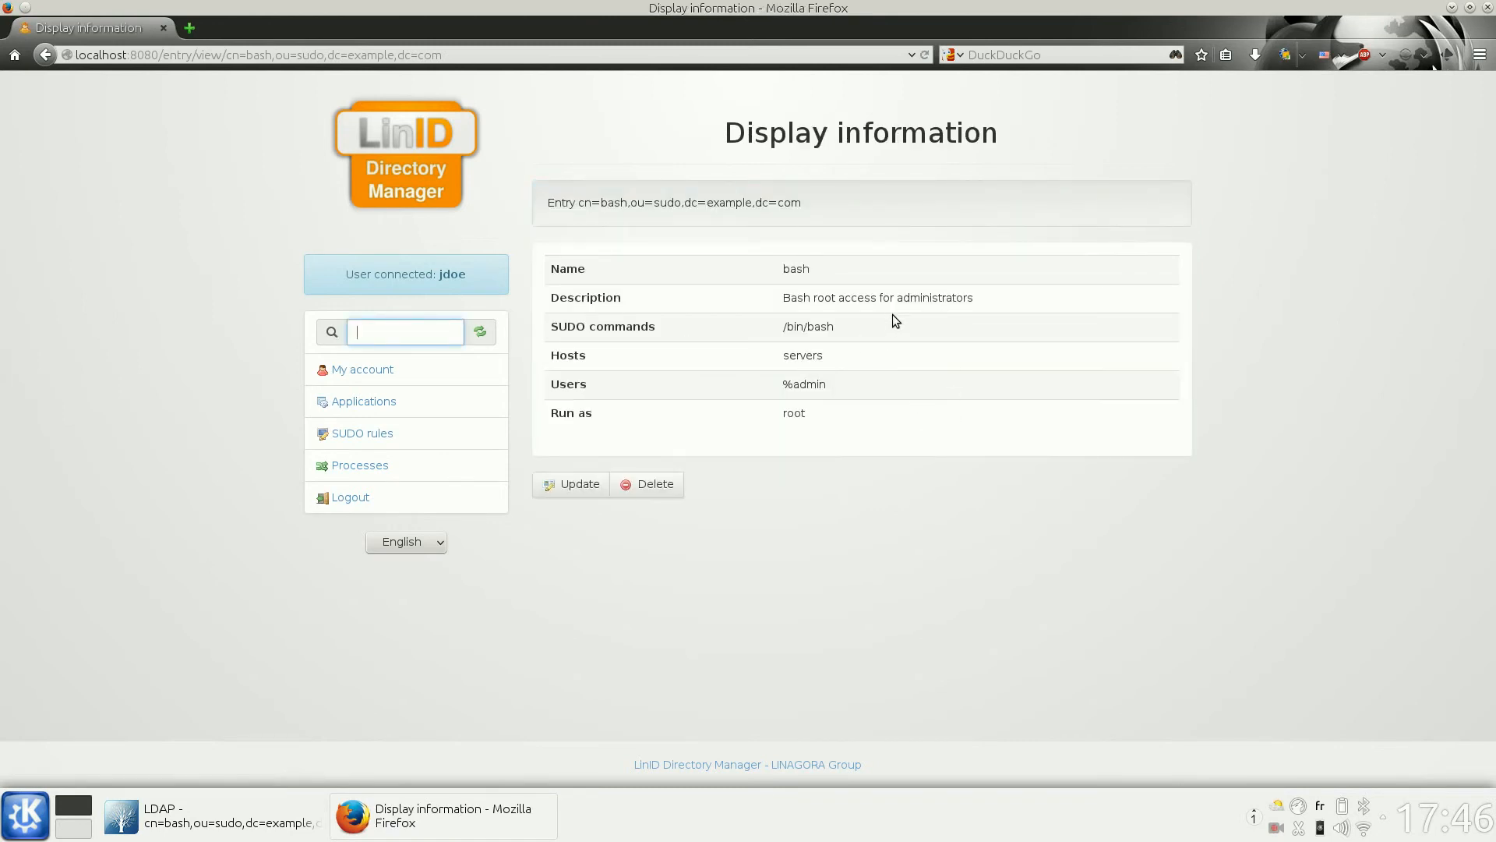
- Set the bash SUDO rule to run as coudot, submit it, and log out of the admin session
click(572, 483)
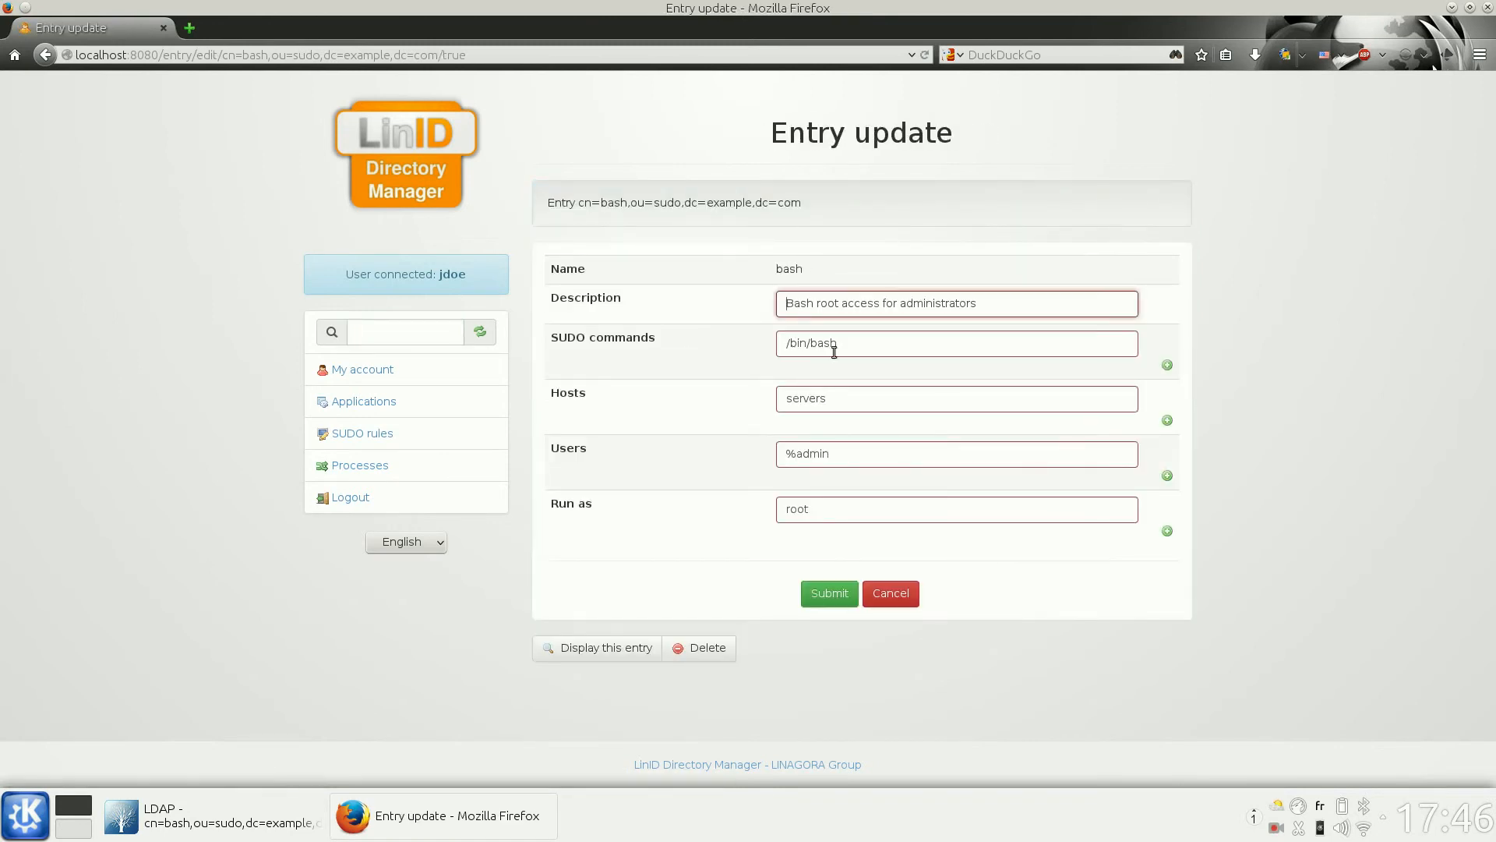
mouse_move(866, 511)
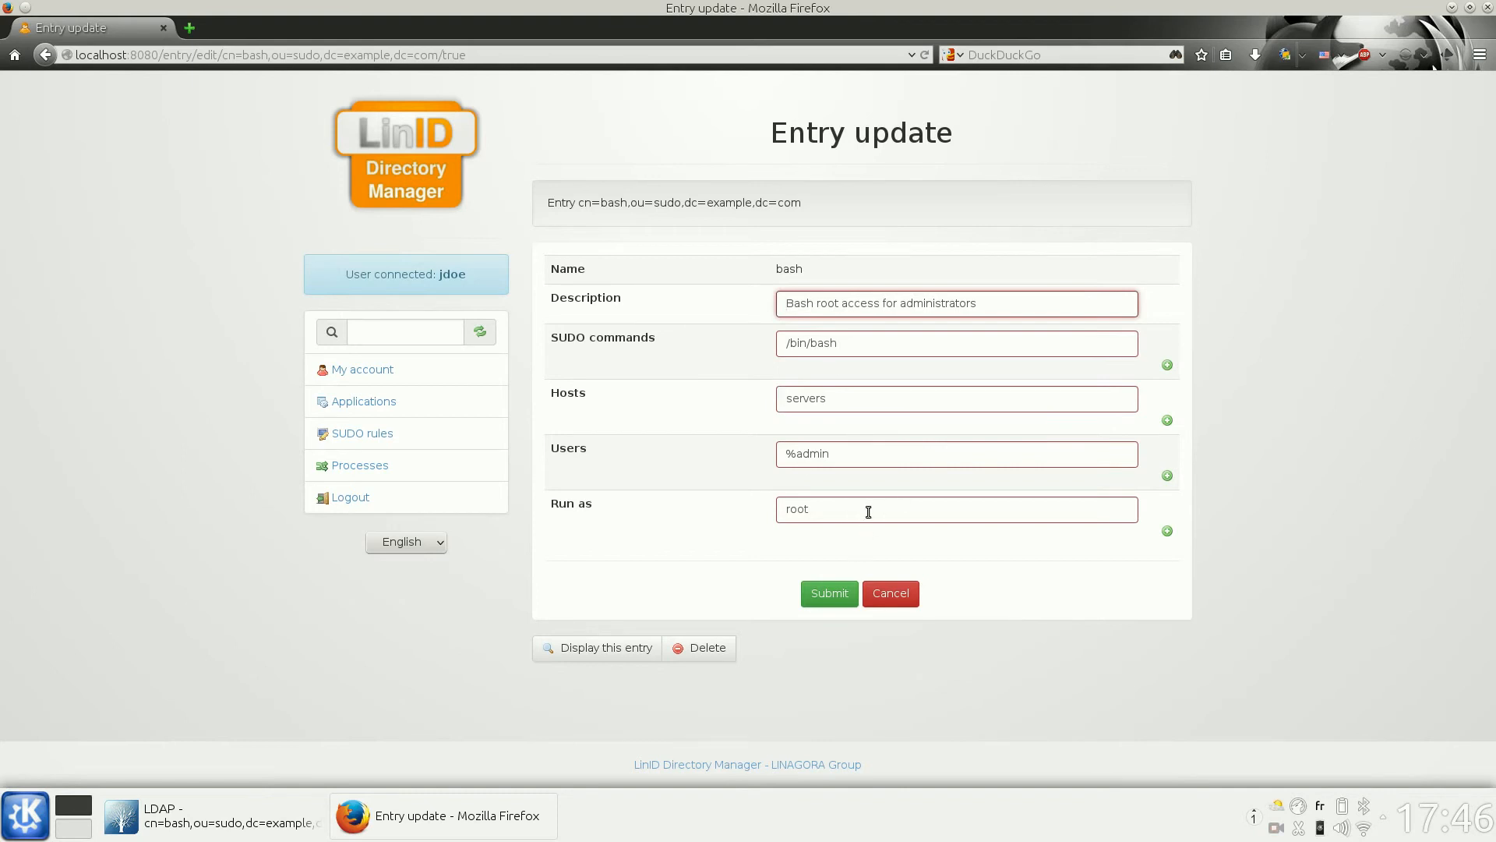
text(coudo)
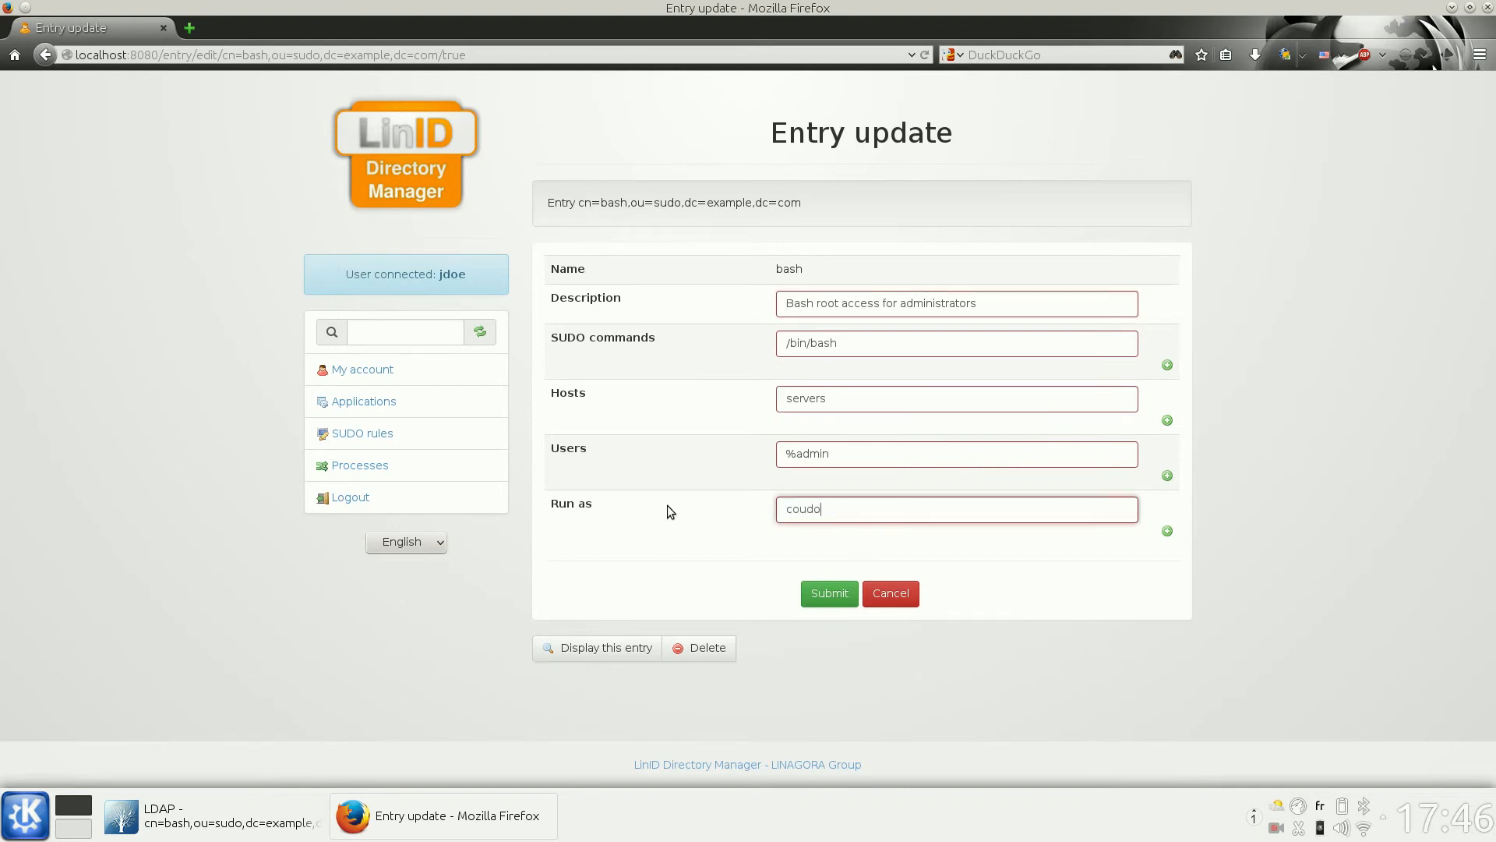
text(t)
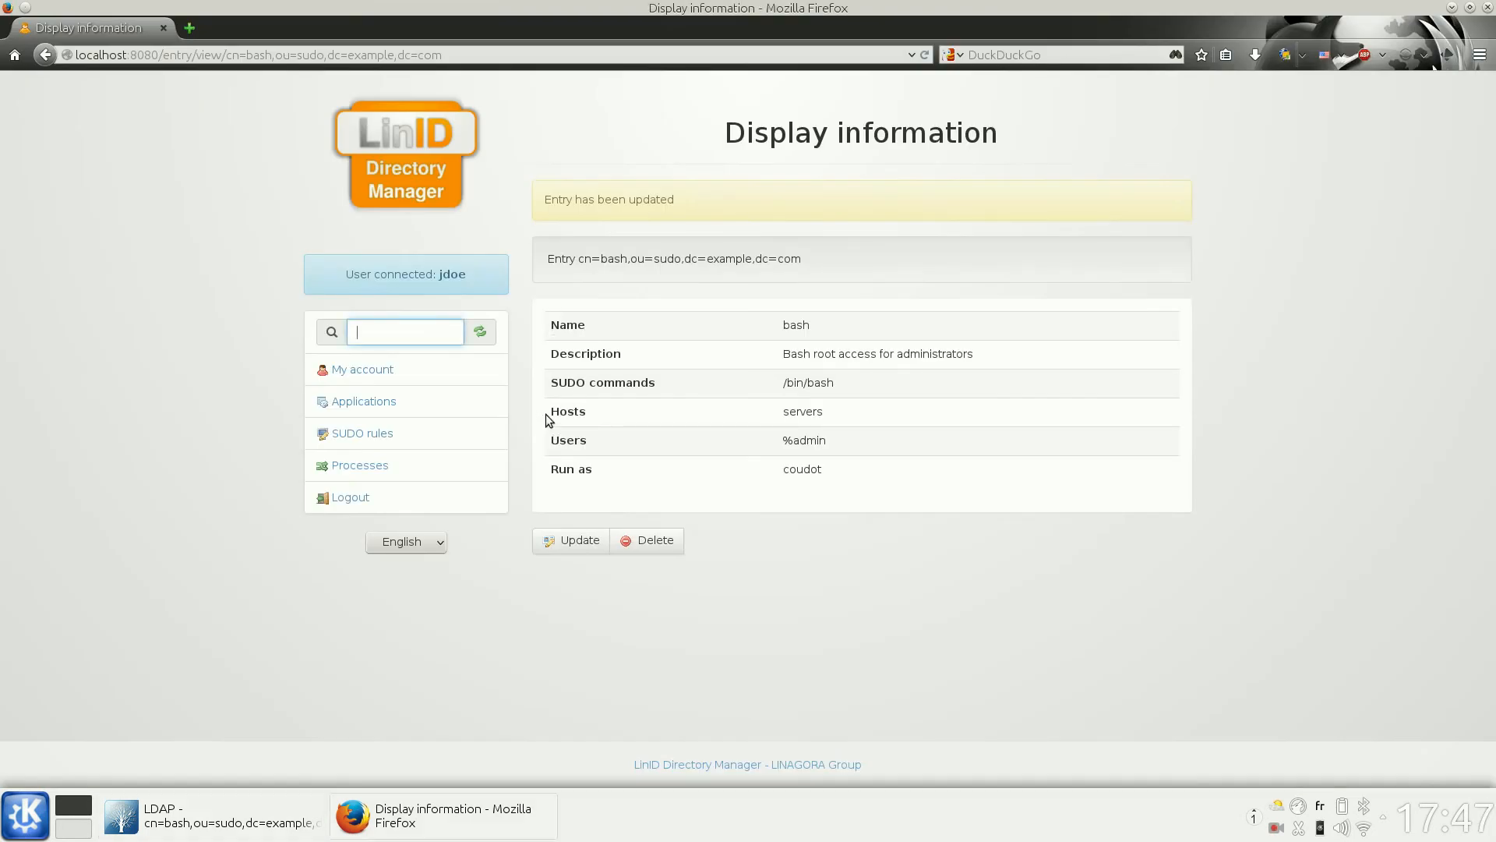
mouse_move(360, 436)
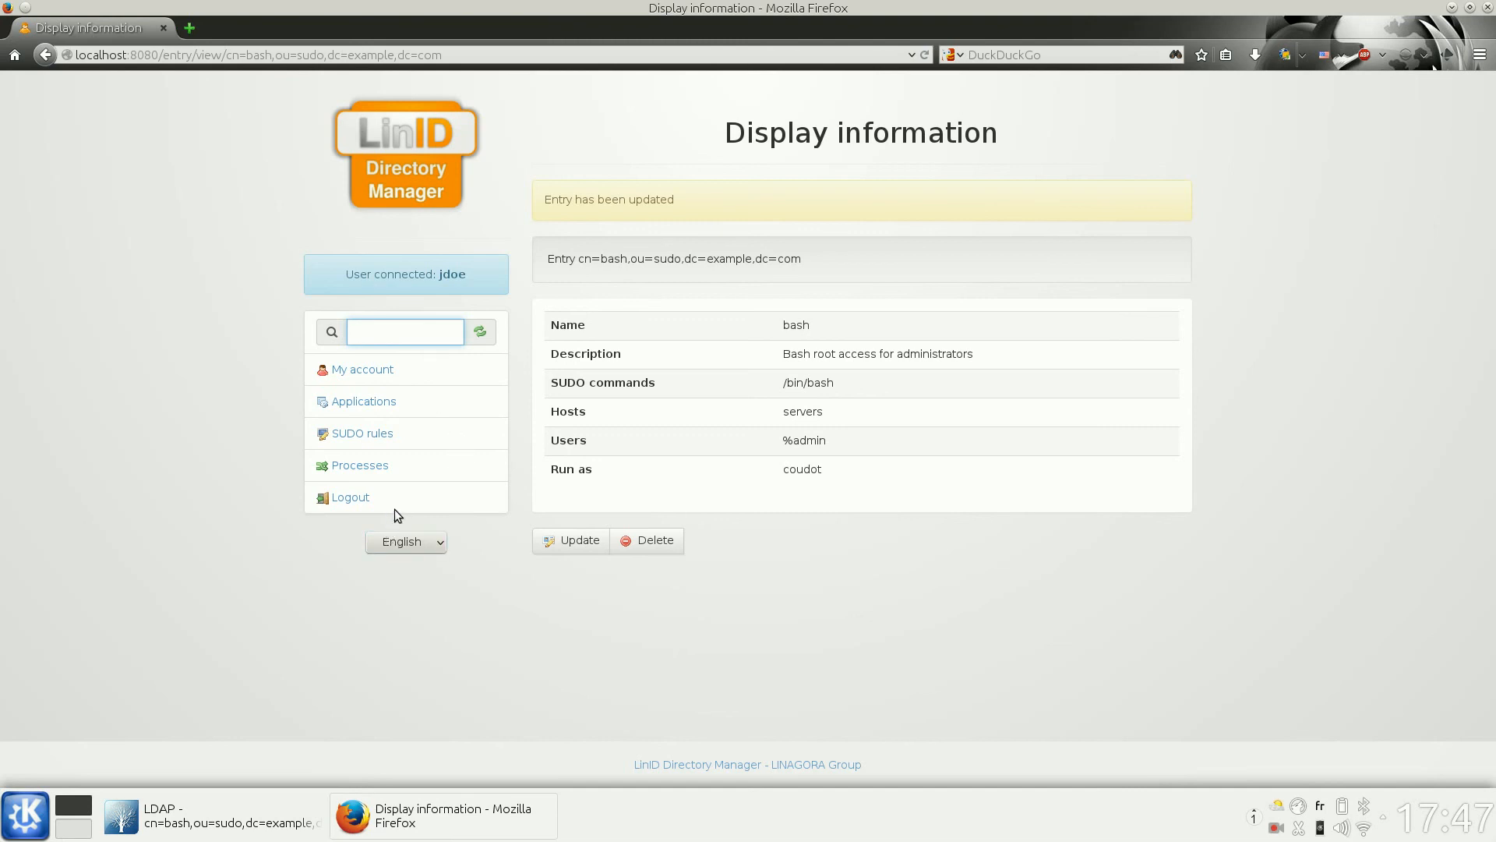
click(351, 495)
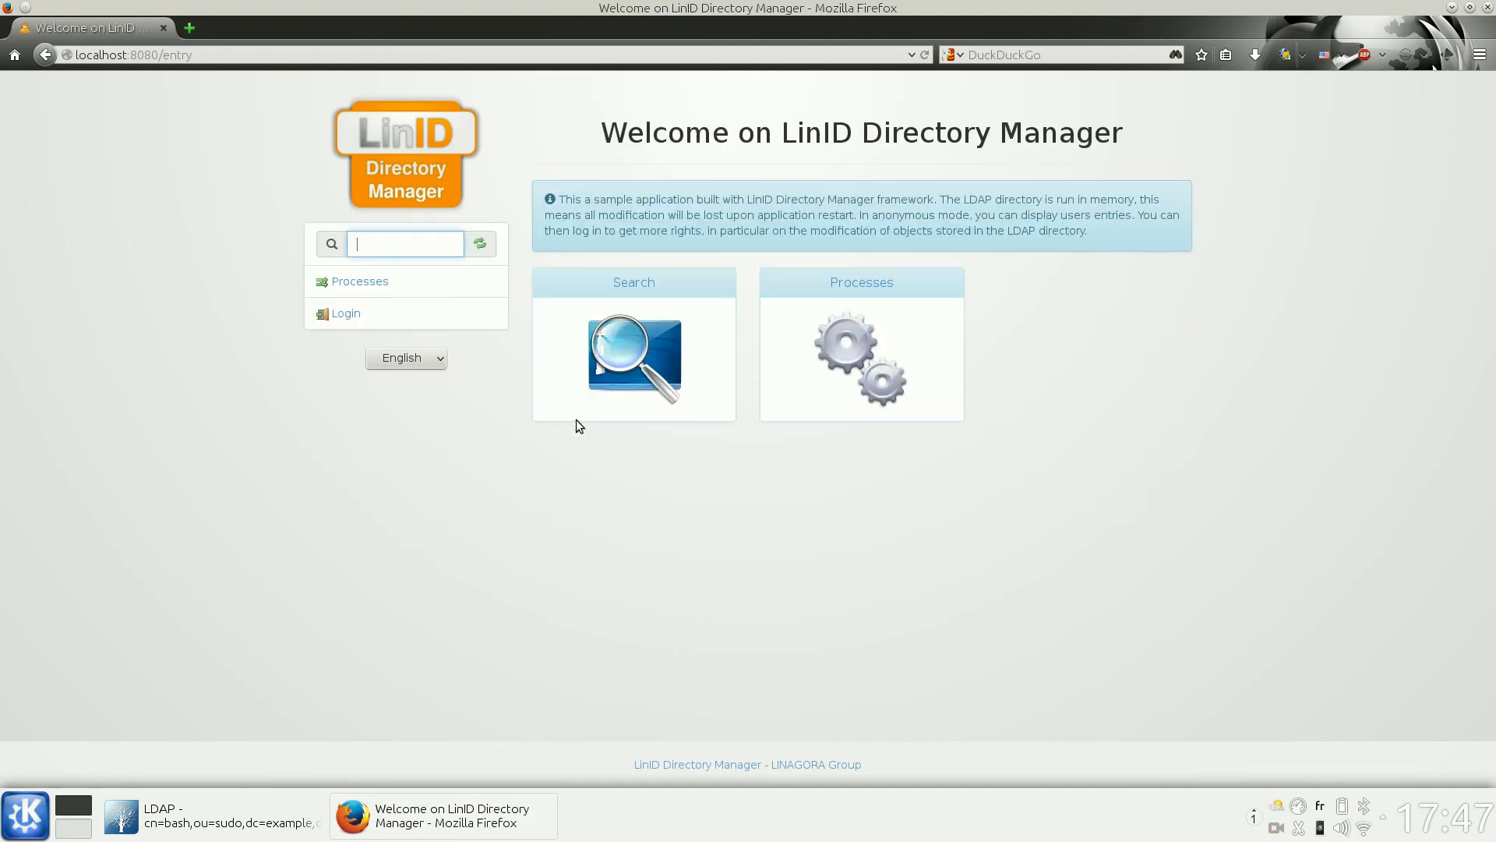
mouse_move(1300, 767)
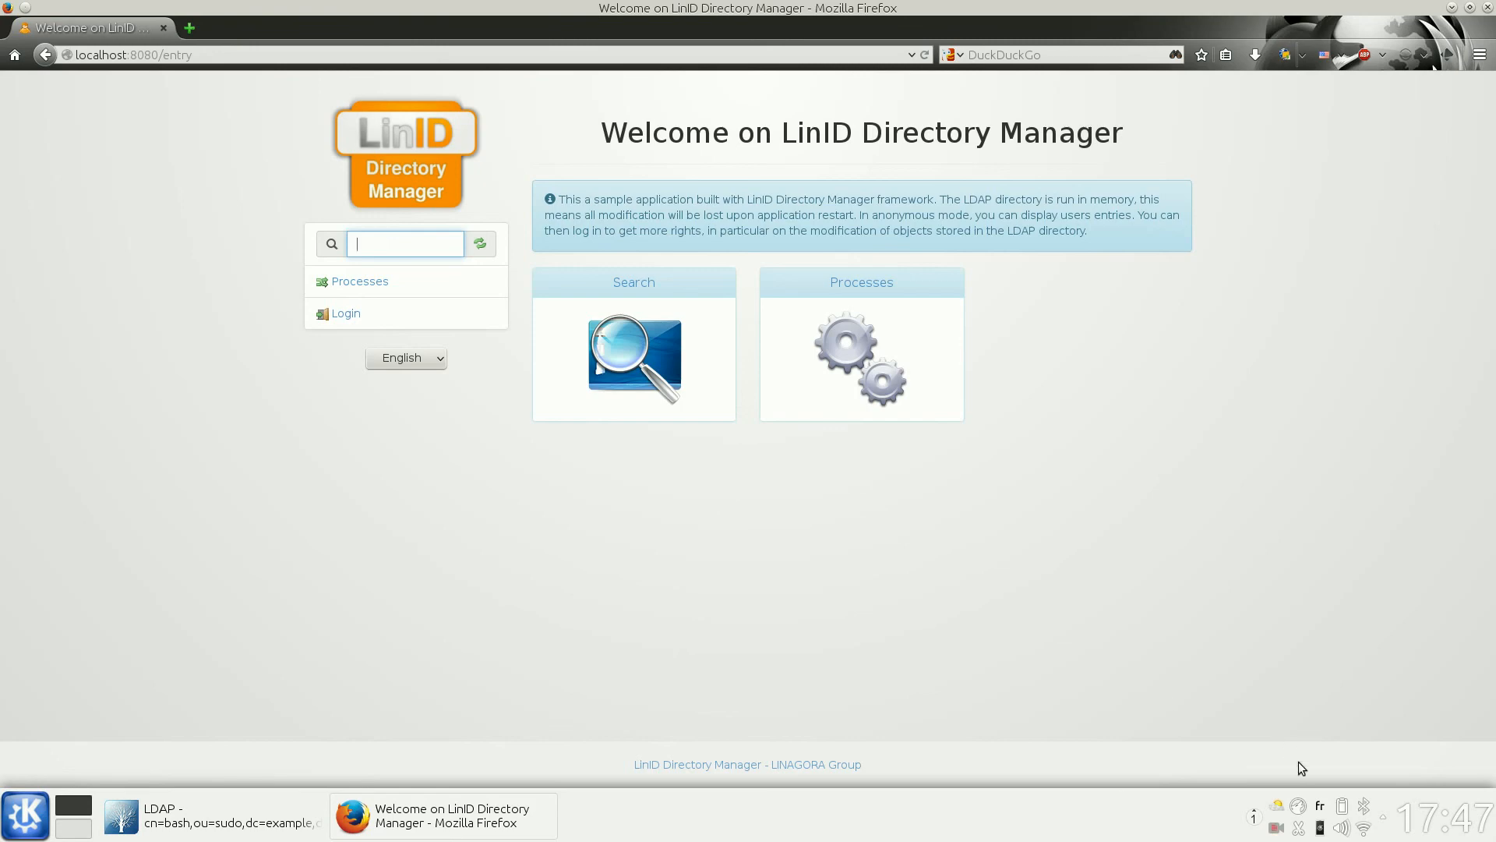